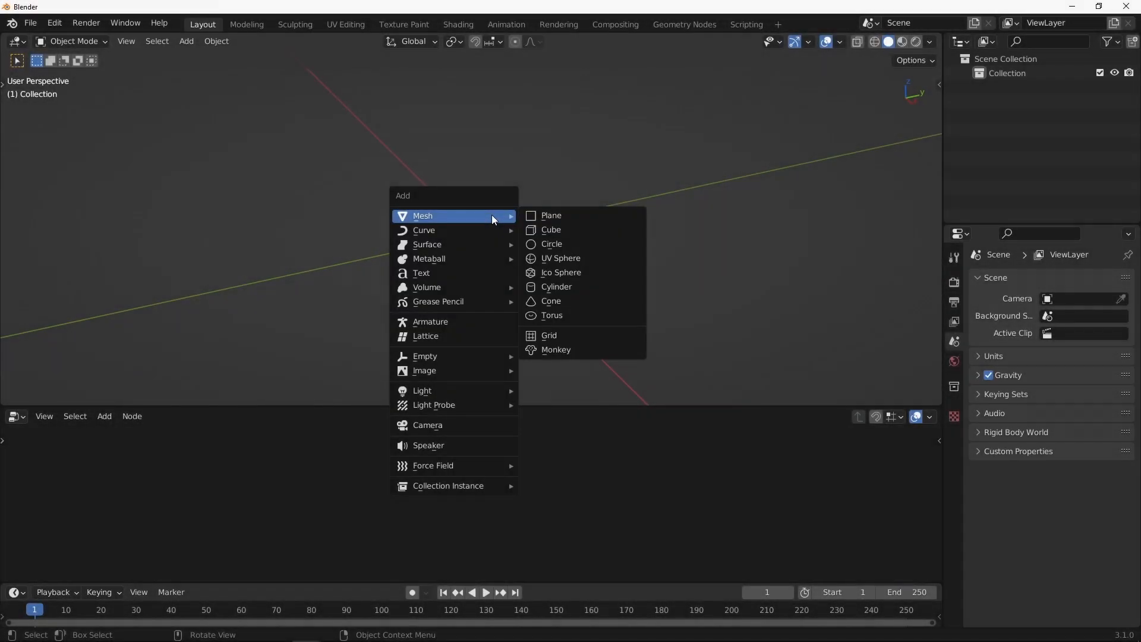
# Replace the cube's output with an Ico Sphere node at radius 2 m and 6 subdivisions.
pyautogui.click(550, 230)
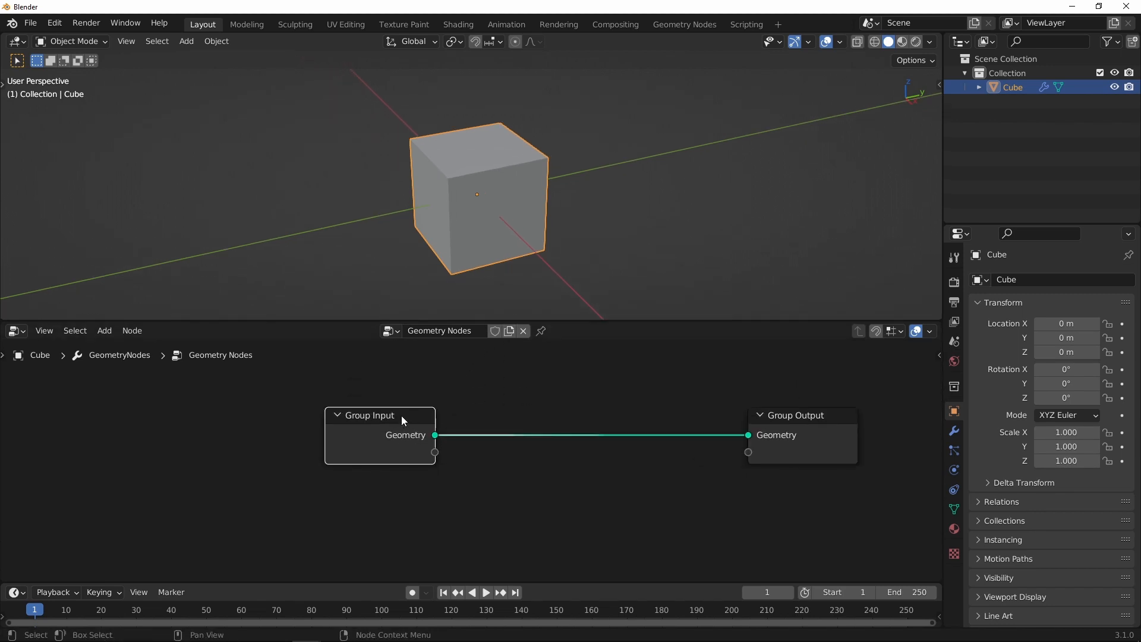
pyautogui.click(104, 331)
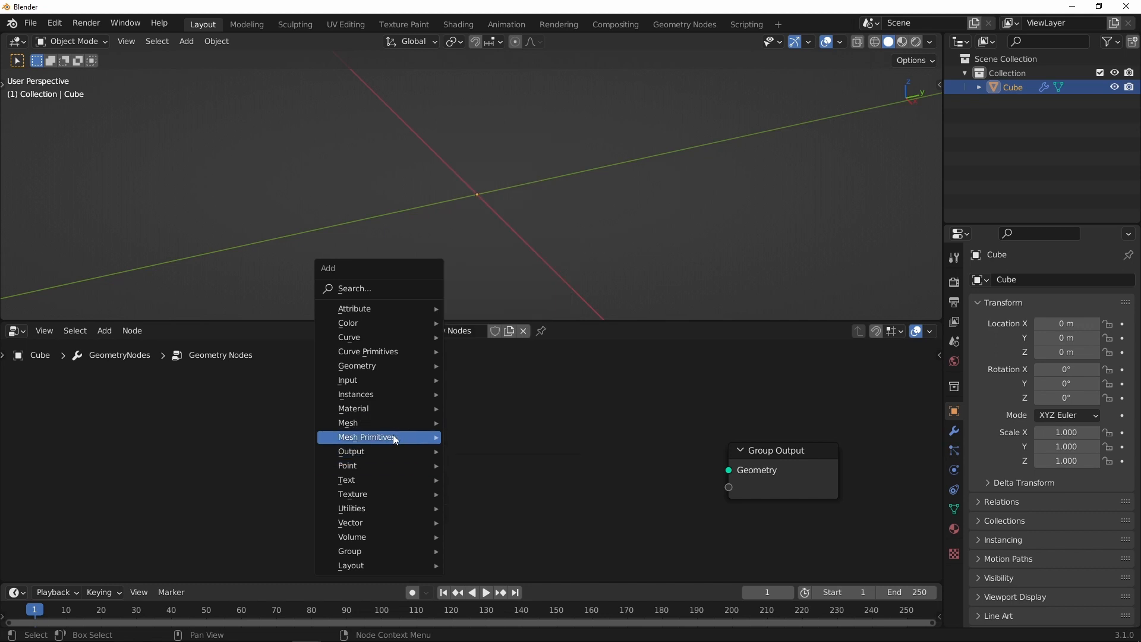
pyautogui.click(365, 438)
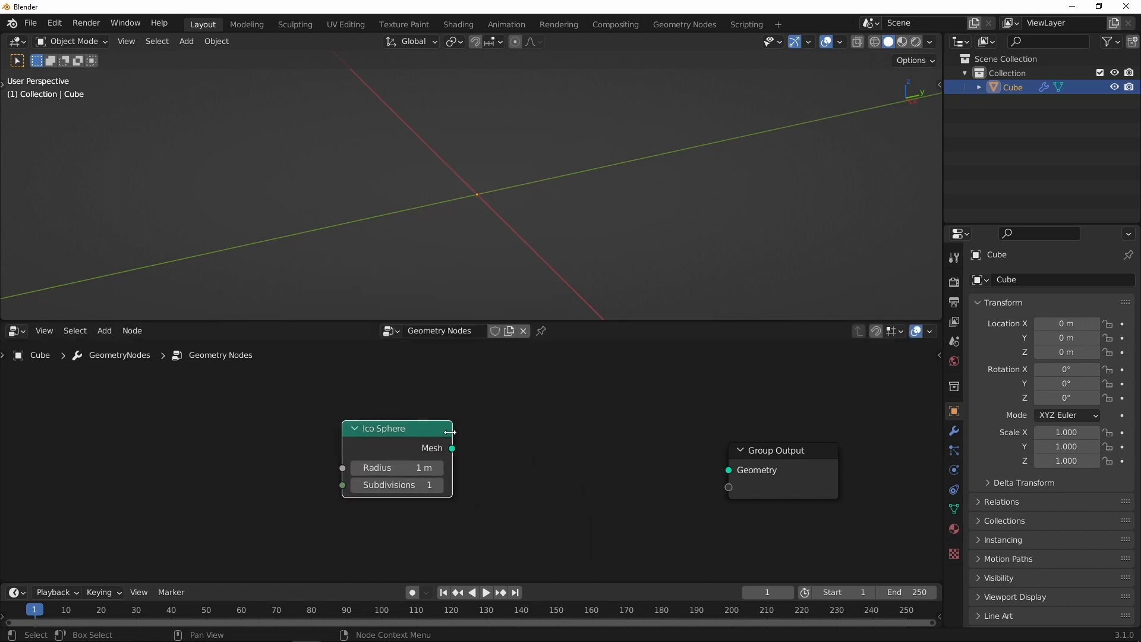
pyautogui.moveTo(452, 449); pyautogui.dragTo(728, 469)
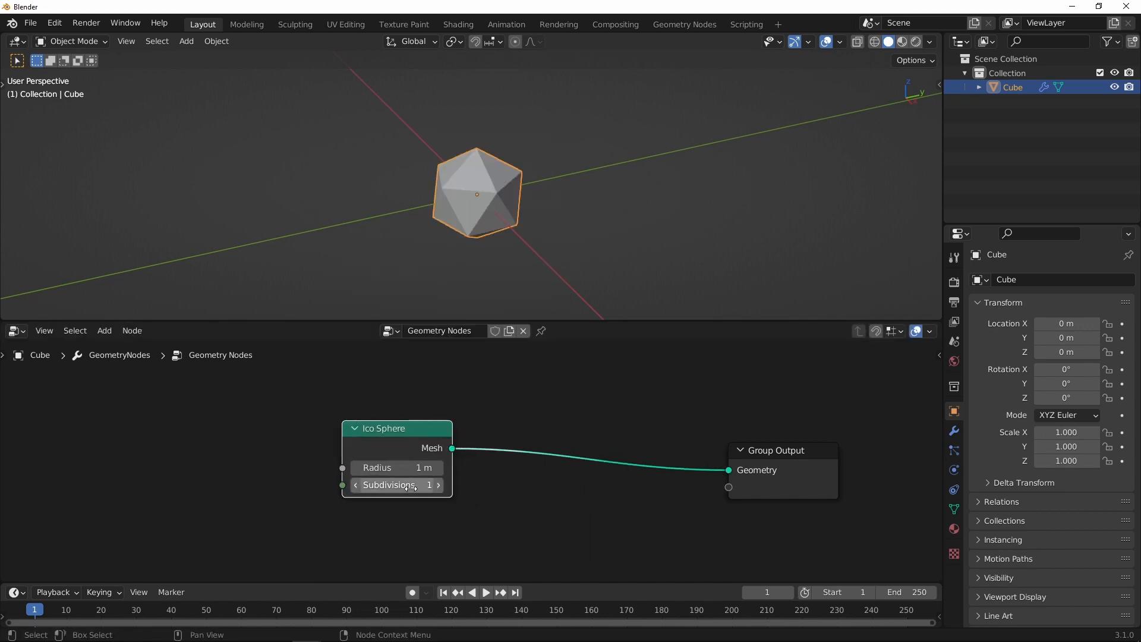
pyautogui.click(823, 43)
pyautogui.write('6')
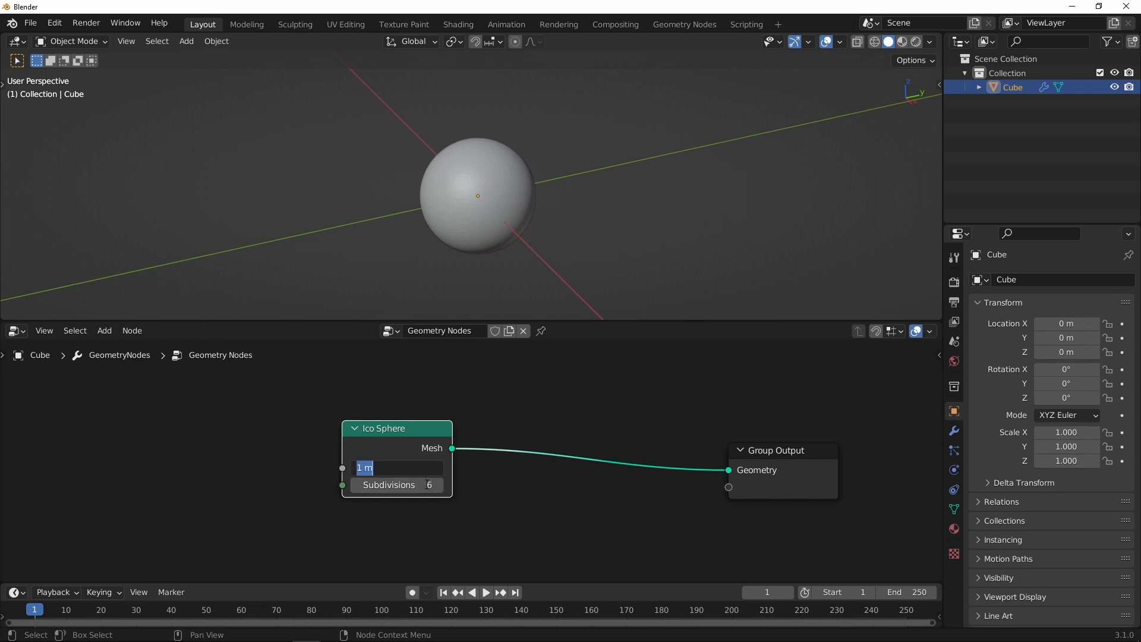
pyautogui.write('2')
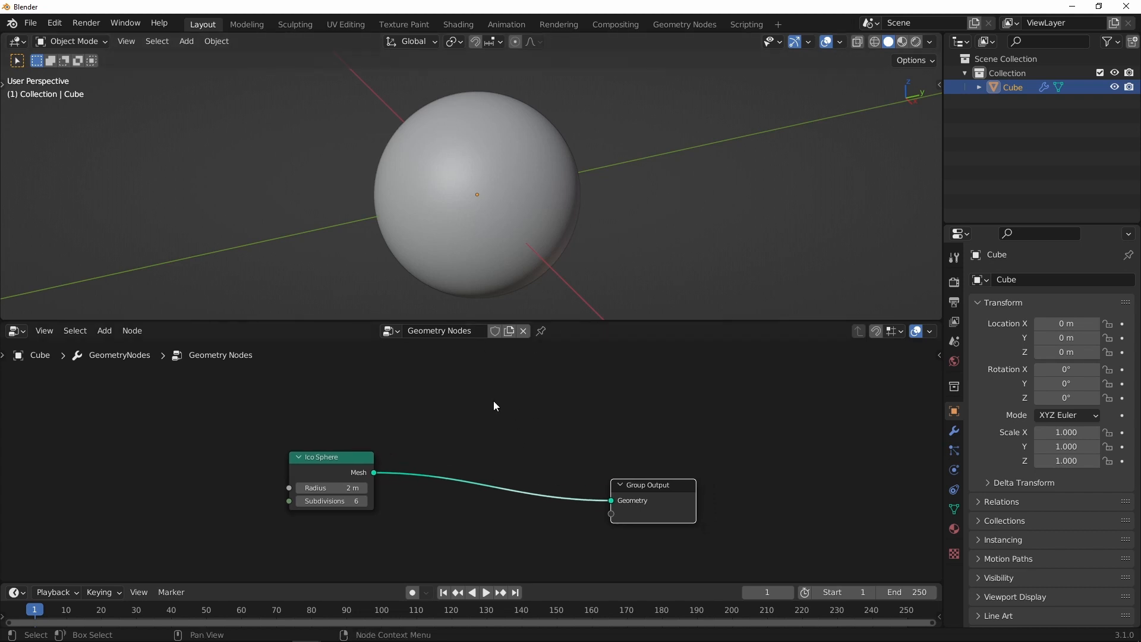
# Drive a Delete Geometry selection with a Wave Texture through a ColorRamp to cut banded holes.
pyautogui.click(105, 331)
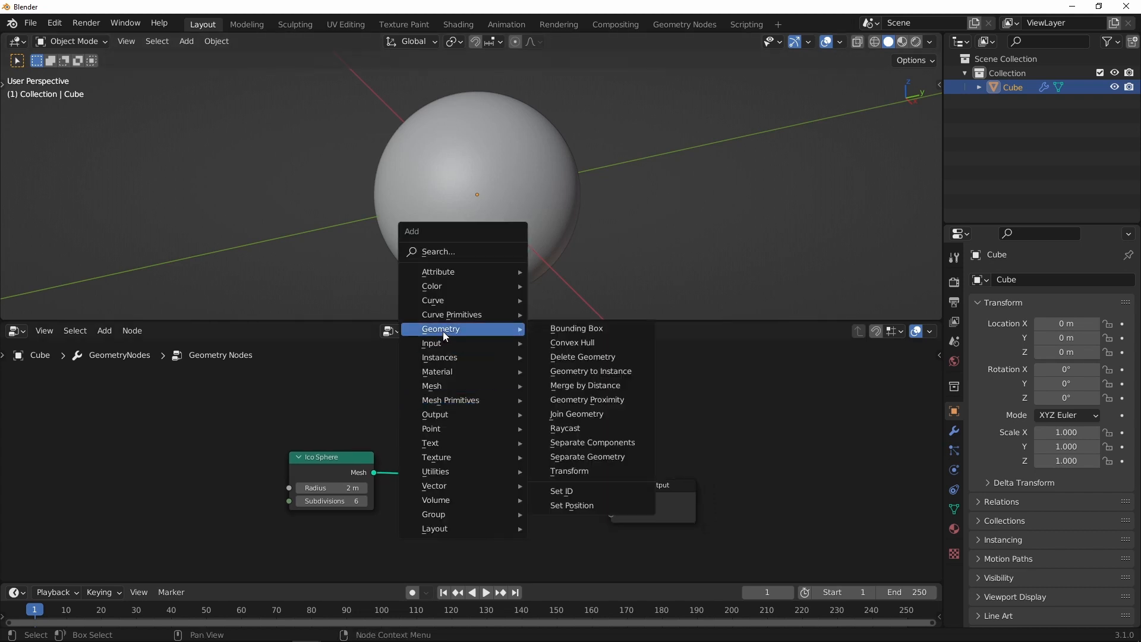
pyautogui.click(582, 357)
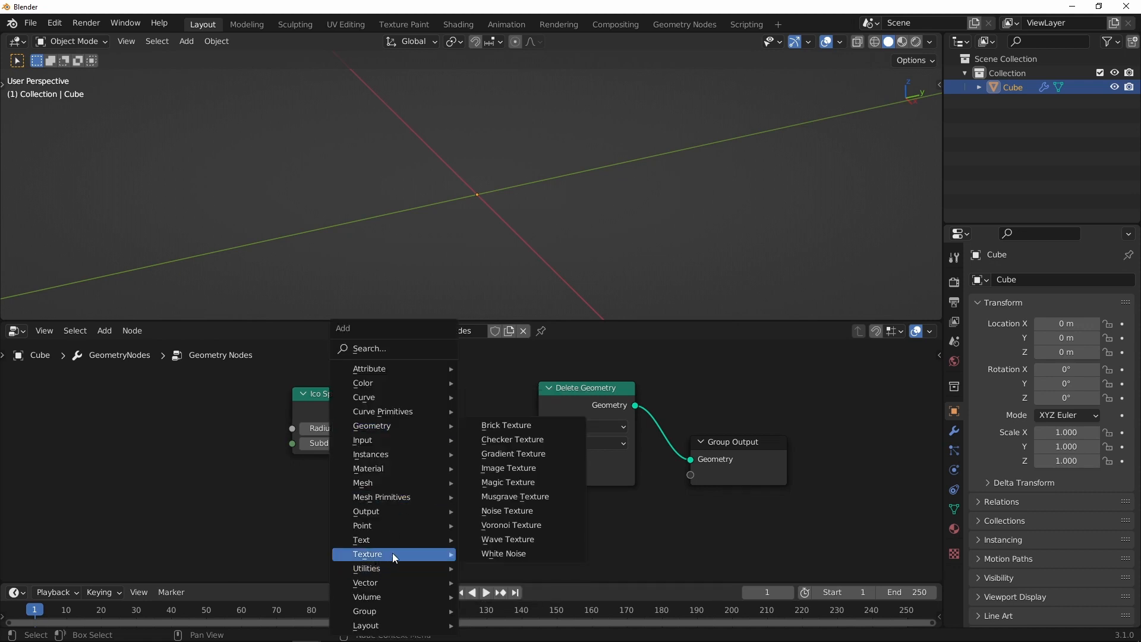
pyautogui.click(508, 539)
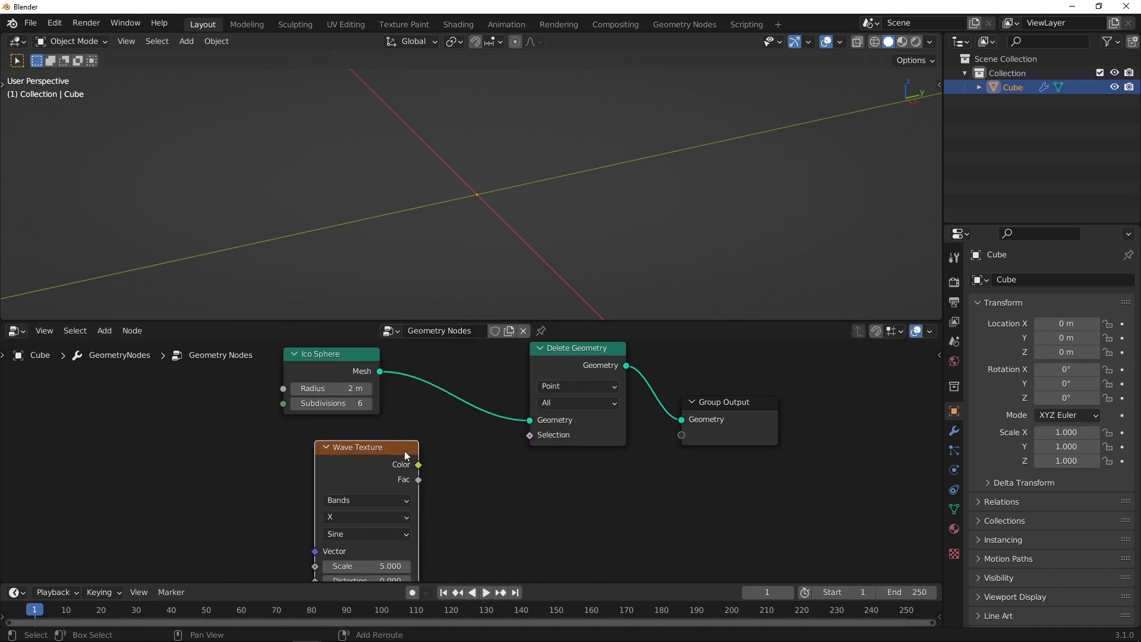
pyautogui.moveTo(417, 479); pyautogui.dragTo(530, 435)
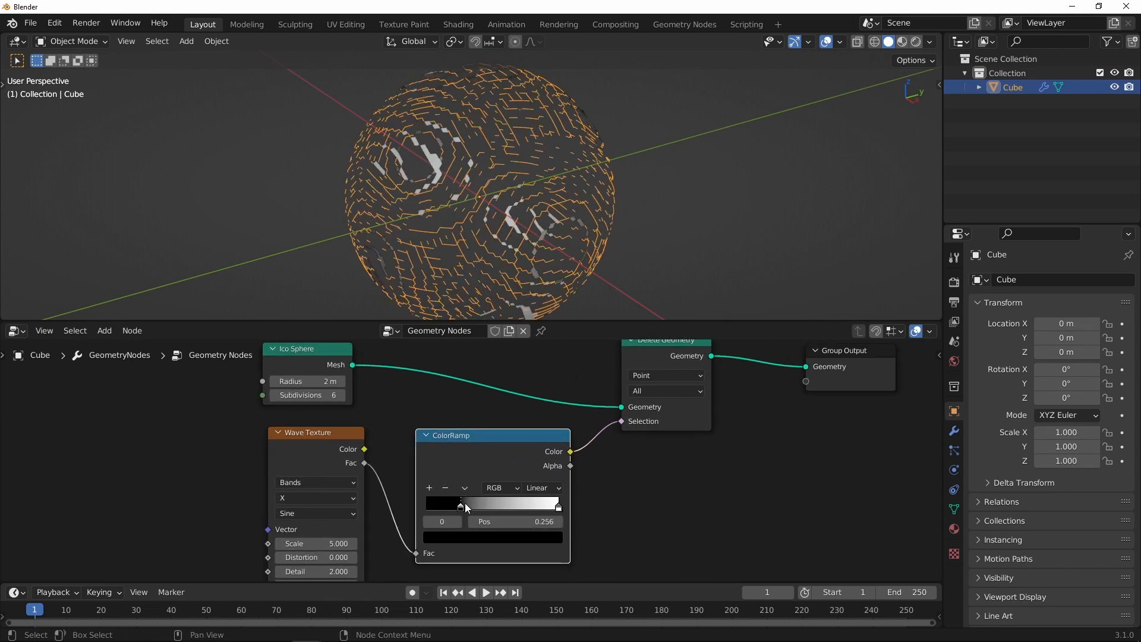
pyautogui.moveTo(461, 506); pyautogui.dragTo(480, 505)
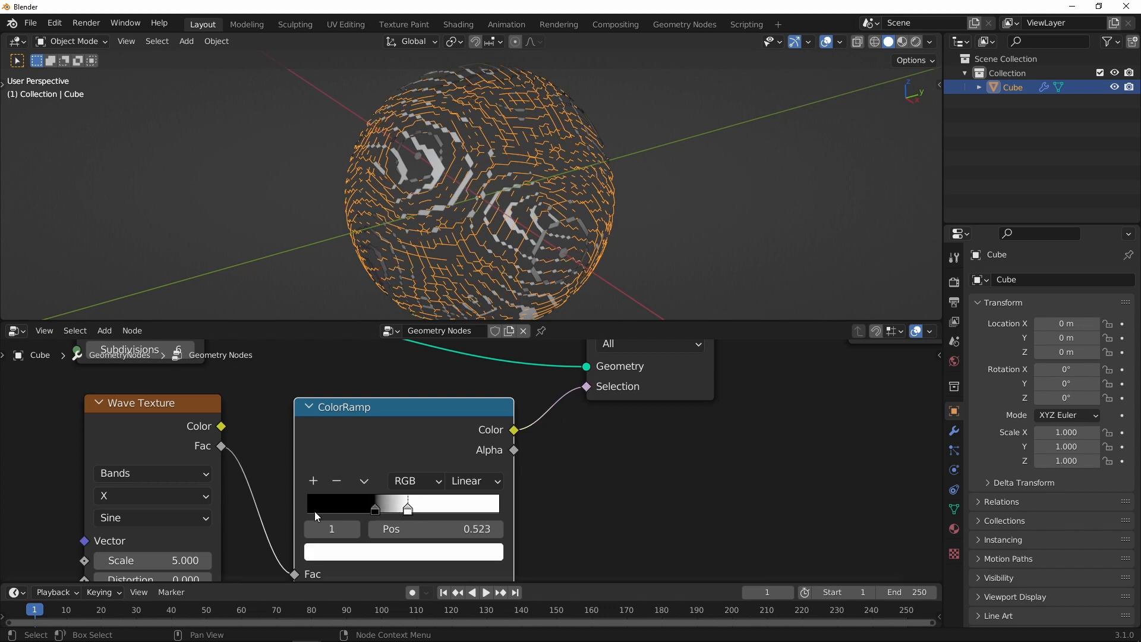
# Set the wave texture's detail roughness to 0 and inspect the distorted pattern.
pyautogui.moveTo(407, 509); pyautogui.dragTo(408, 510)
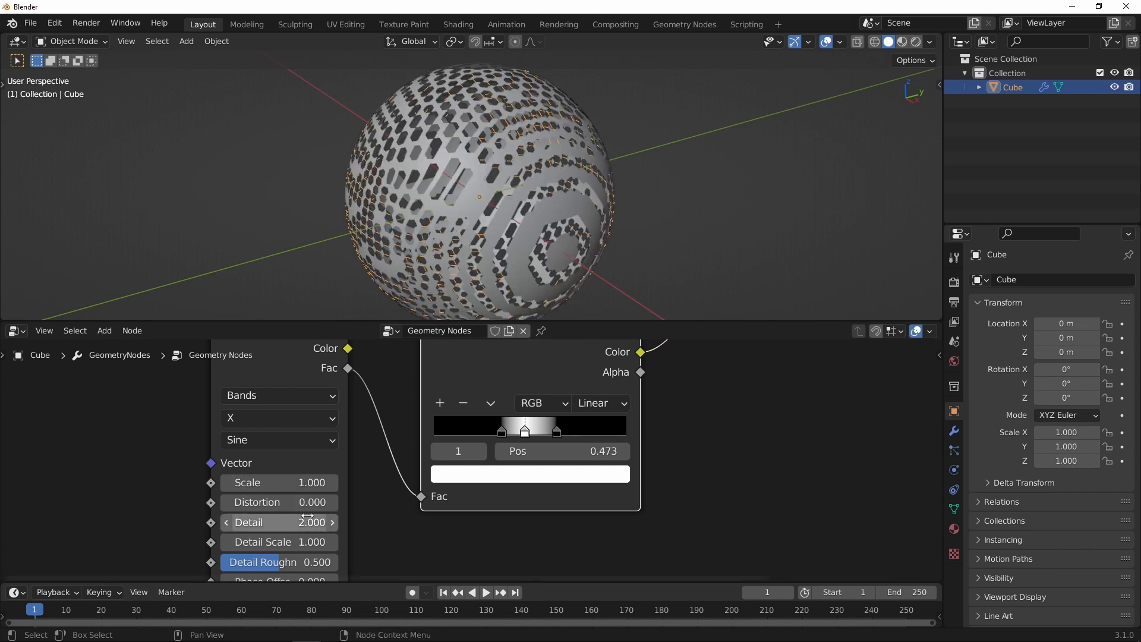
pyautogui.moveTo(277, 502); pyautogui.dragTo(328, 502)
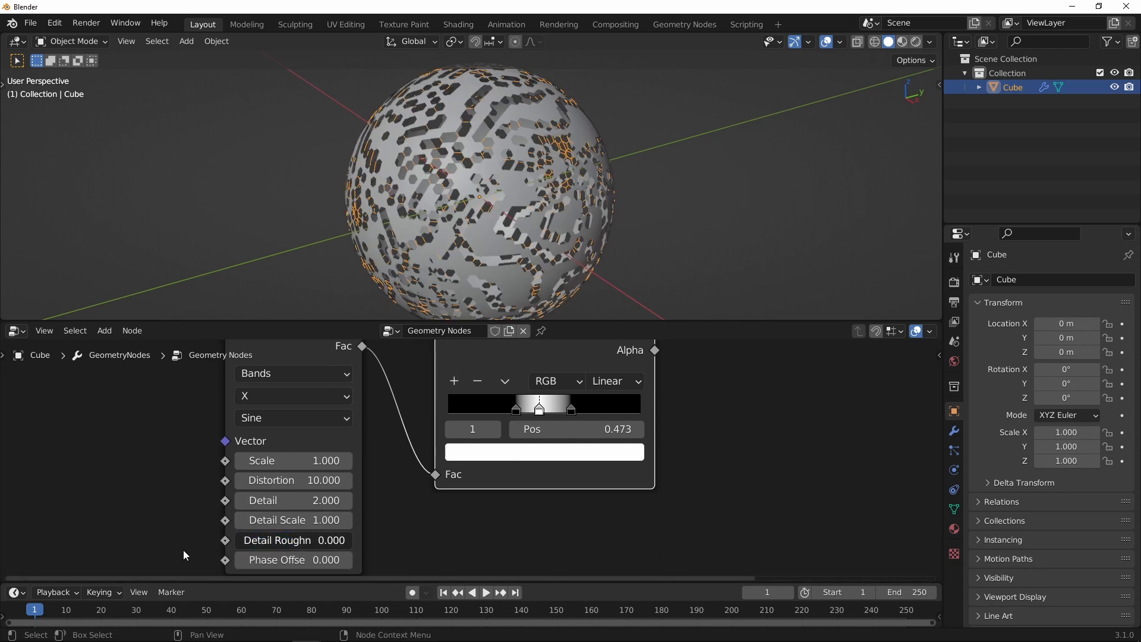
pyautogui.moveTo(505, 195)
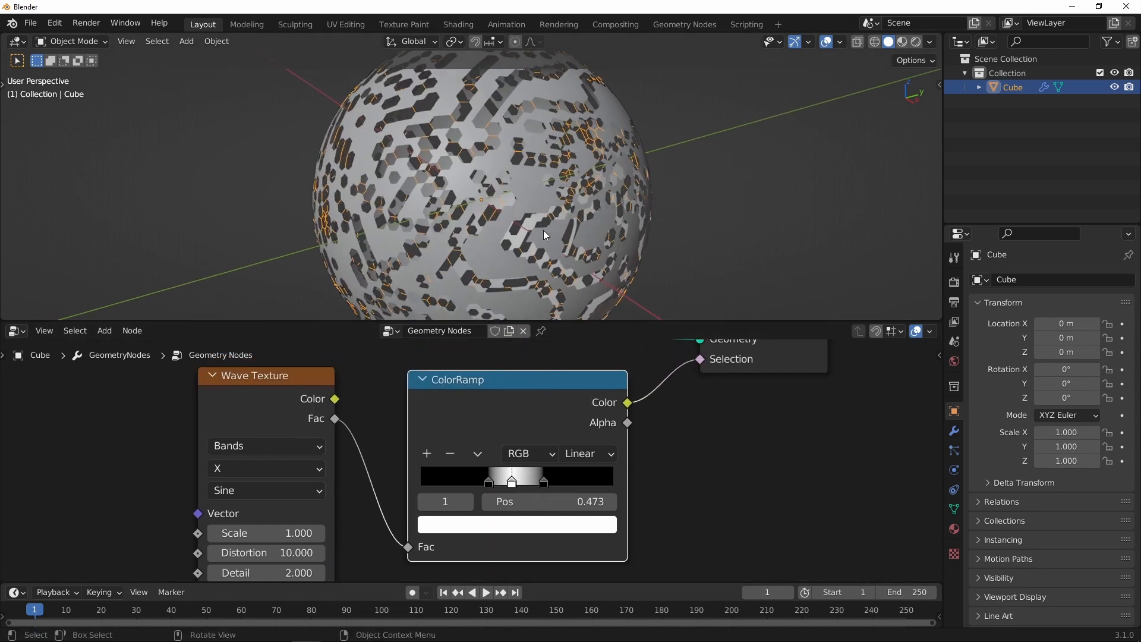
pyautogui.moveTo(511, 479); pyautogui.dragTo(460, 484)
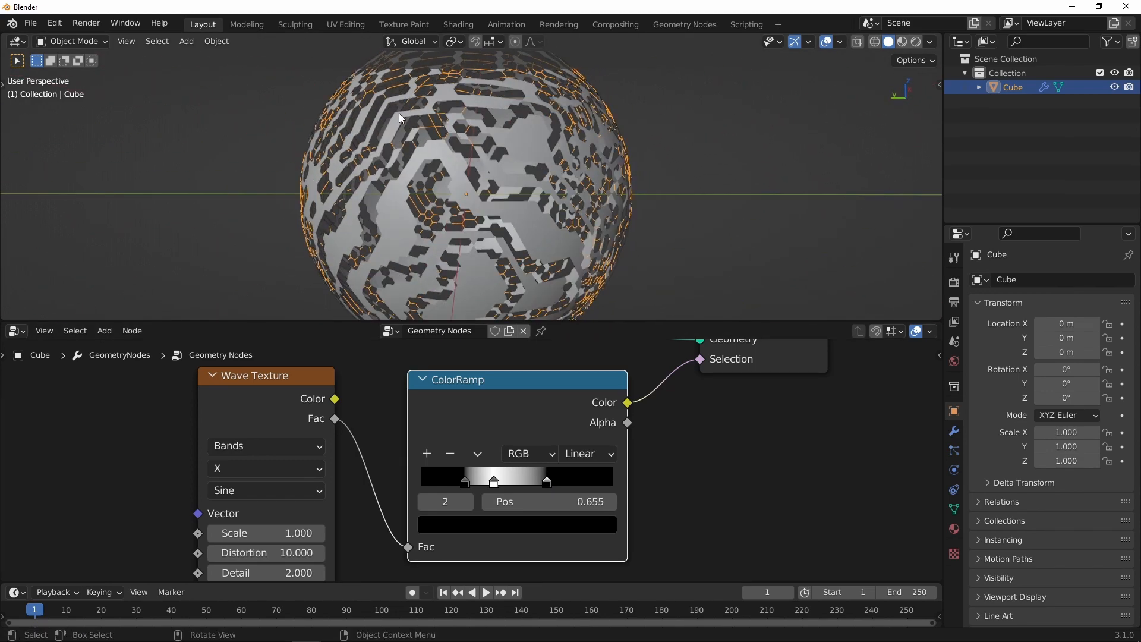
# Narrow the ColorRamp into a white band from about 0.17 to 0.56.
pyautogui.moveTo(400, 118); pyautogui.dragTo(455, 133)
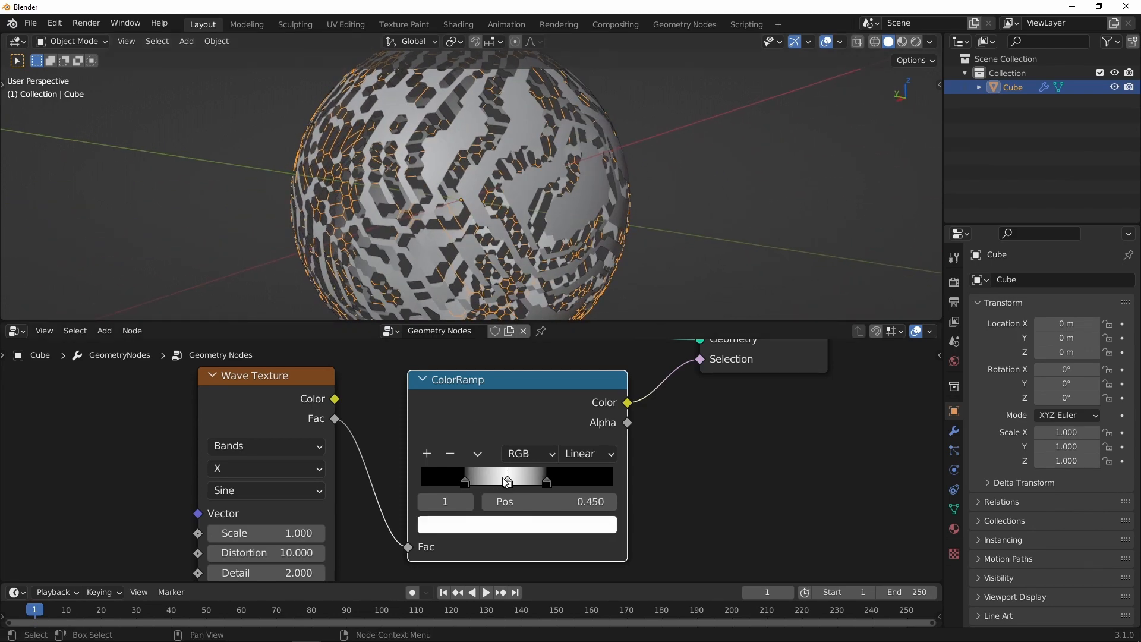
pyautogui.moveTo(508, 480); pyautogui.dragTo(455, 480)
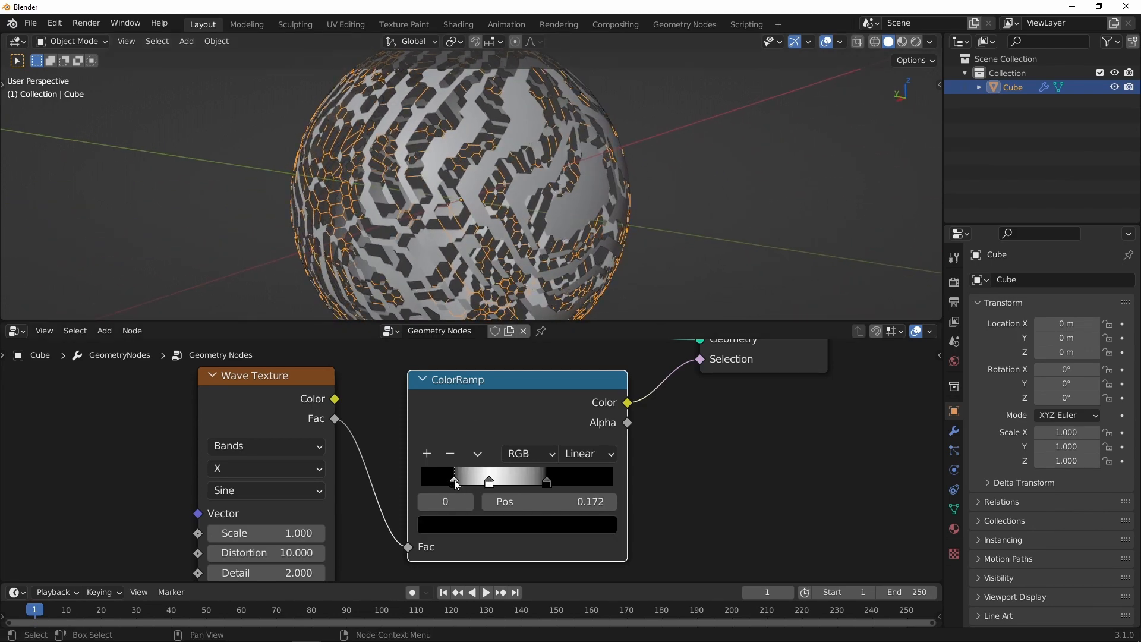
pyautogui.moveTo(489, 482); pyautogui.dragTo(530, 482)
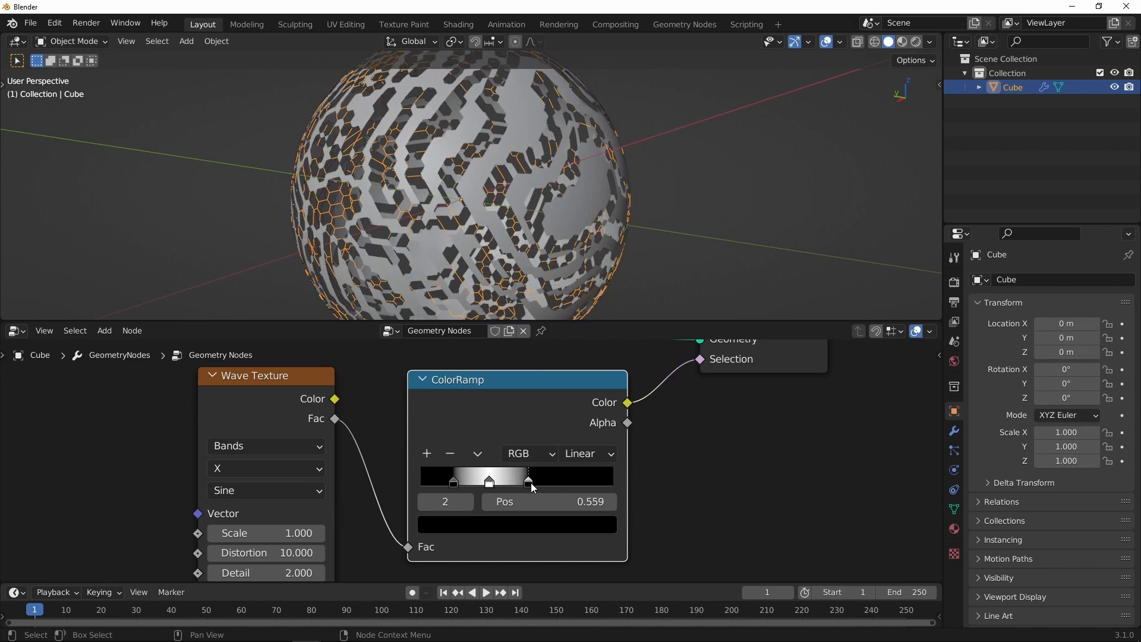
pyautogui.moveTo(528, 481); pyautogui.dragTo(545, 480)
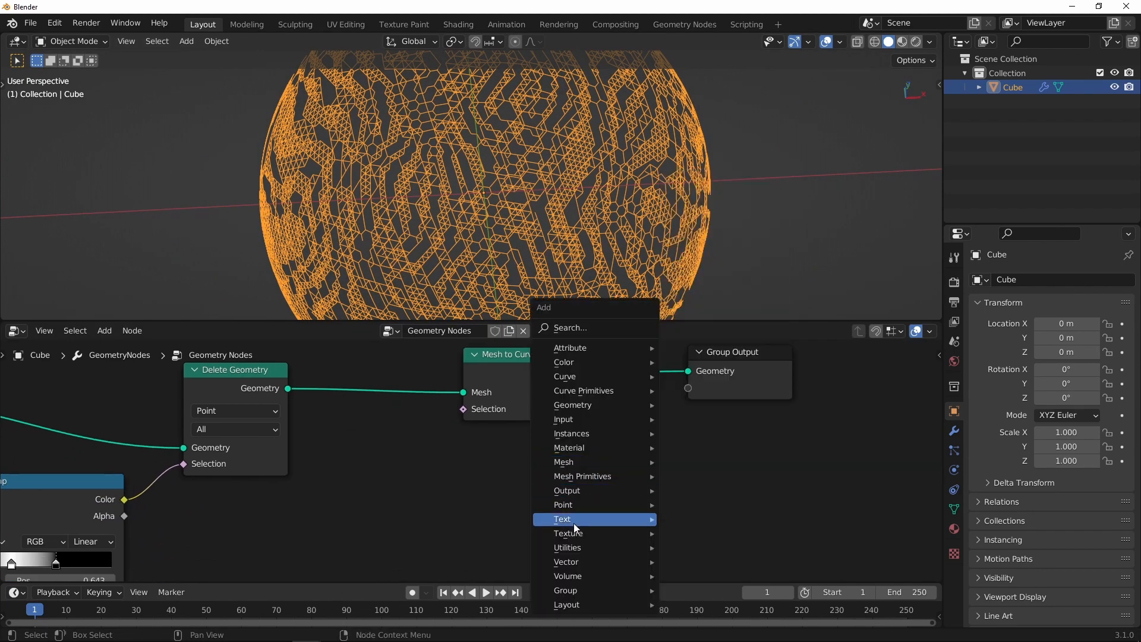
pyautogui.moveTo(563, 461)
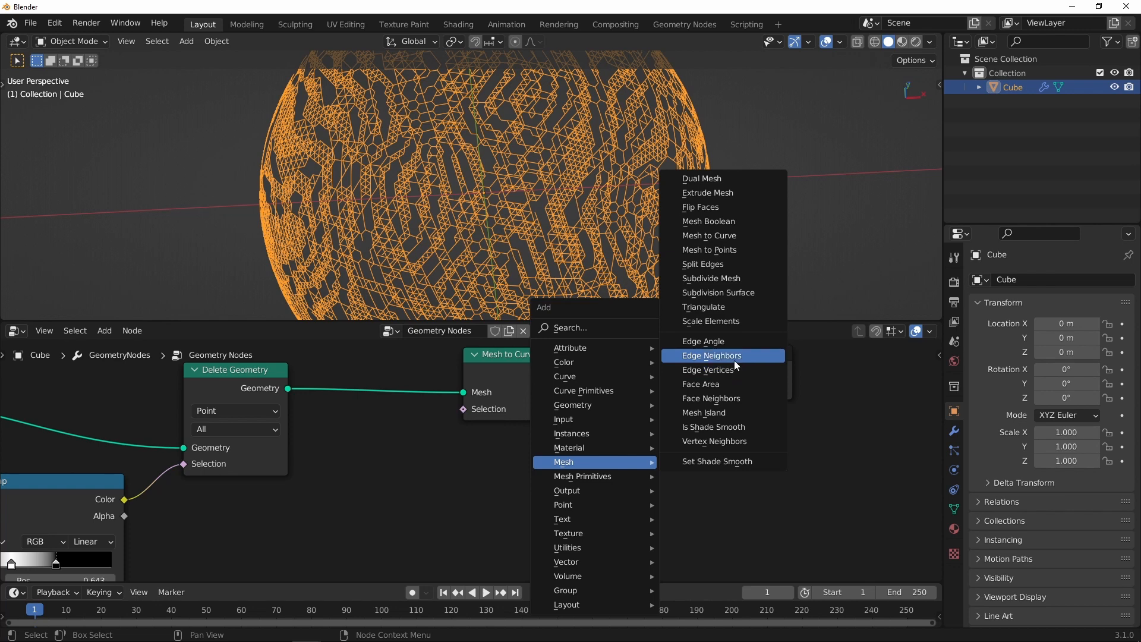
# Add an Edge Neighbors node below the Mesh to Curve conversion.
pyautogui.click(711, 355)
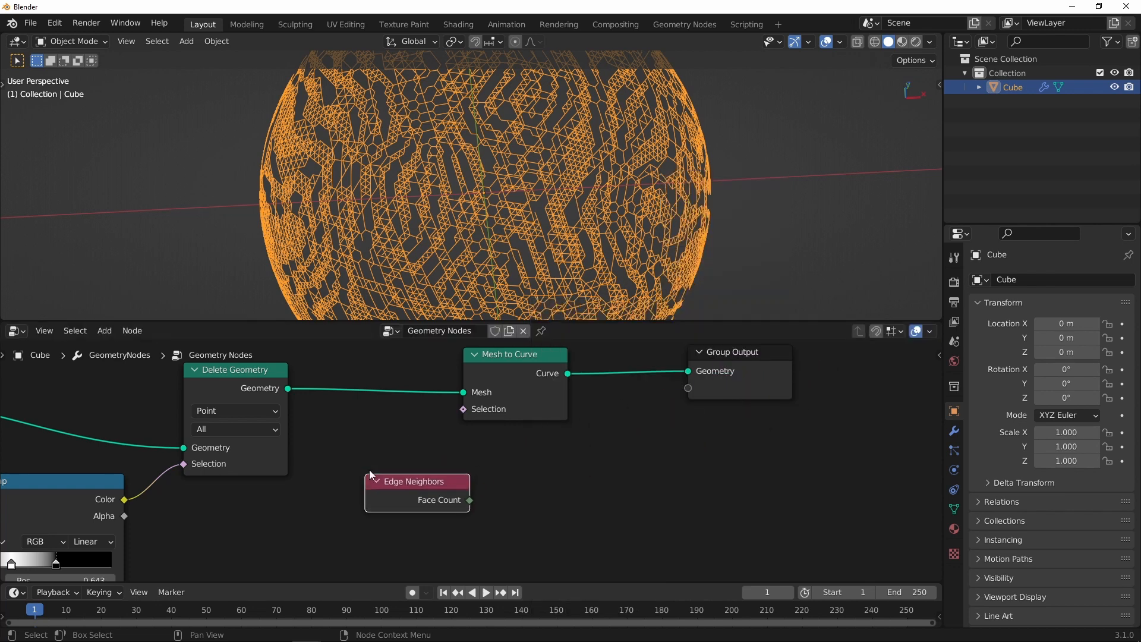
pyautogui.moveTo(514, 355); pyautogui.dragTo(603, 367)
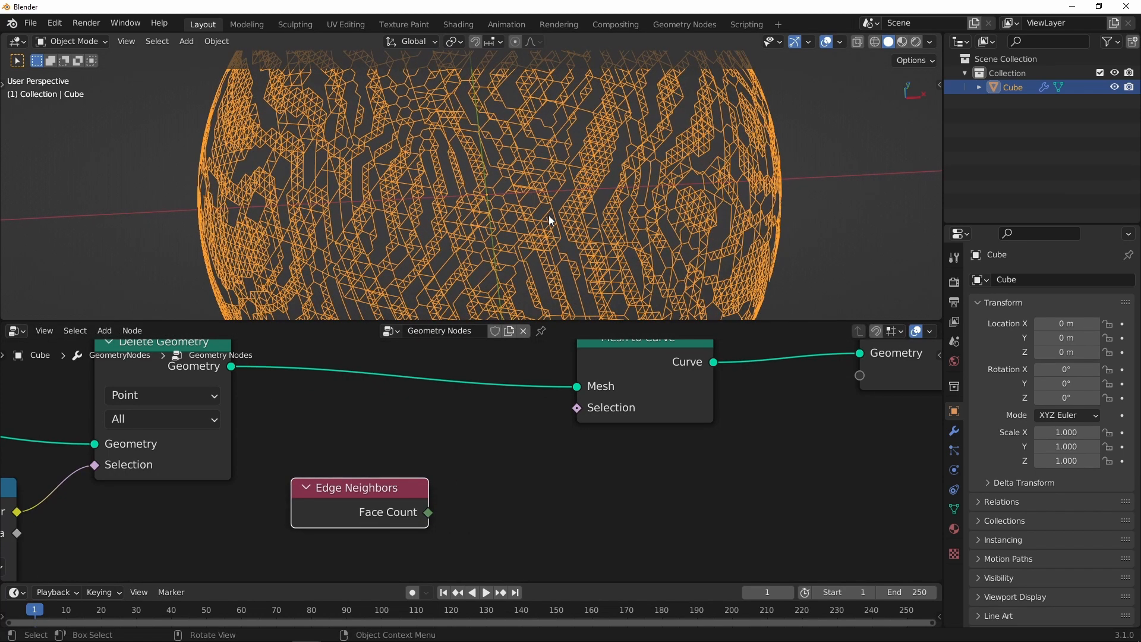
pyautogui.moveTo(549, 238)
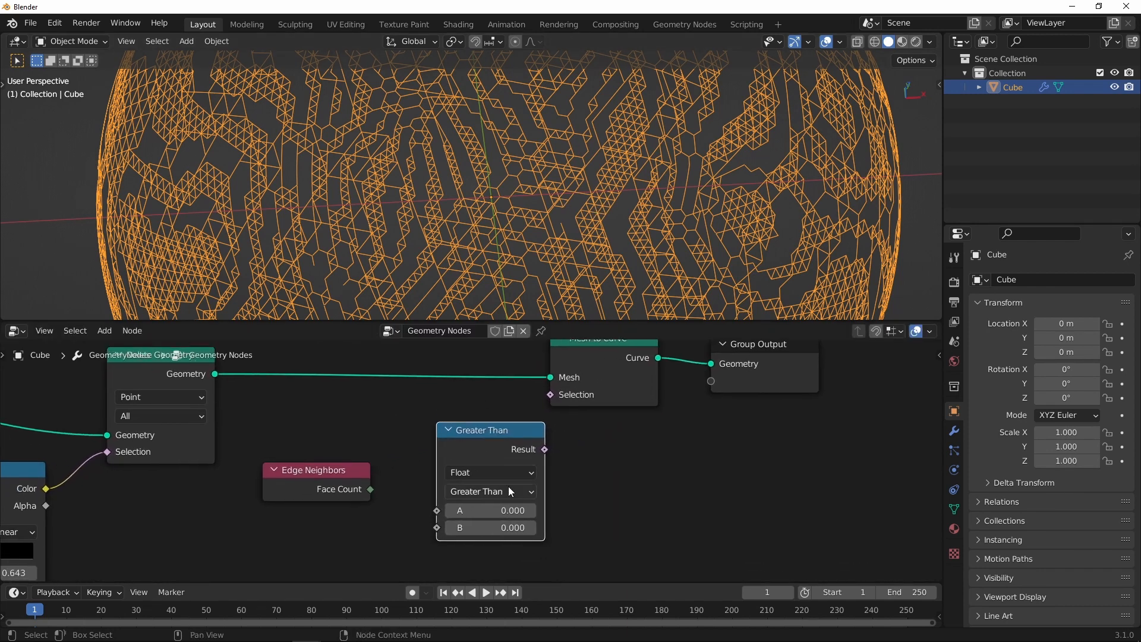
# Compare the edge face count with an integer Equal node feeding the curve selection.
pyautogui.click(490, 473)
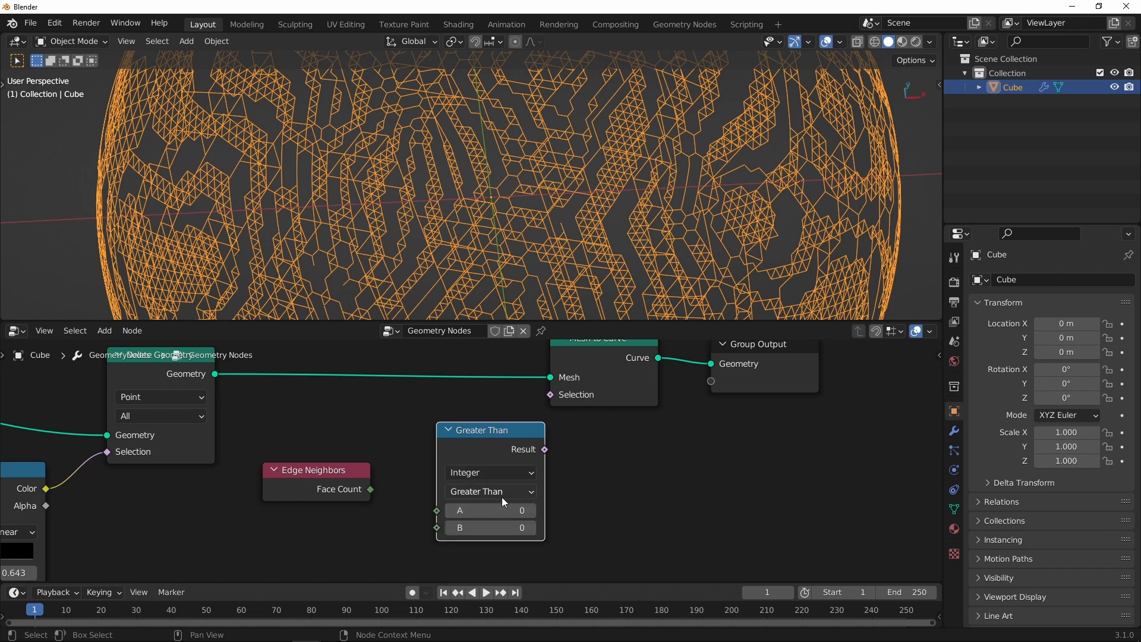
pyautogui.click(490, 492)
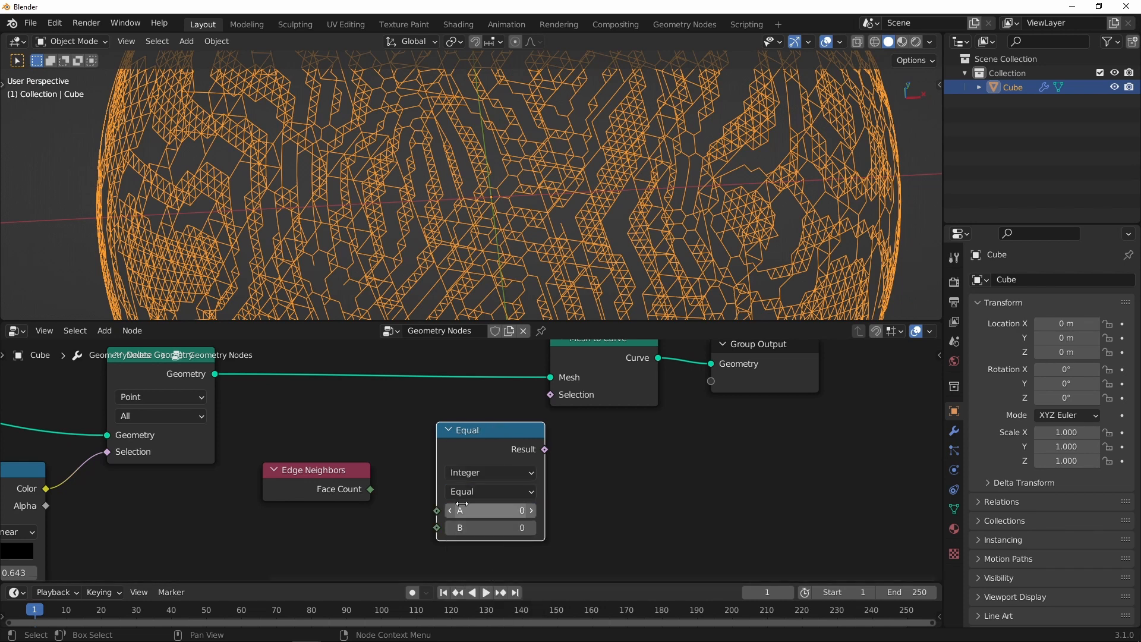
pyautogui.moveTo(371, 488); pyautogui.dragTo(436, 510)
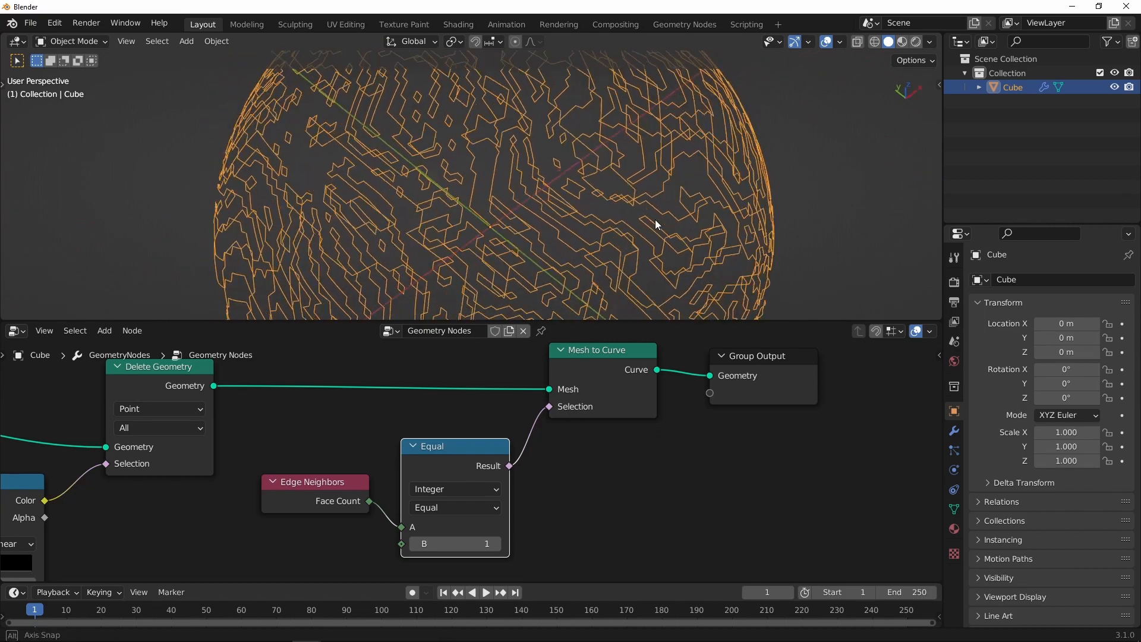
pyautogui.moveTo(656, 225); pyautogui.dragTo(564, 132)
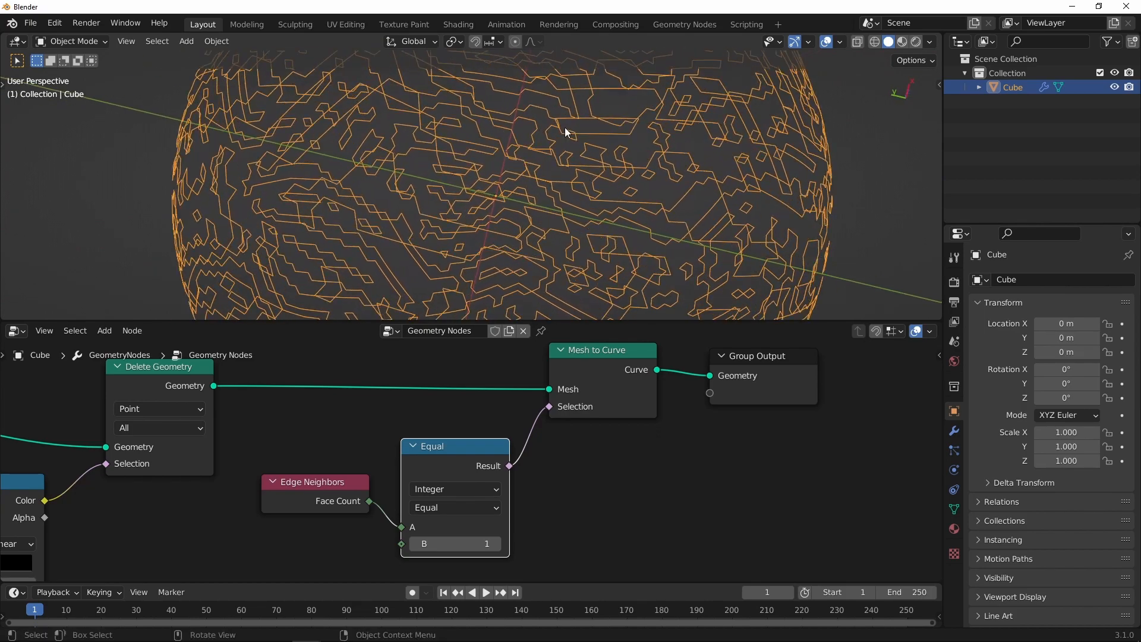
pyautogui.moveTo(564, 132); pyautogui.dragTo(653, 198)
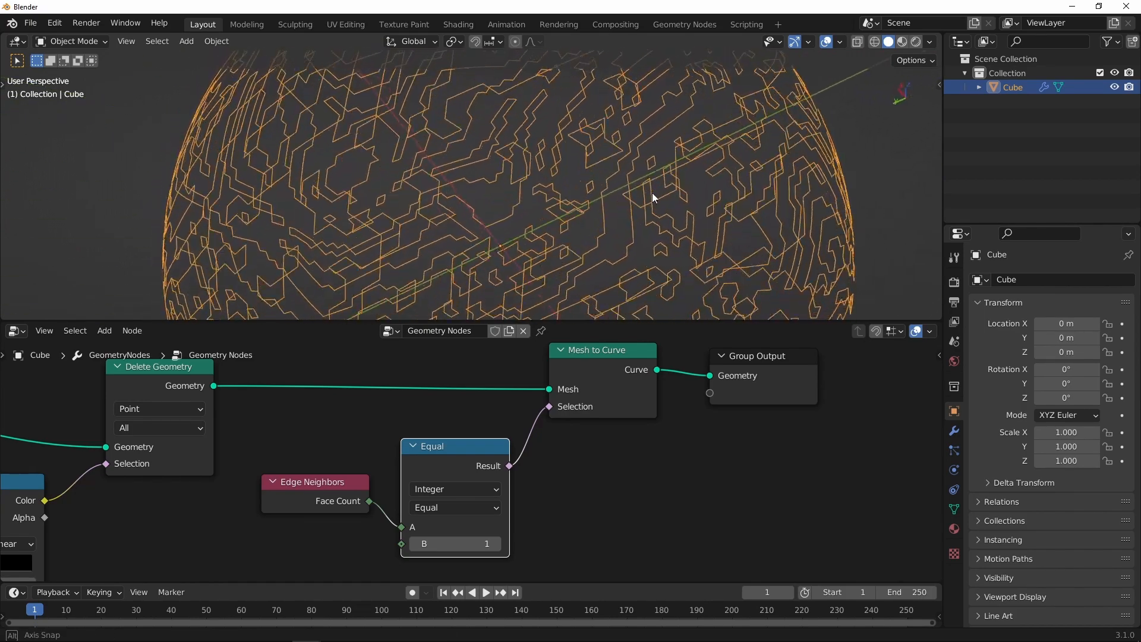
# Try compared face-count values around 0 and 1 to keep only patch outlines.
pyautogui.click(454, 543)
pyautogui.write('0')
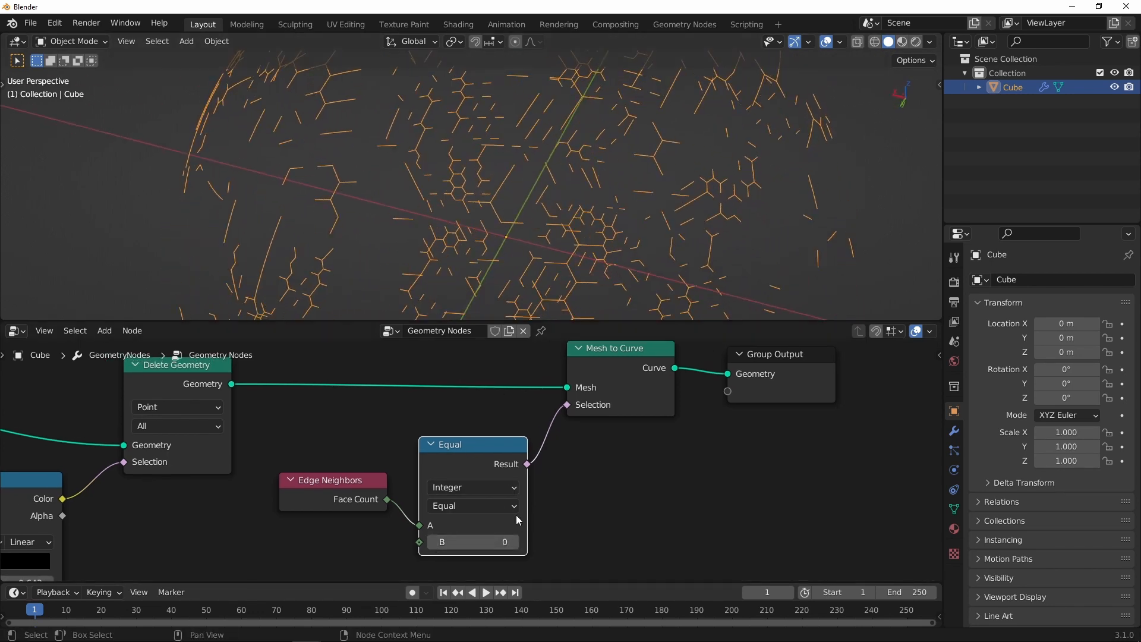
pyautogui.click(473, 542)
pyautogui.write('2')
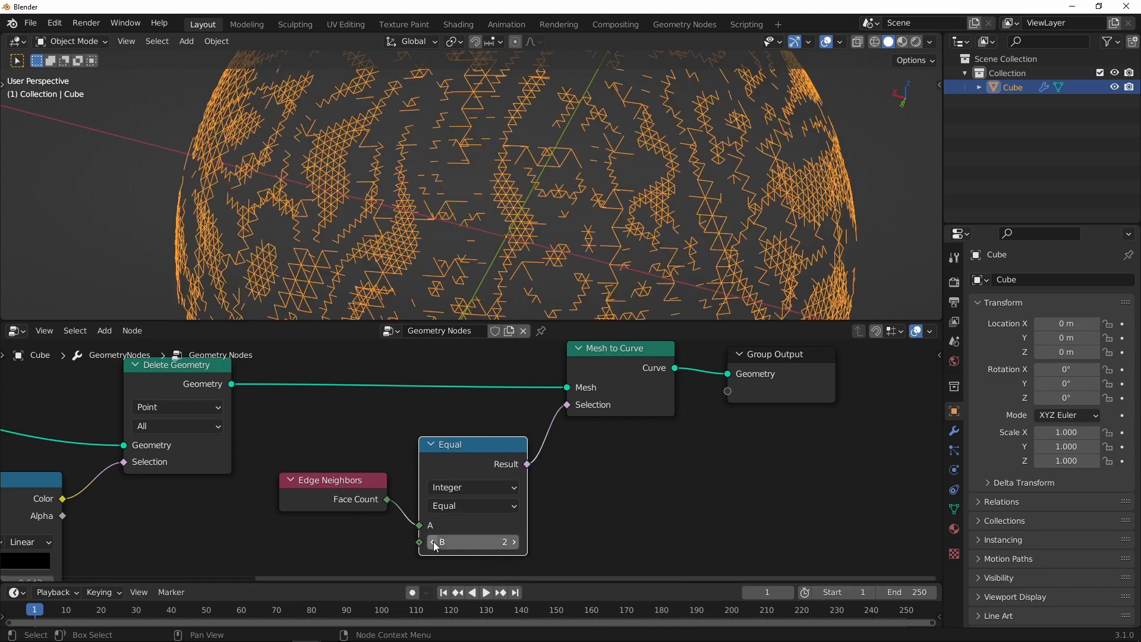
pyautogui.click(433, 542)
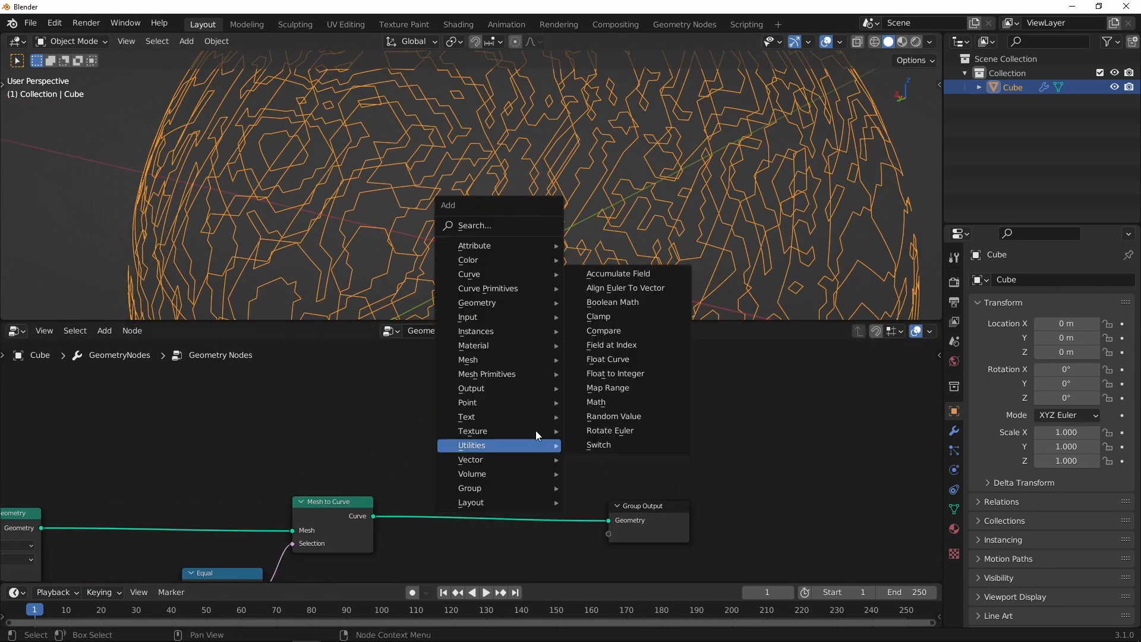
pyautogui.moveTo(485, 276)
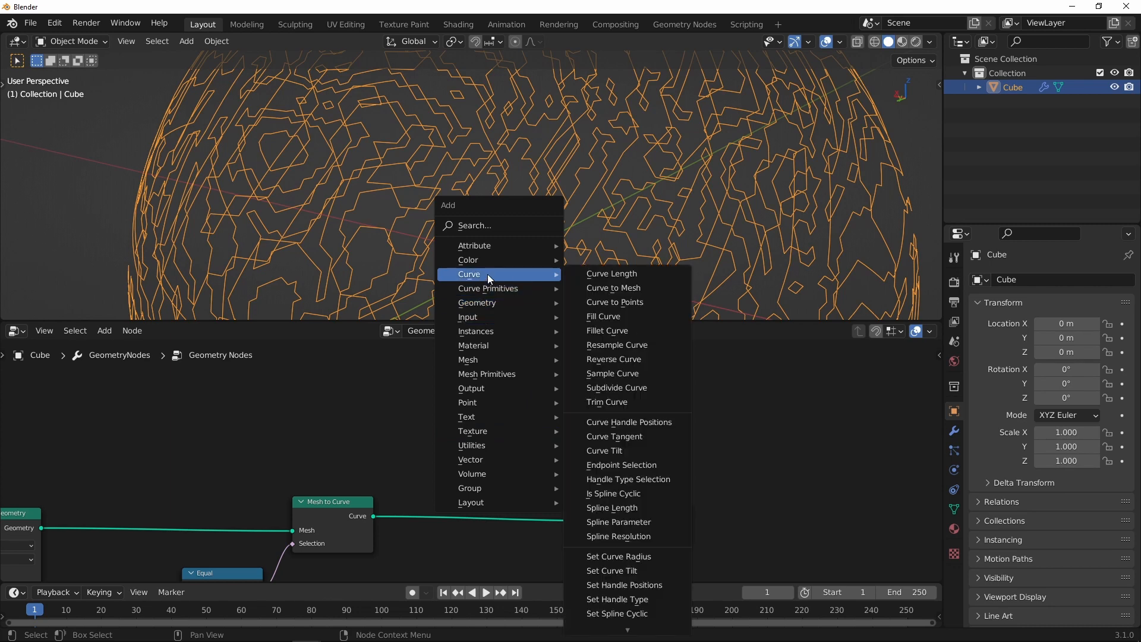
# Add Curve to Mesh after the curves and a level-2 Subdivision Surface before Mesh to Curve.
pyautogui.click(613, 288)
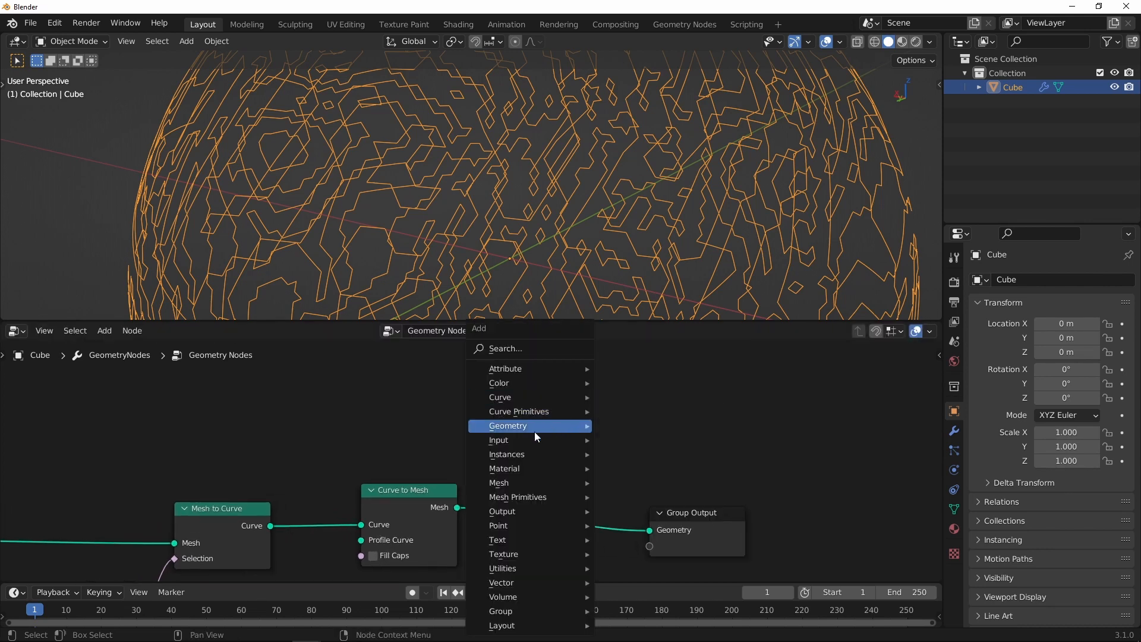
pyautogui.moveTo(536, 425)
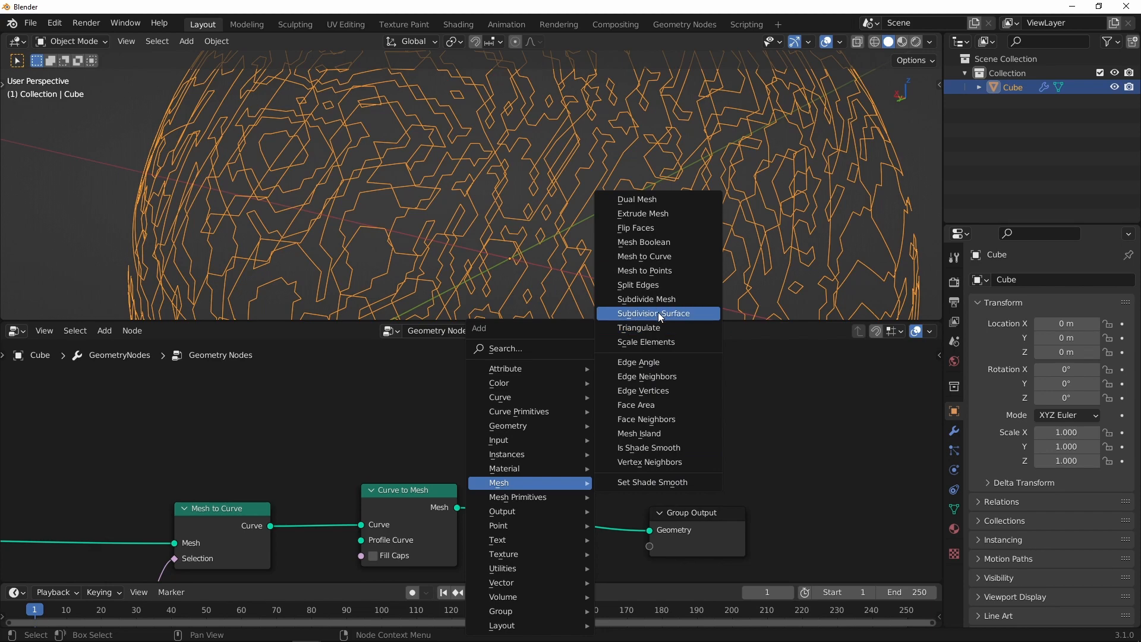
pyautogui.click(654, 314)
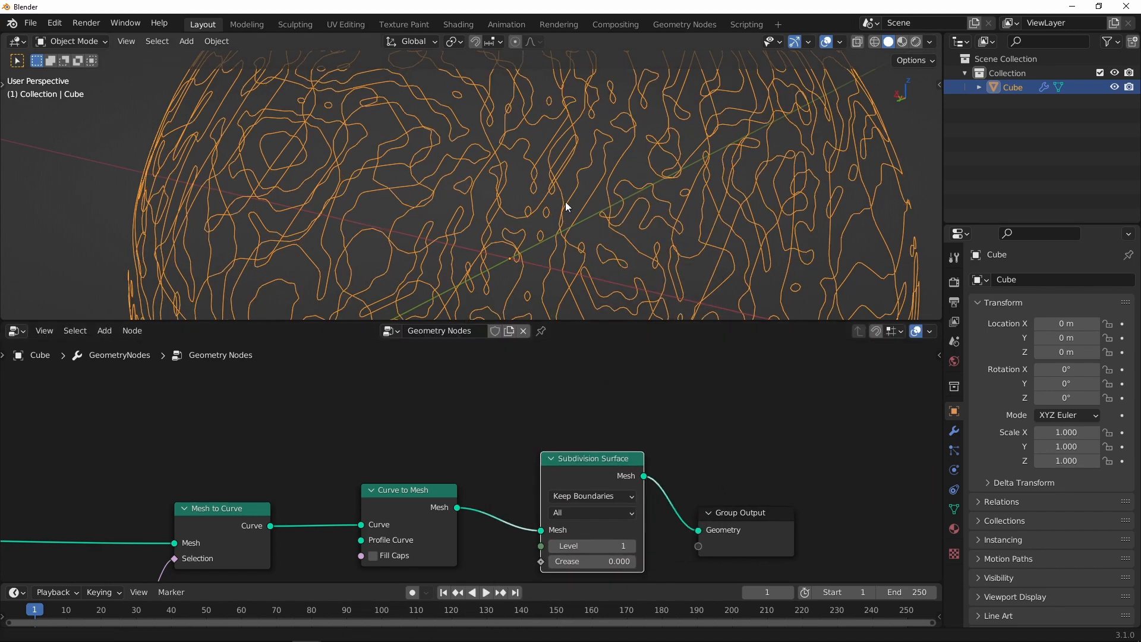
pyautogui.click(631, 545)
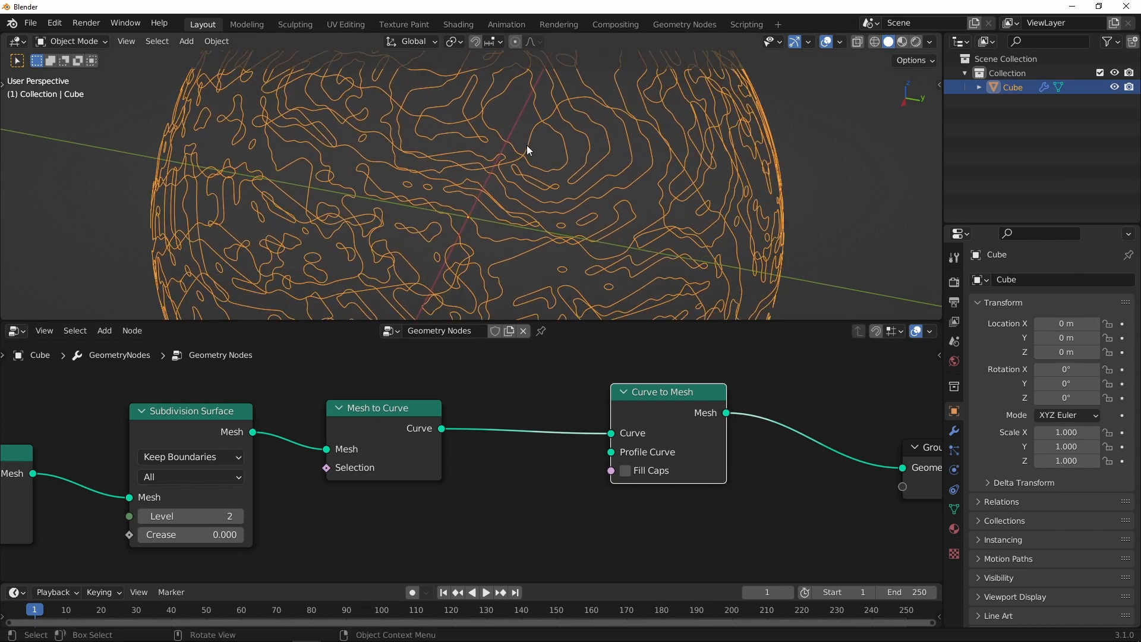
pyautogui.moveTo(540, 447)
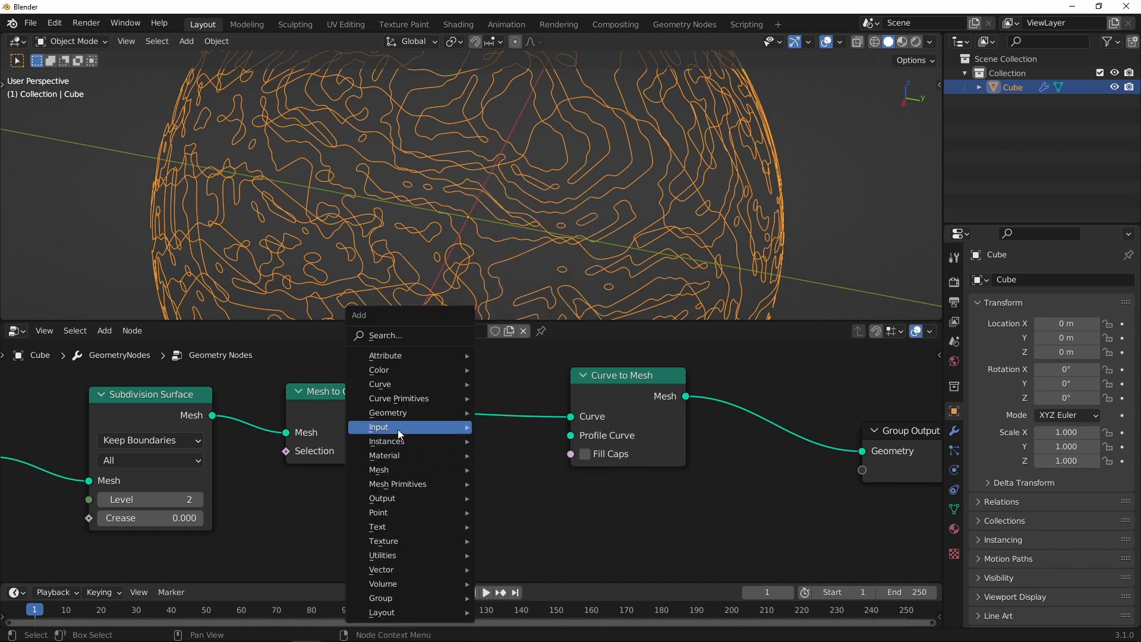
pyautogui.moveTo(399, 398)
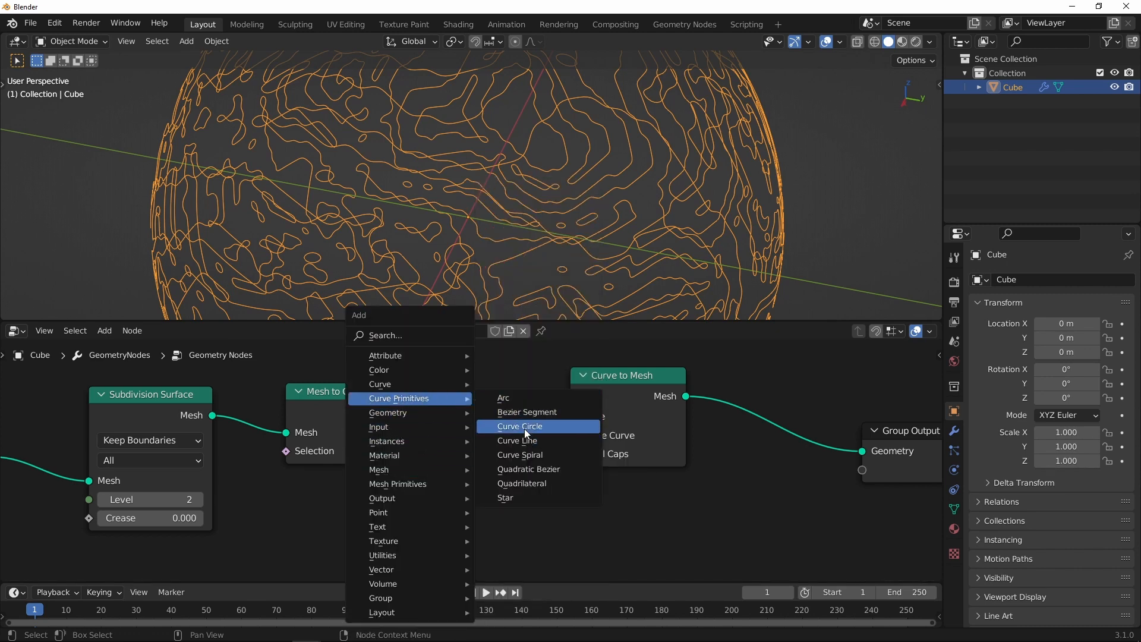
# Use a Curve Circle as the profile of Curve to Mesh for tube thickness.
pyautogui.click(520, 425)
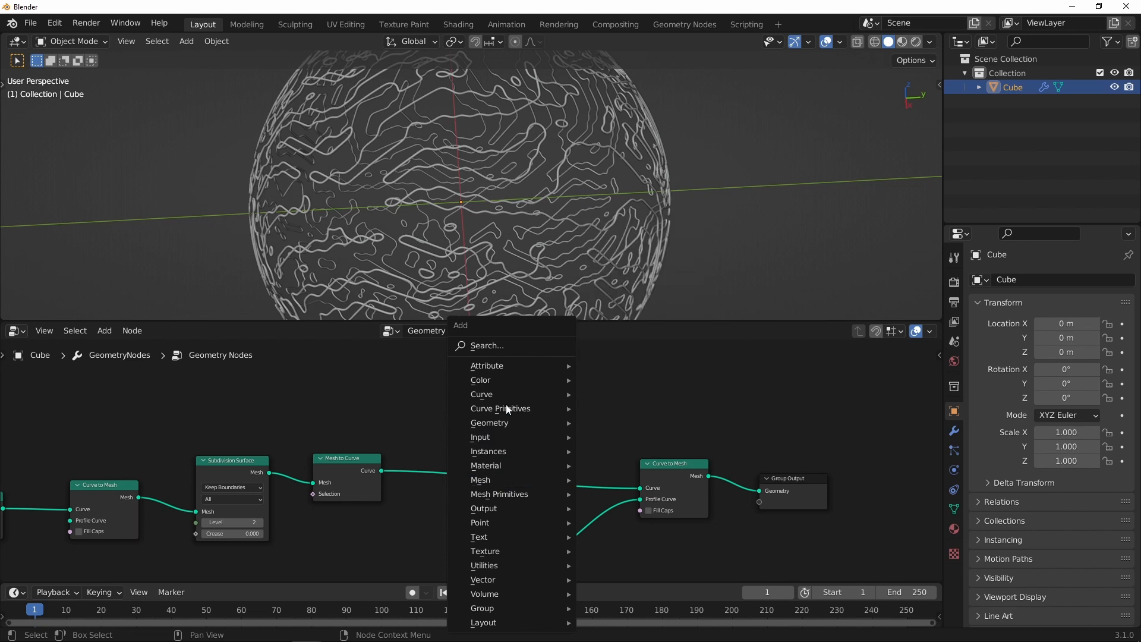
pyautogui.moveTo(482, 394)
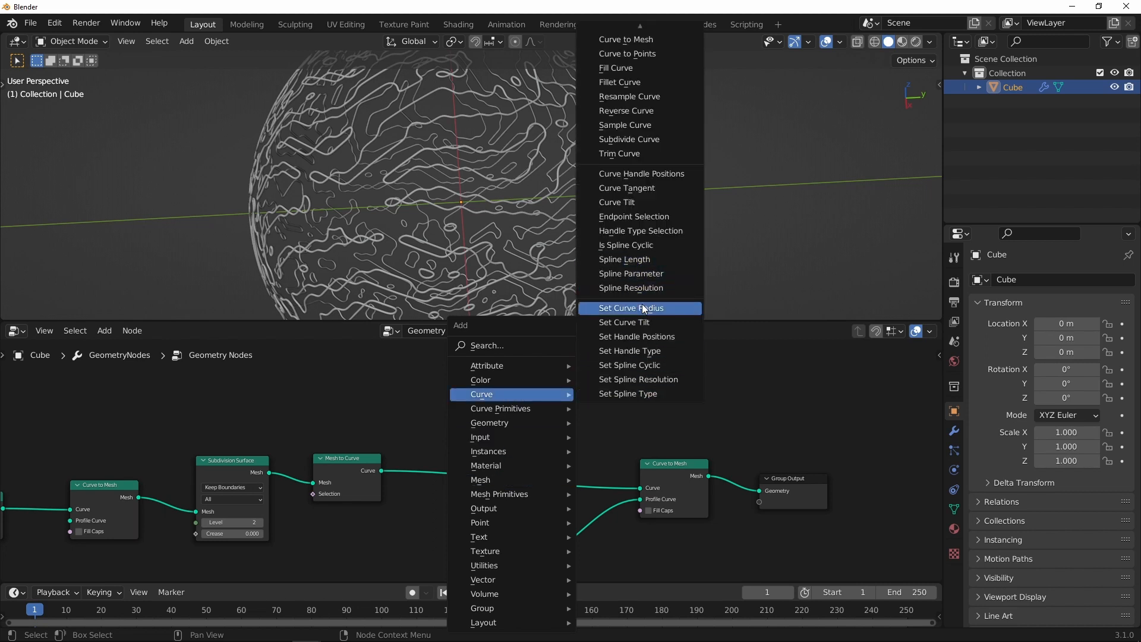
pyautogui.moveTo(648, 314)
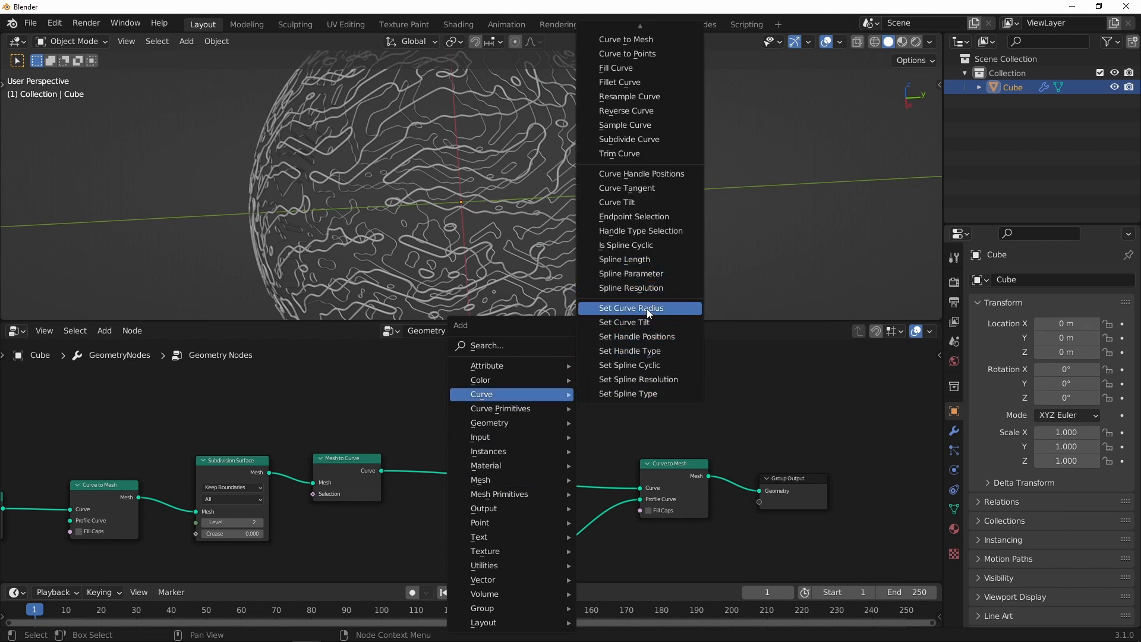
# Insert Set Curve Radius and drive its radius with a Noise Texture's Fac.
pyautogui.click(640, 308)
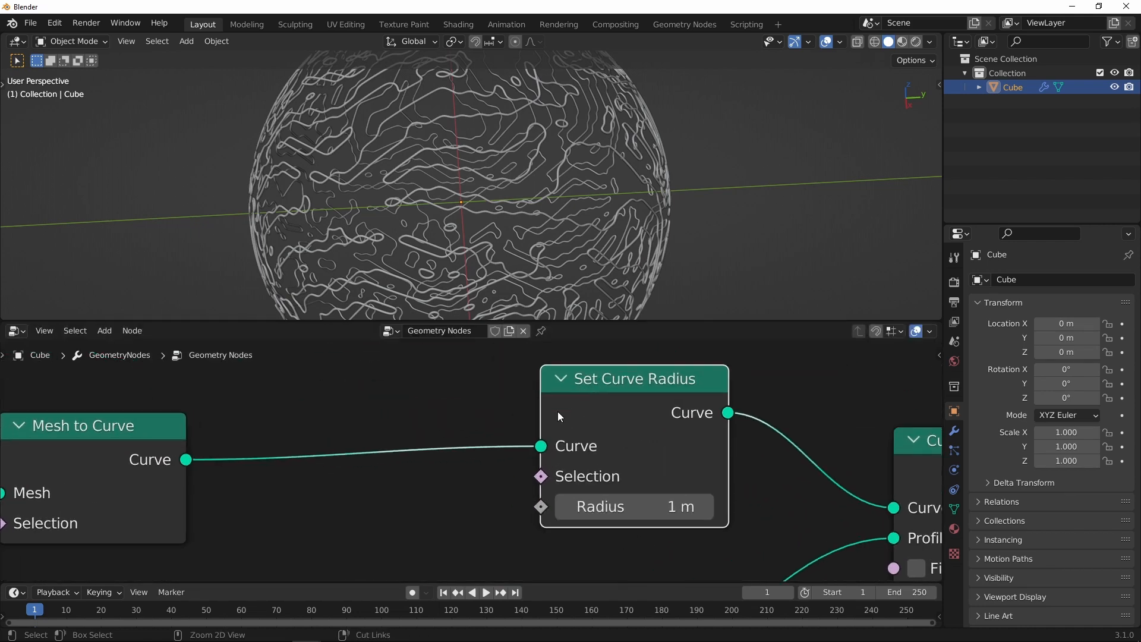
pyautogui.moveTo(600, 469)
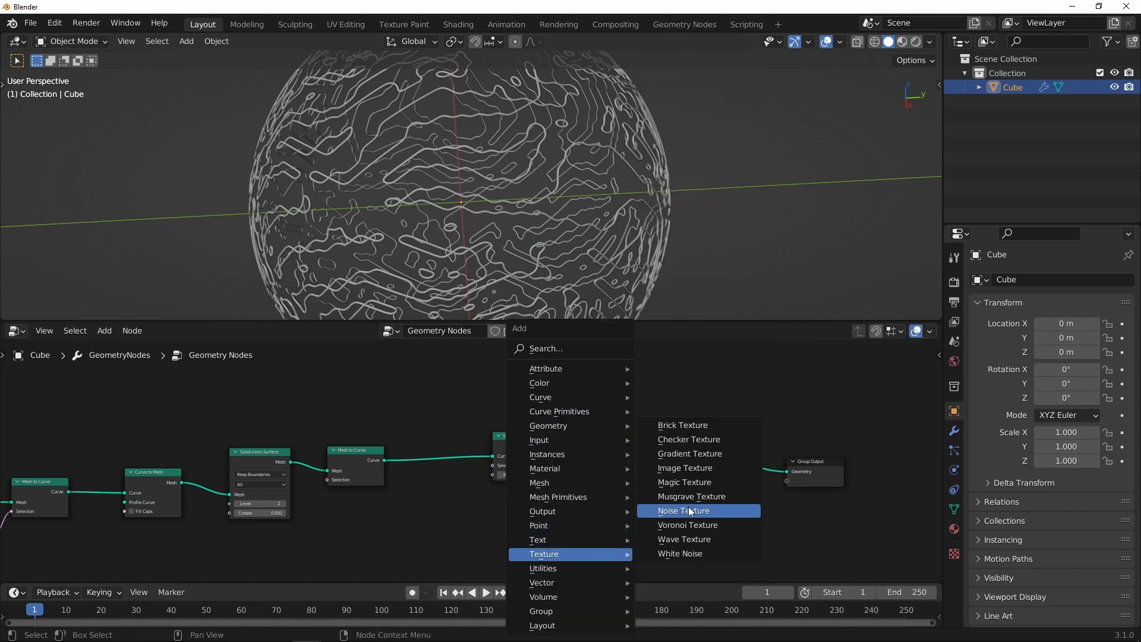
pyautogui.click(684, 511)
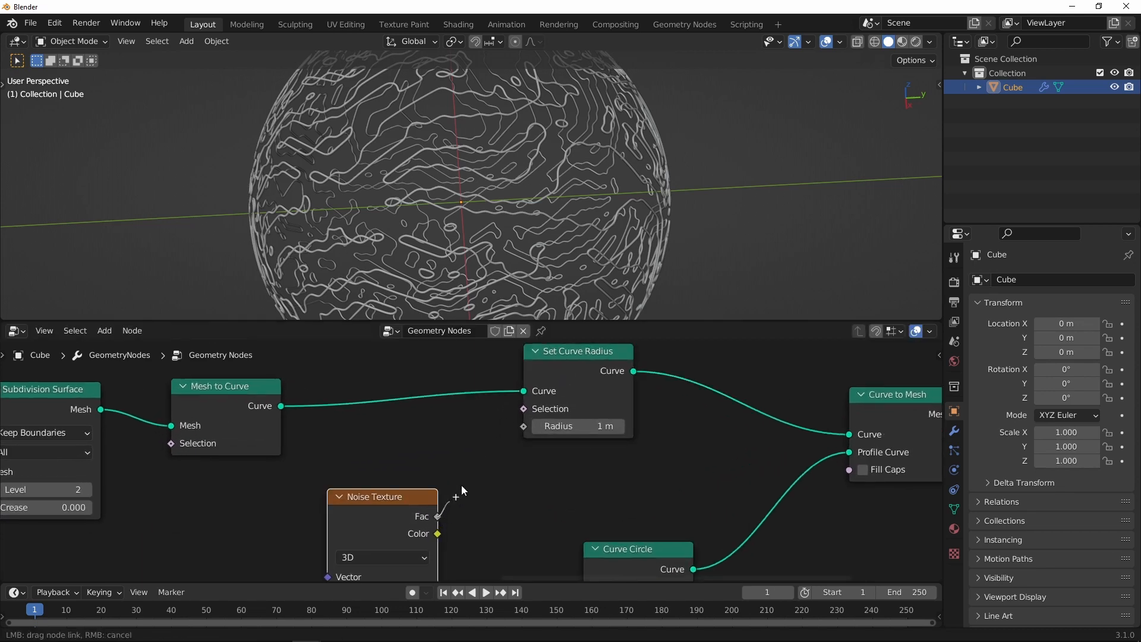
pyautogui.moveTo(440, 516); pyautogui.dragTo(523, 426)
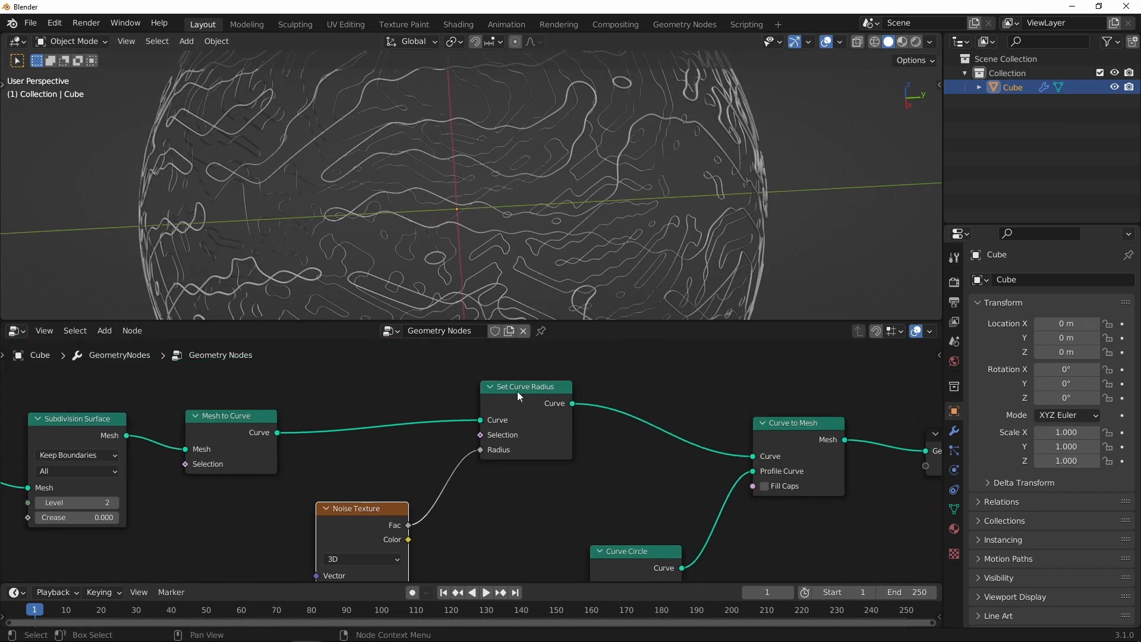
# Remap the noise through Map Range with To Max lowered from 5.5 to 4.8.
pyautogui.moveTo(517, 387); pyautogui.dragTo(568, 391)
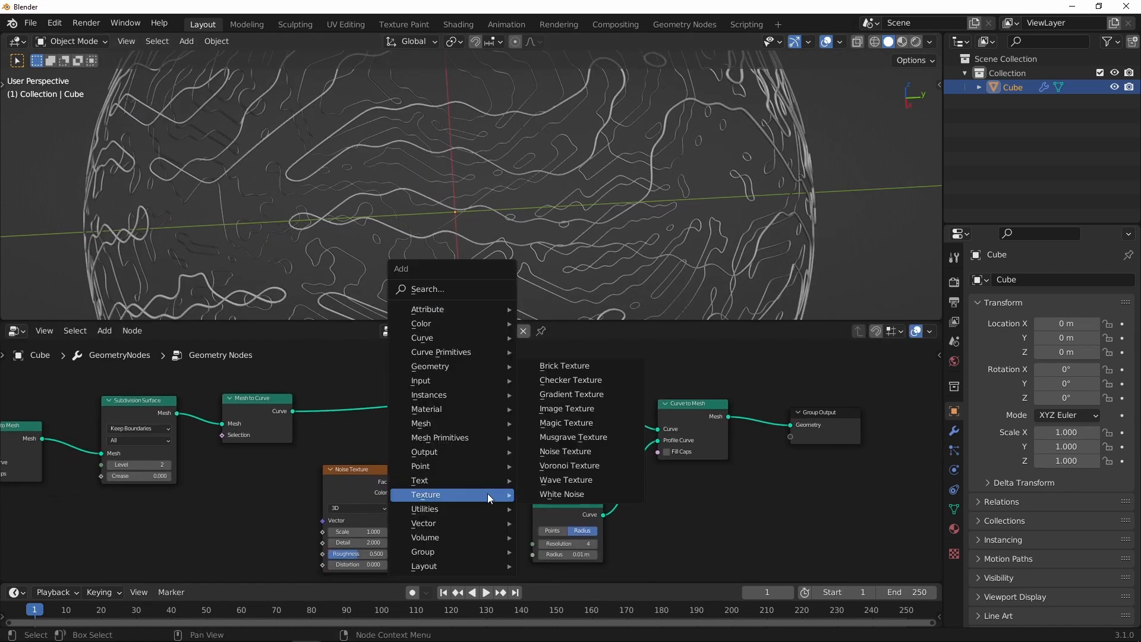
pyautogui.moveTo(442, 509)
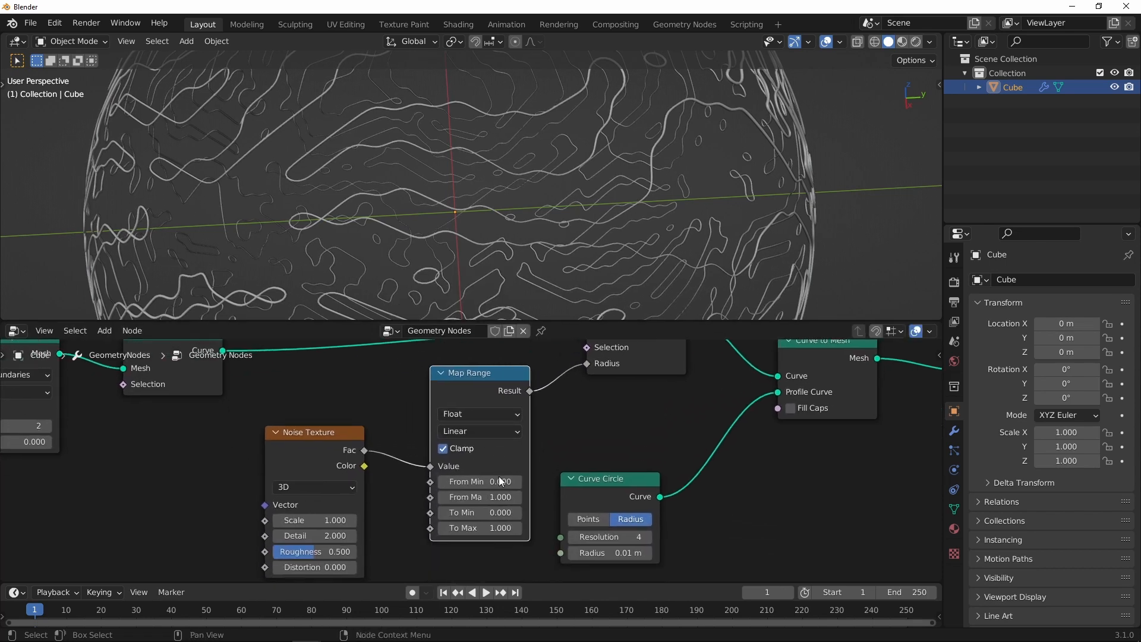
pyautogui.moveTo(479, 528); pyautogui.dragTo(502, 528)
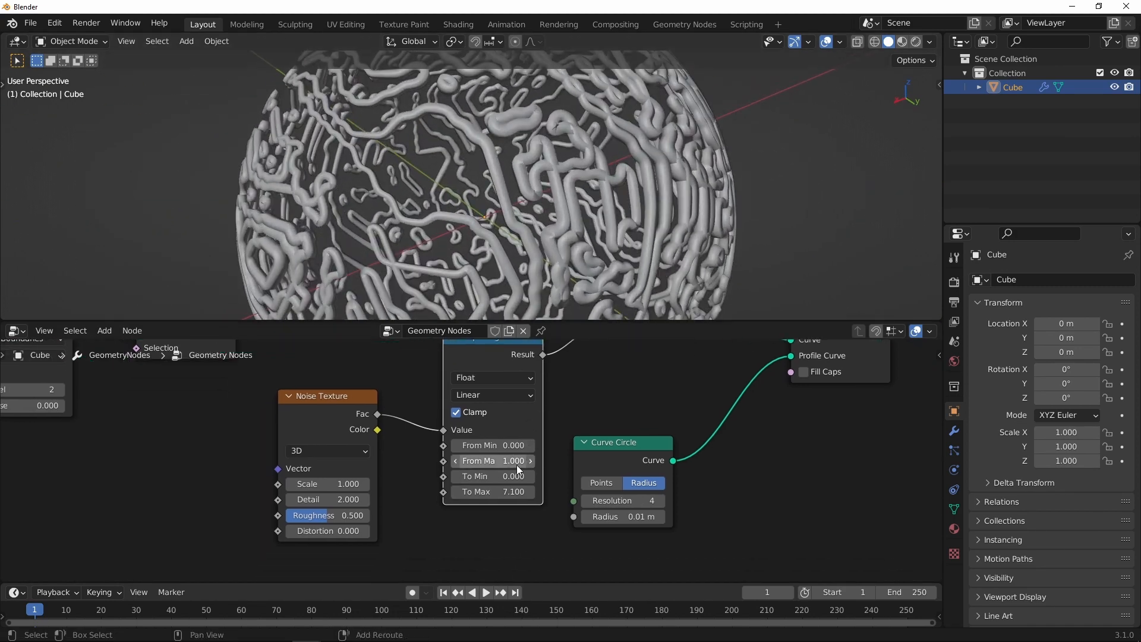
pyautogui.moveTo(514, 491); pyautogui.dragTo(488, 492)
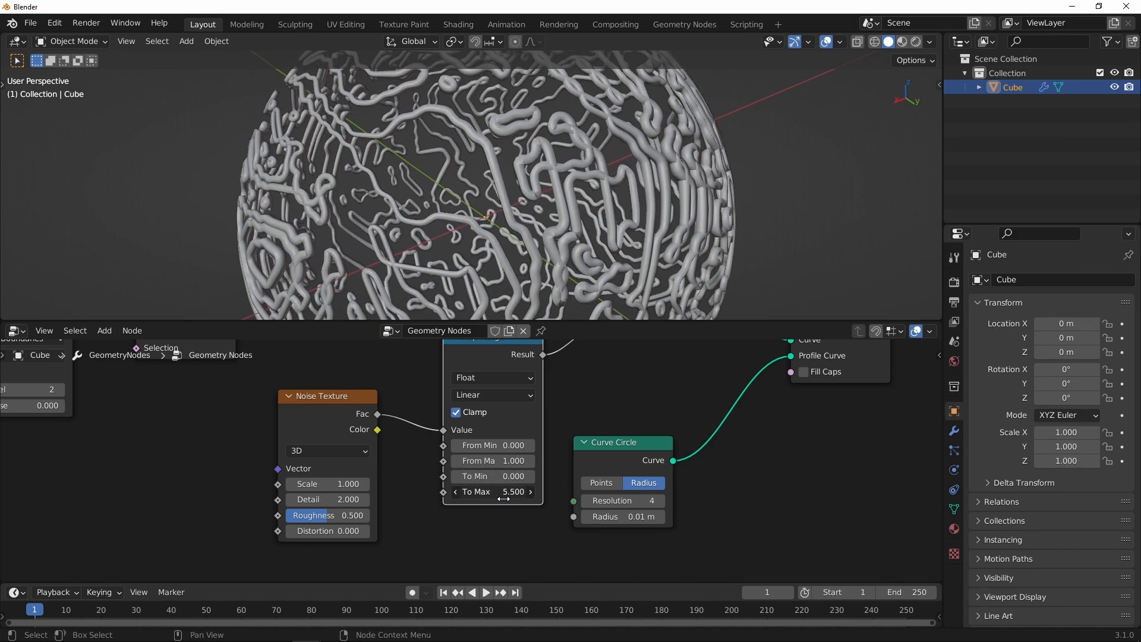
pyautogui.moveTo(492, 491); pyautogui.dragTo(452, 491)
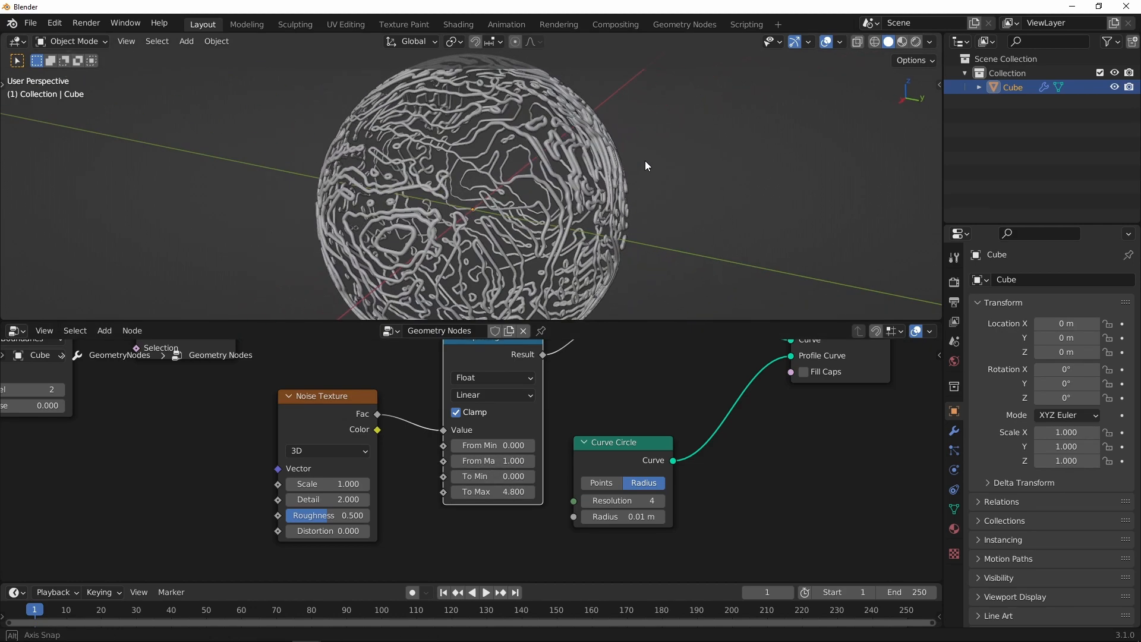
pyautogui.moveTo(644, 165); pyautogui.dragTo(697, 201)
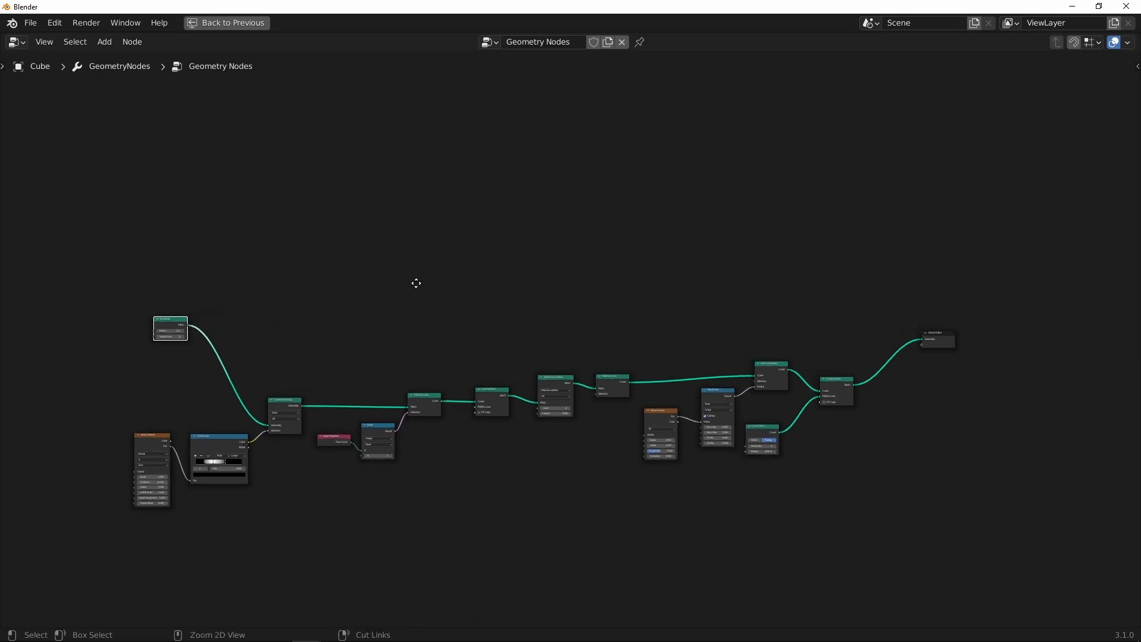
# Join the Group Input sphere with the tube geometry before Group Output.
pyautogui.click(104, 41)
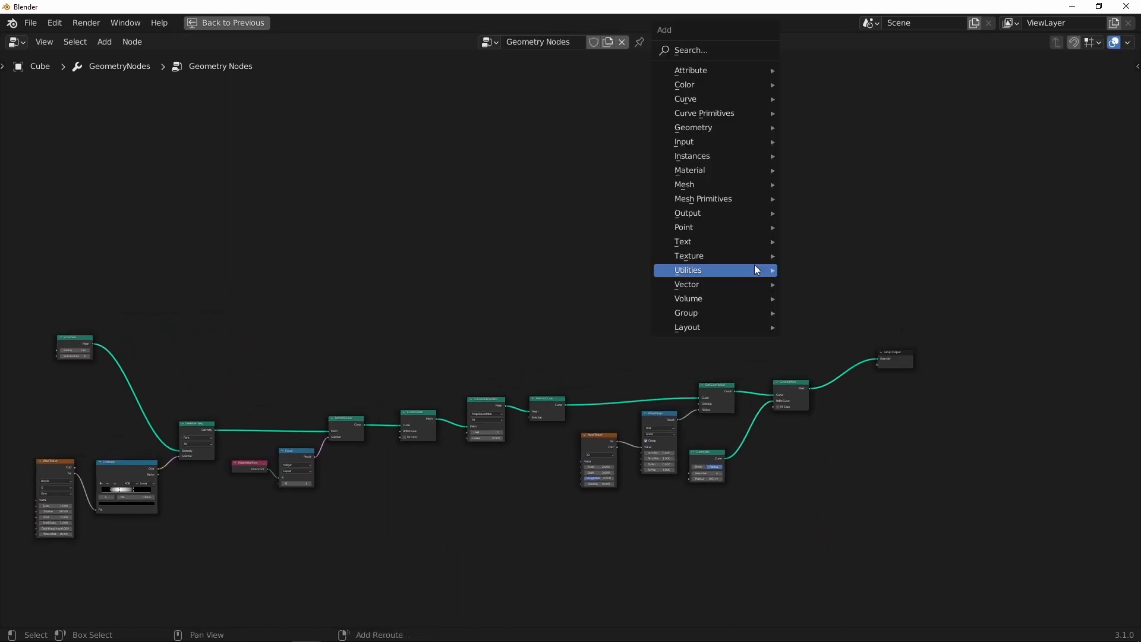
pyautogui.moveTo(724, 127)
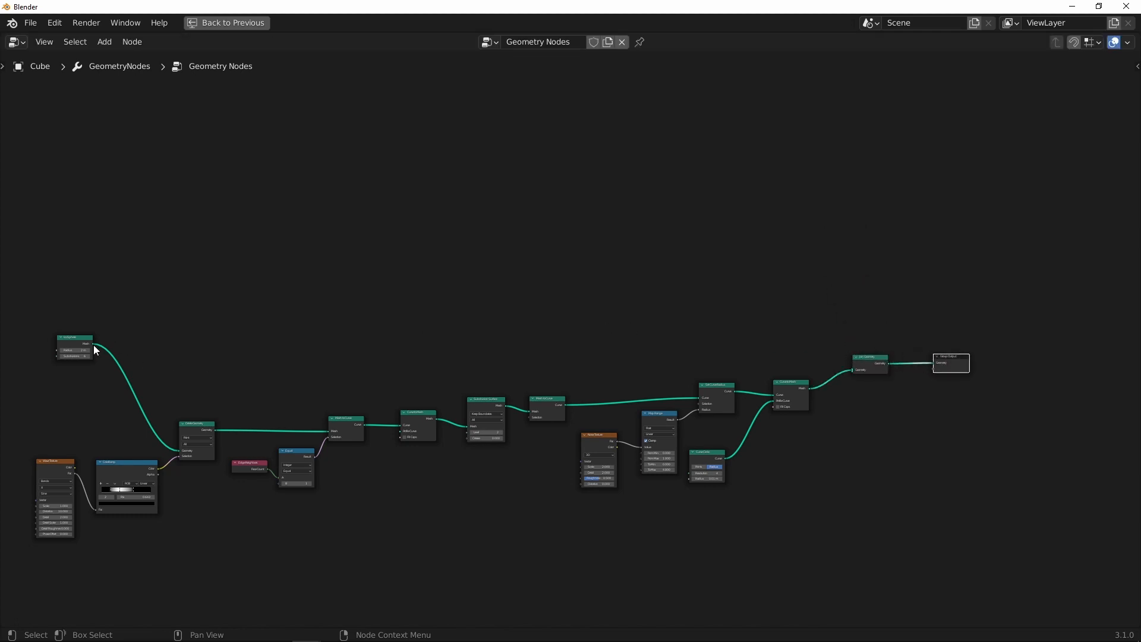
pyautogui.moveTo(93, 343); pyautogui.dragTo(807, 346)
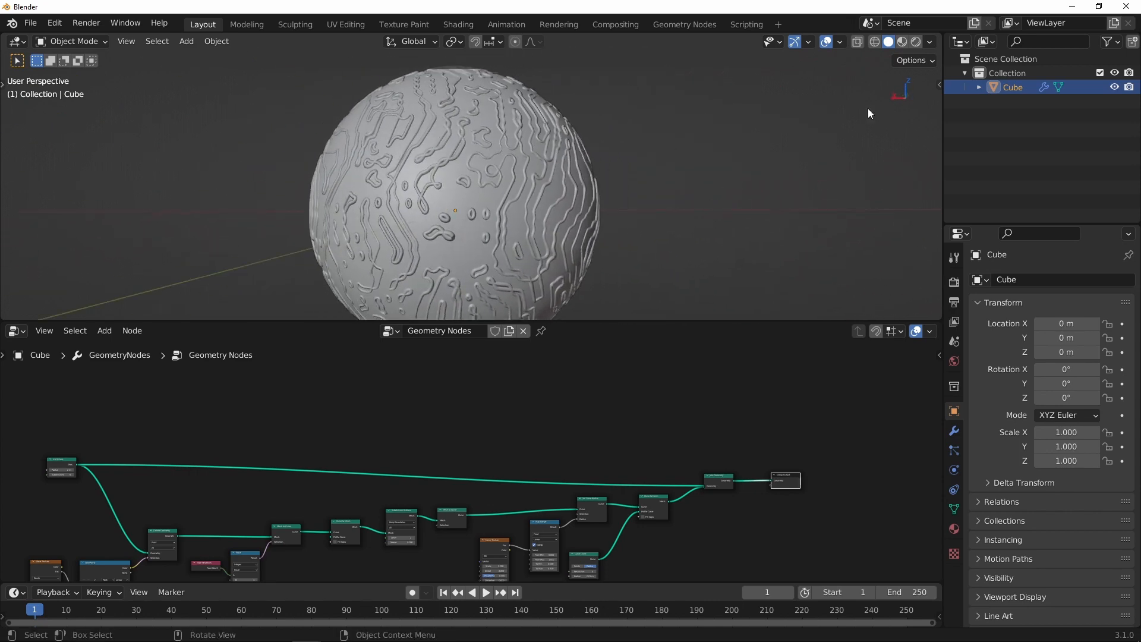
# Switch the viewport to Rendered and enable Ambient Occlusion with distance 3 m and factor 6.00.
pyautogui.click(903, 41)
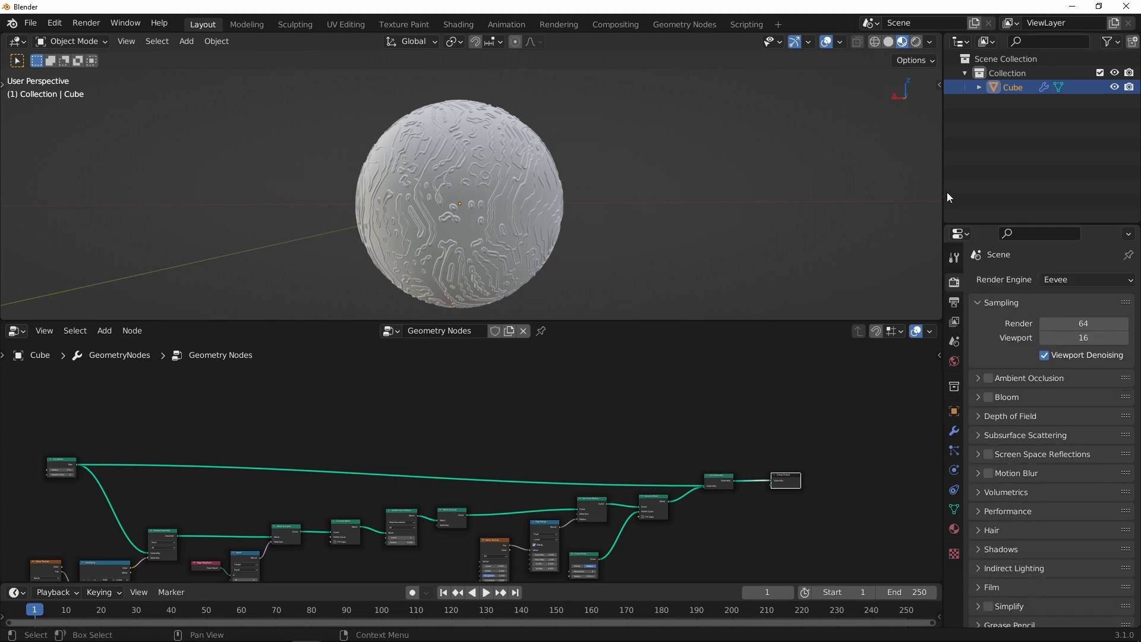
pyautogui.click(984, 378)
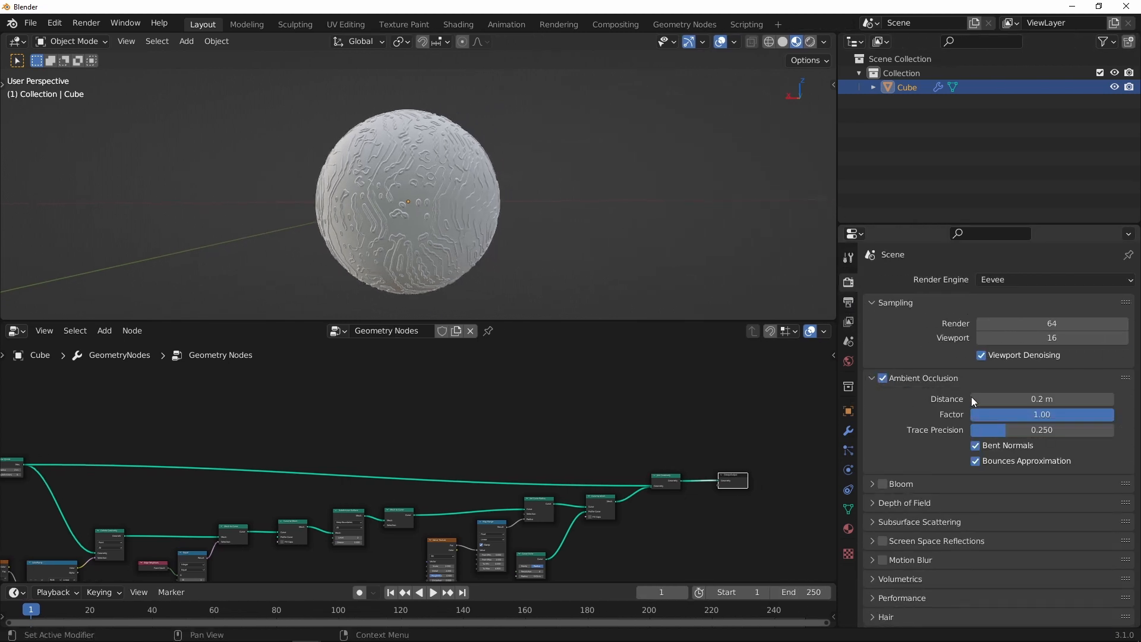
pyautogui.moveTo(1042, 414); pyautogui.dragTo(1085, 413)
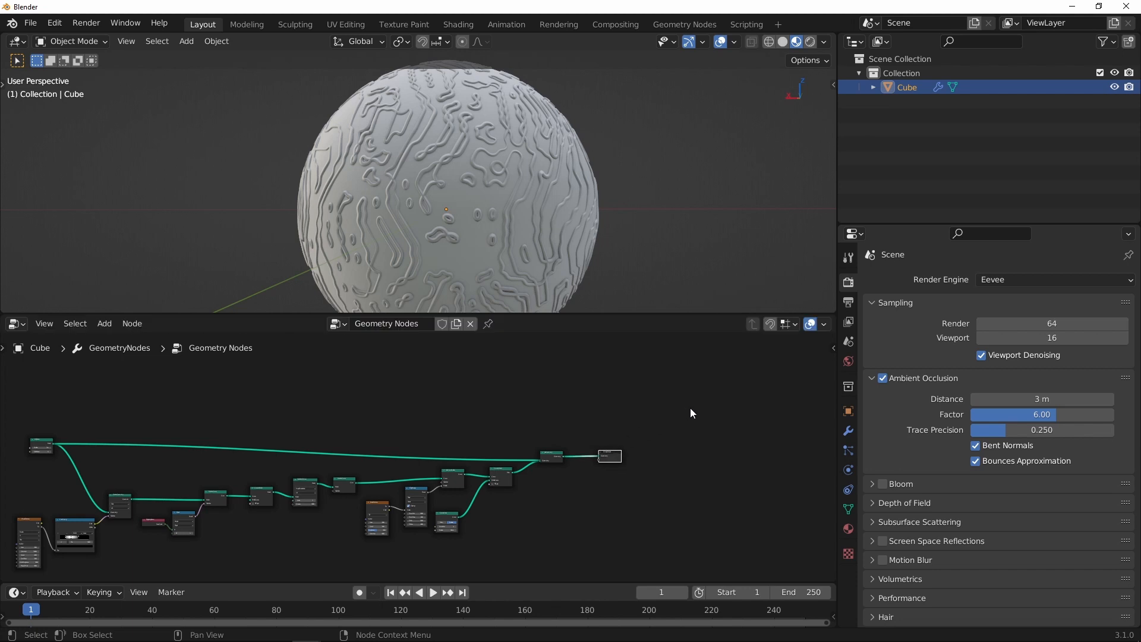
# Rename the material to 'sphere' and create a new material in a second slot.
pyautogui.click(849, 528)
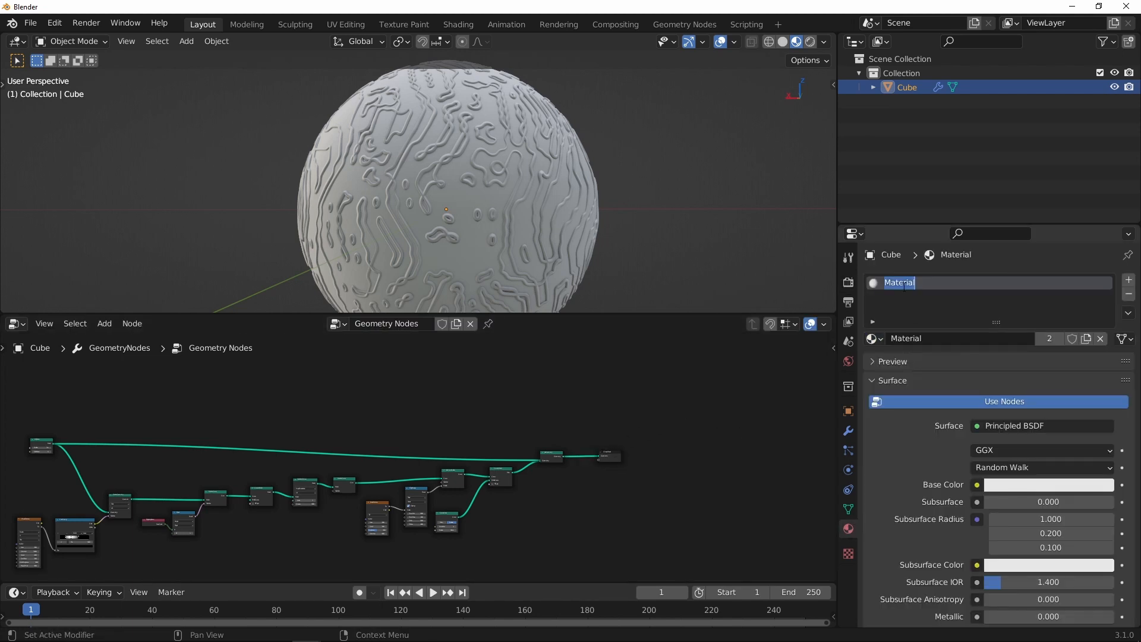
pyautogui.write('sphere')
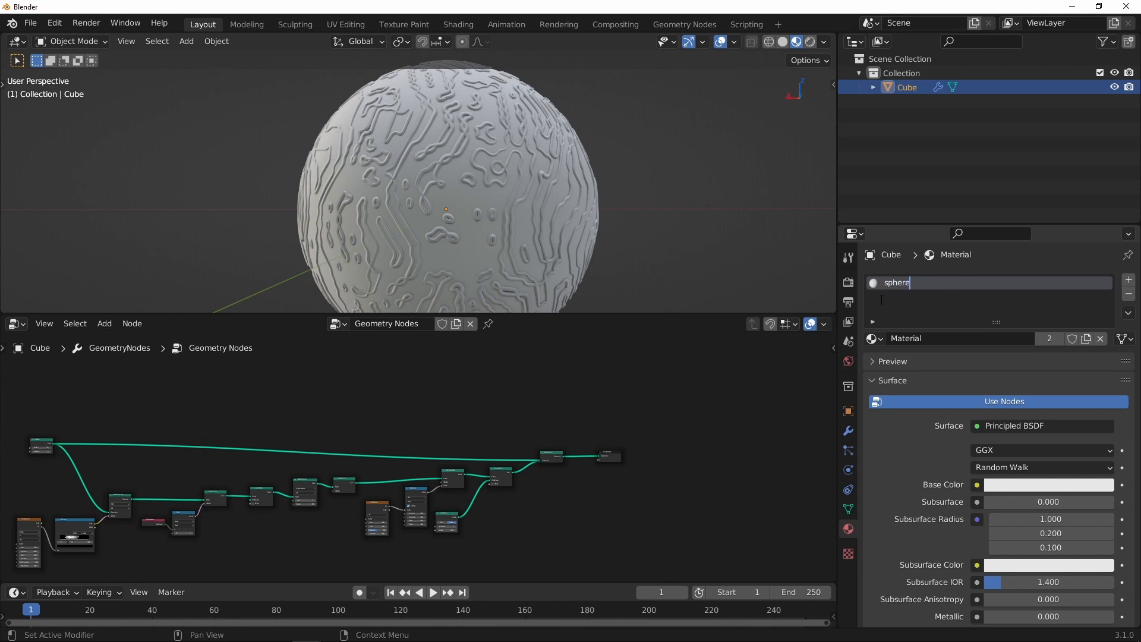
pyautogui.click(1049, 485)
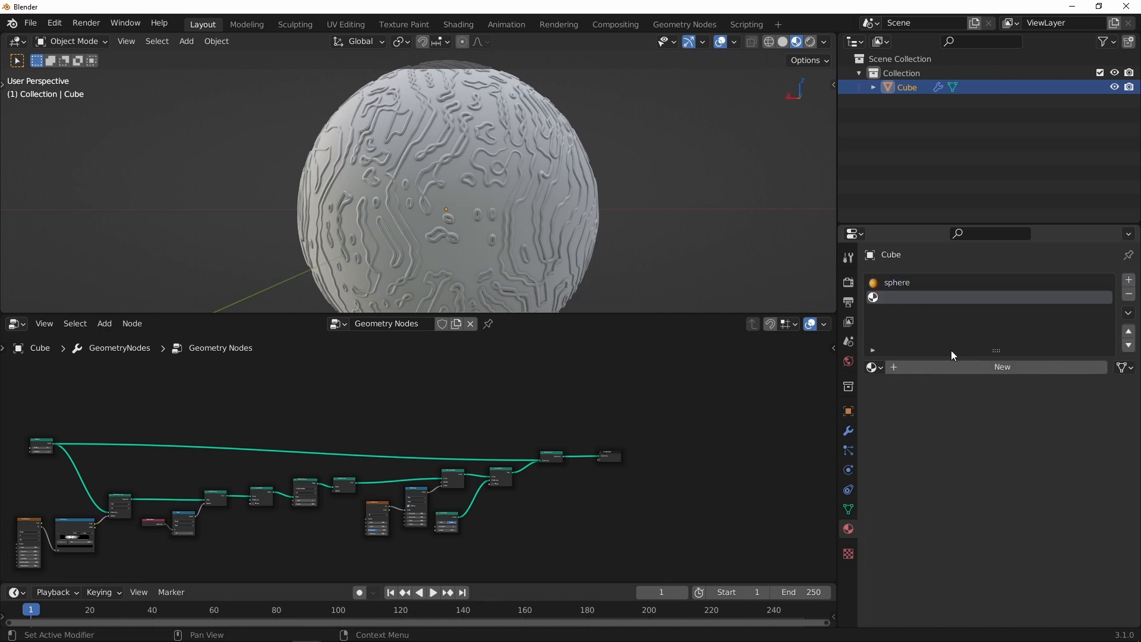
pyautogui.moveTo(988, 367)
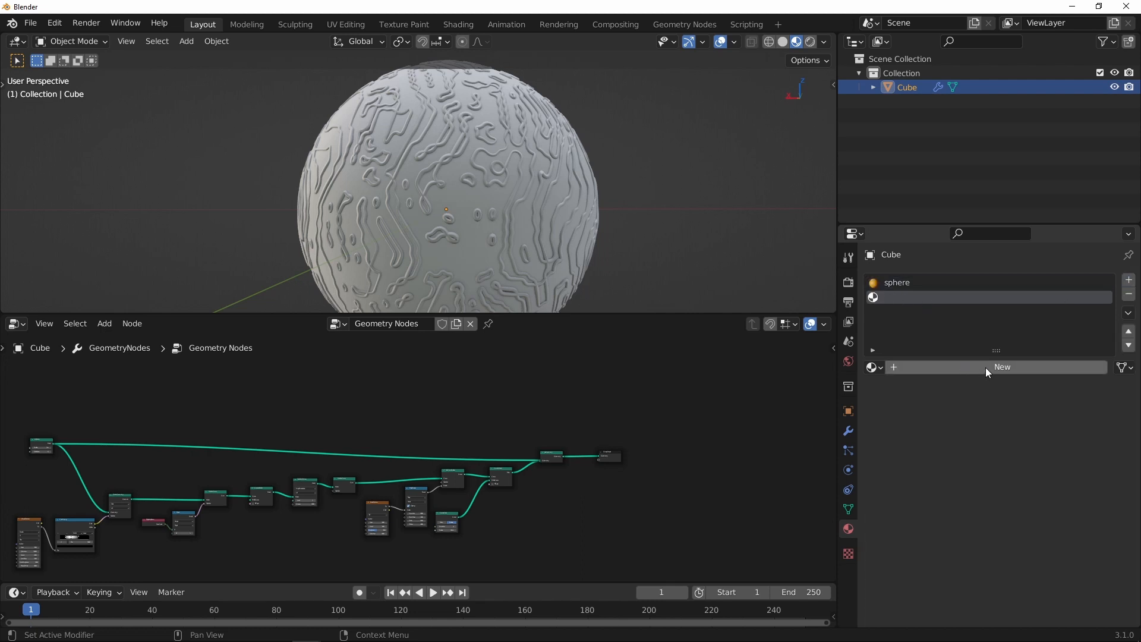
pyautogui.click(1002, 366)
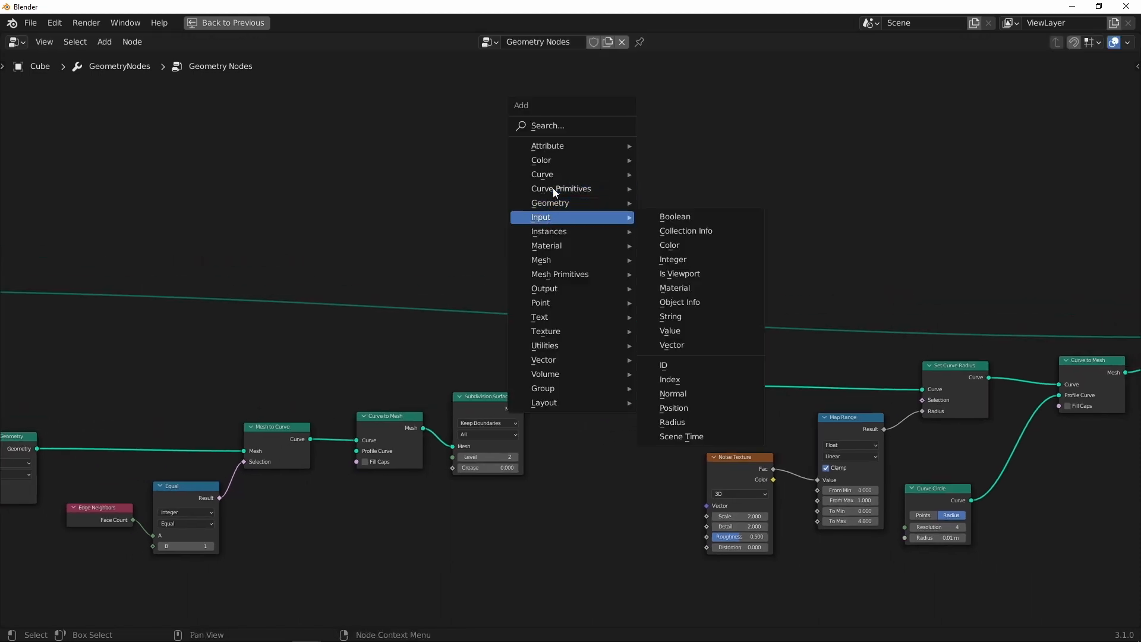
pyautogui.moveTo(547, 145)
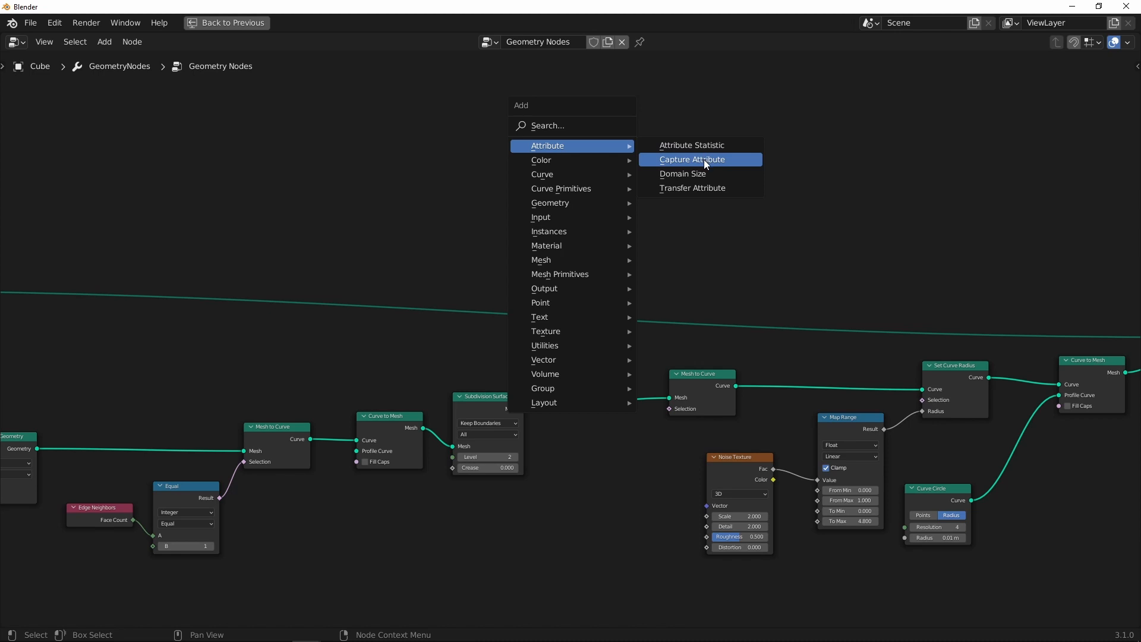
# Insert Capture Attribute between Mesh to Curve and Set Curve Radius, fed by Spline Parameter's Factor.
pyautogui.click(692, 160)
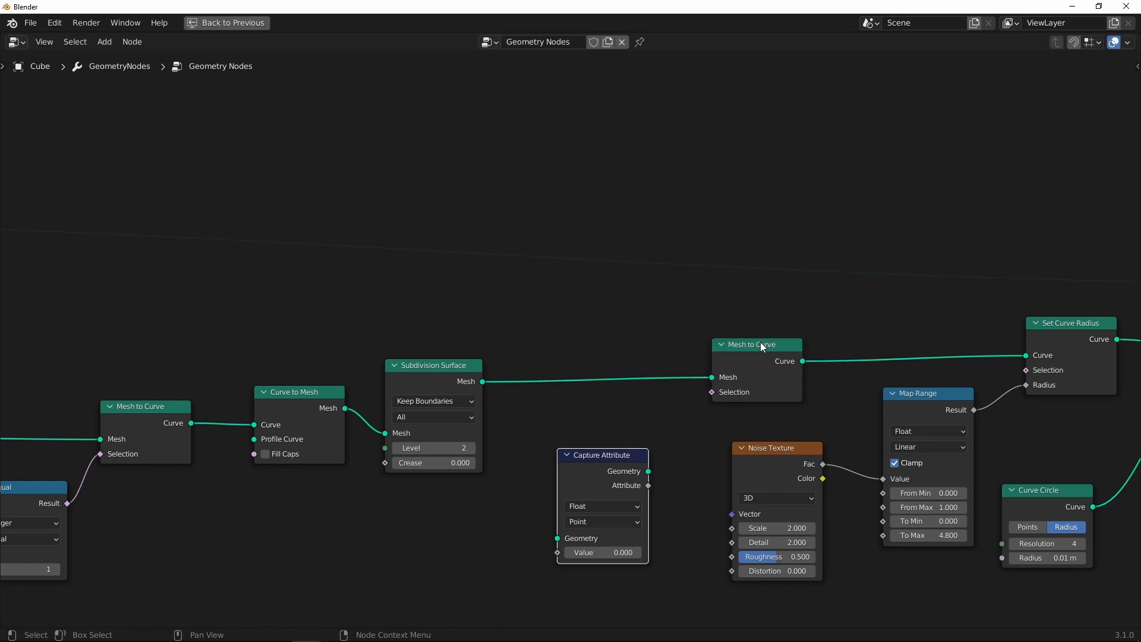
pyautogui.scroll(-3)
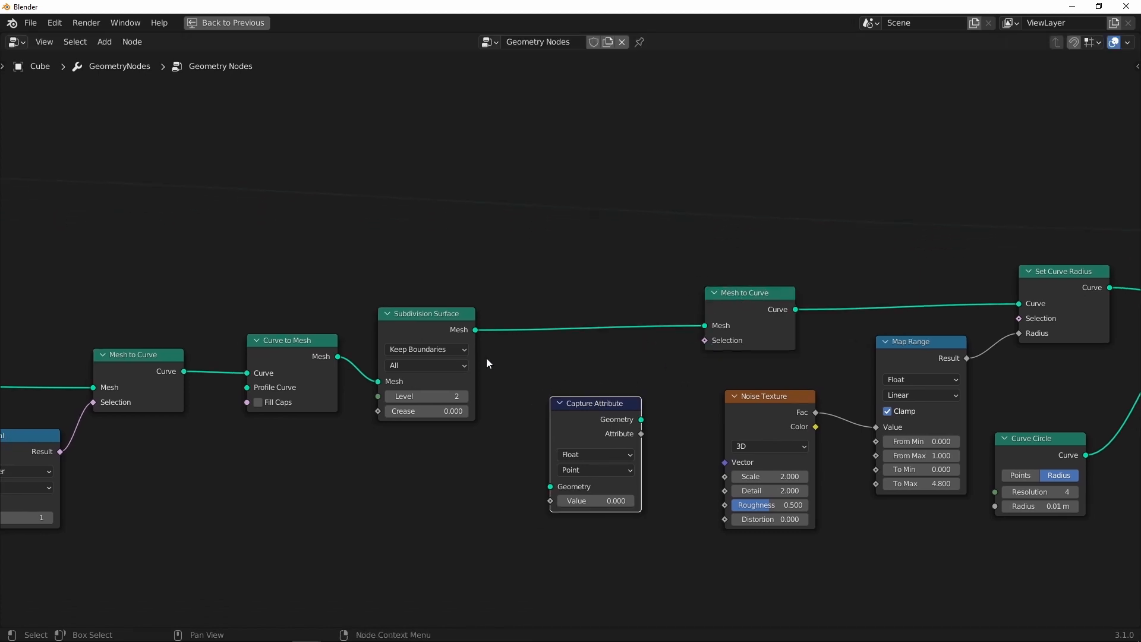
pyautogui.moveTo(425, 313); pyautogui.dragTo(431, 305)
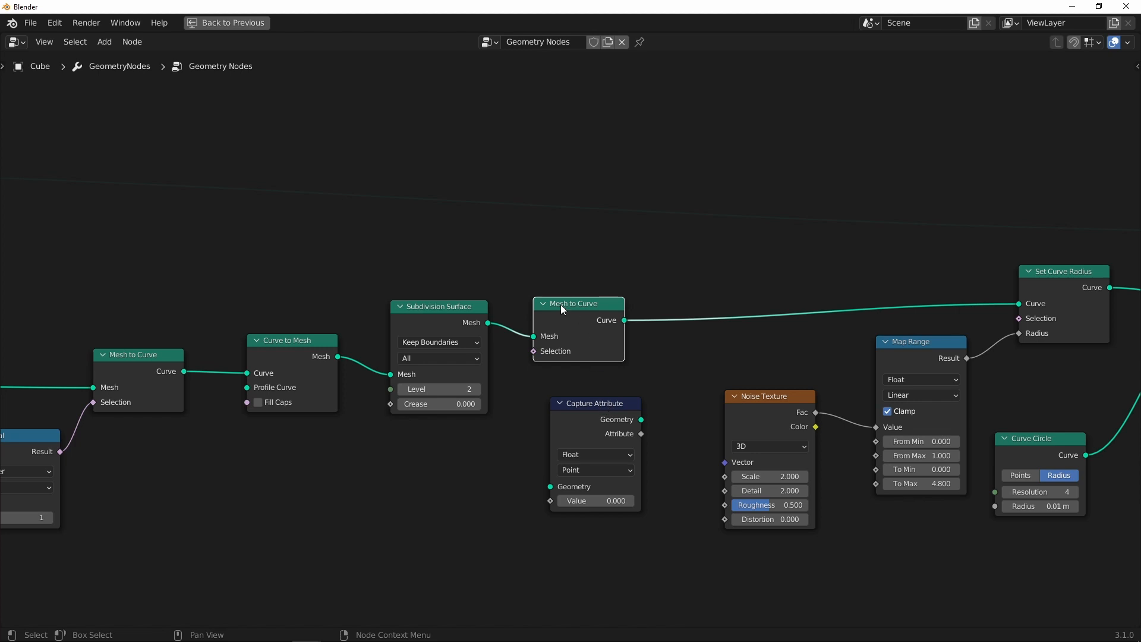
pyautogui.moveTo(595, 403); pyautogui.dragTo(727, 283)
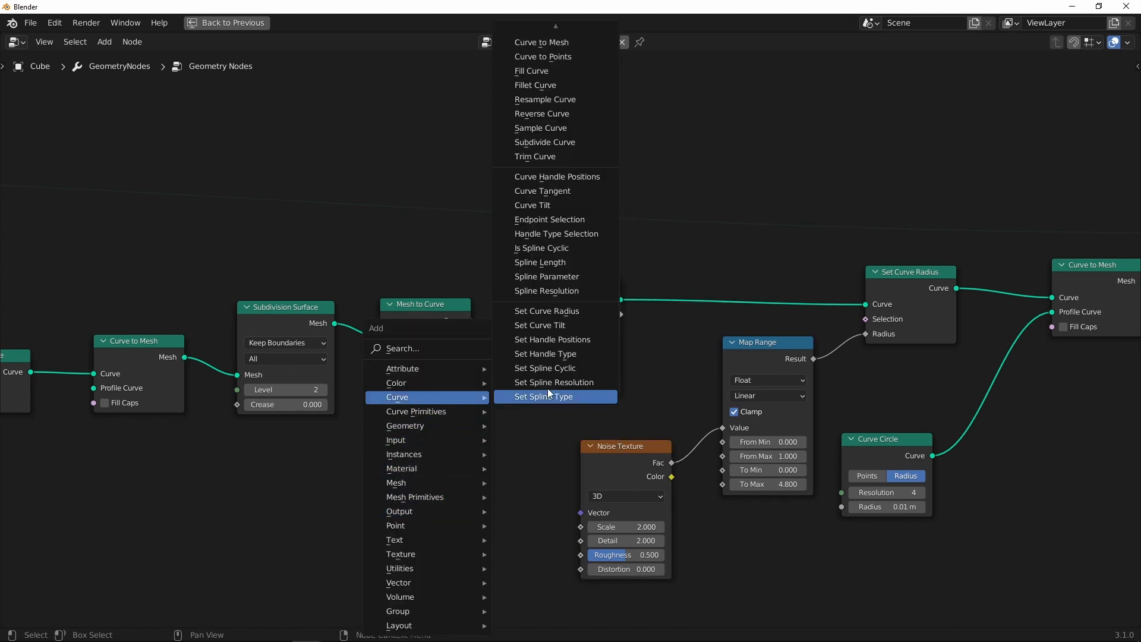
pyautogui.moveTo(555, 191)
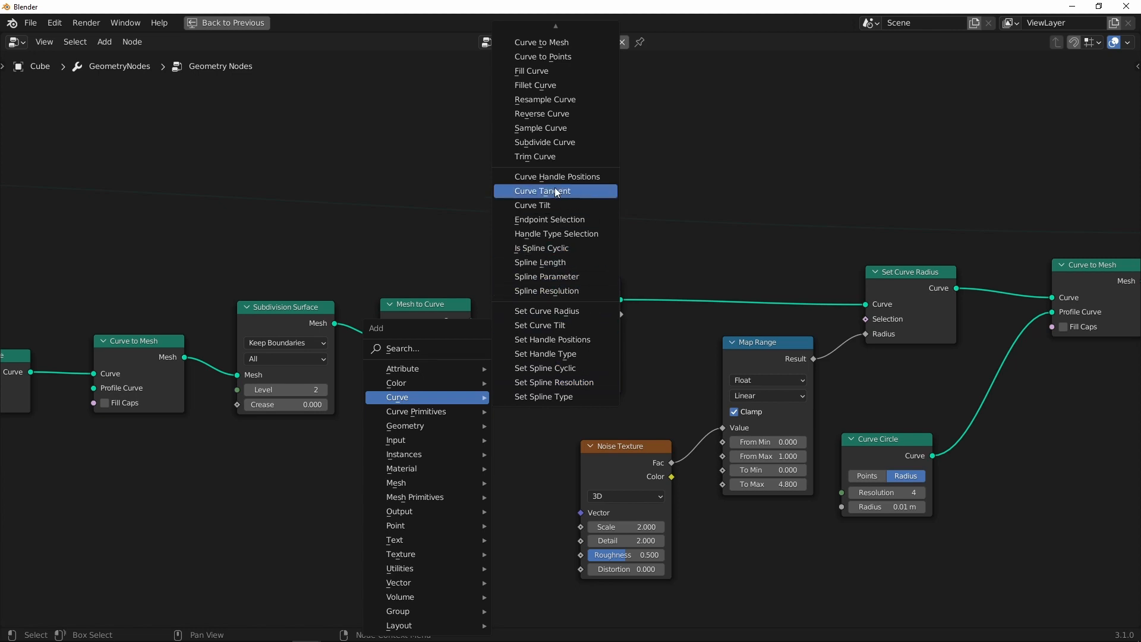
pyautogui.moveTo(566, 291)
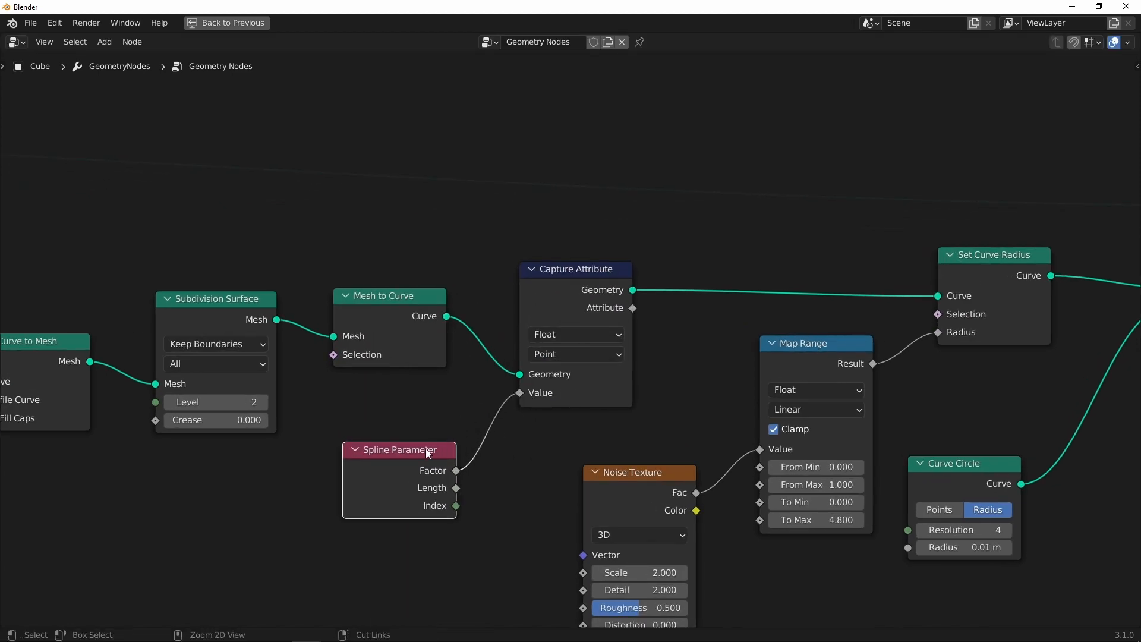
pyautogui.moveTo(398, 449); pyautogui.dragTo(394, 408)
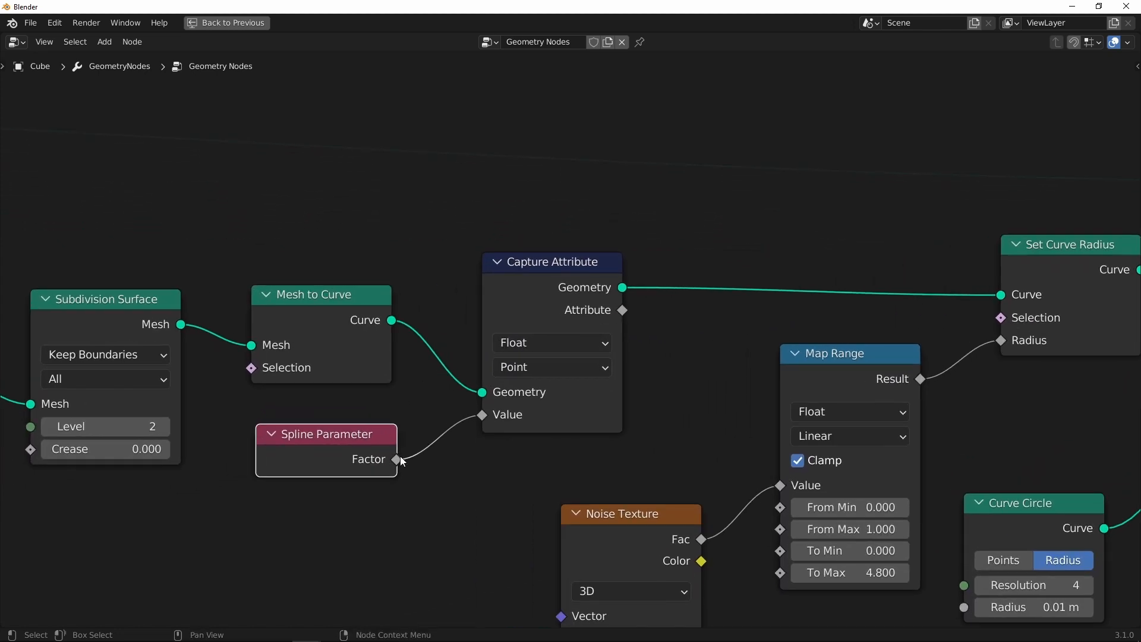
pyautogui.moveTo(392, 468)
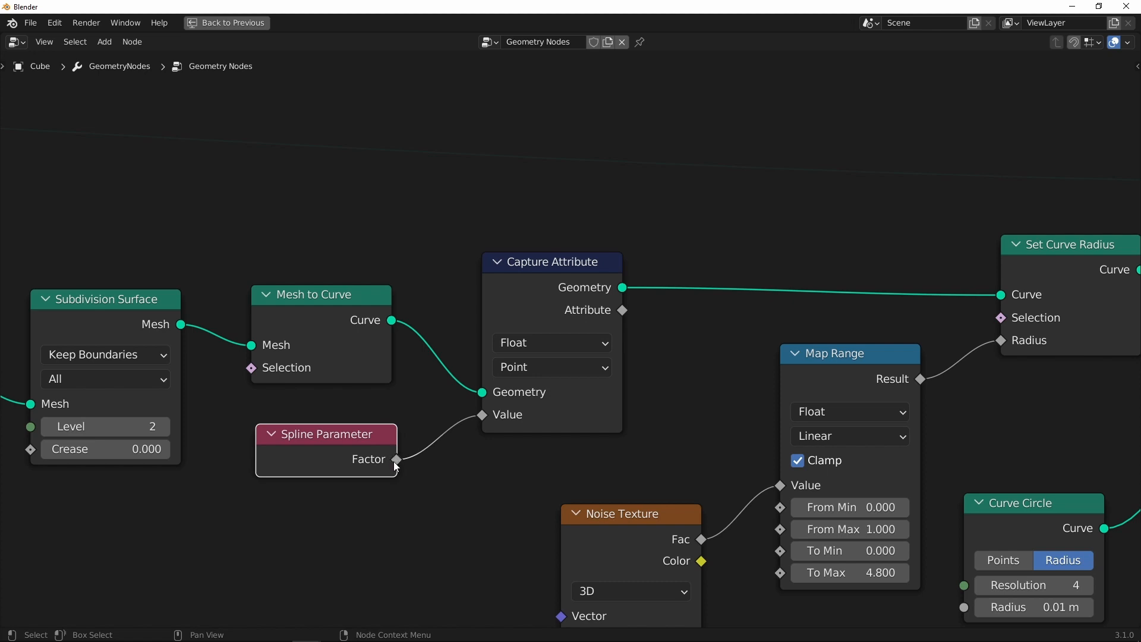
pyautogui.moveTo(389, 465)
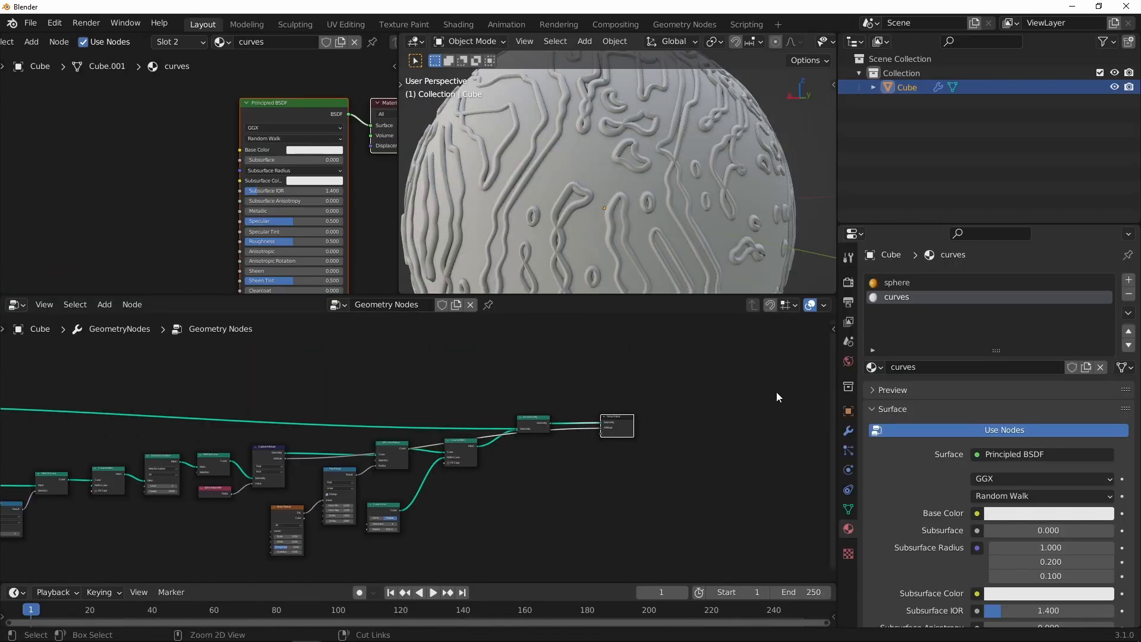
# Name the modifier's output attribute 'factor' and add an Attribute node reading it in the curves material.
pyautogui.click(849, 430)
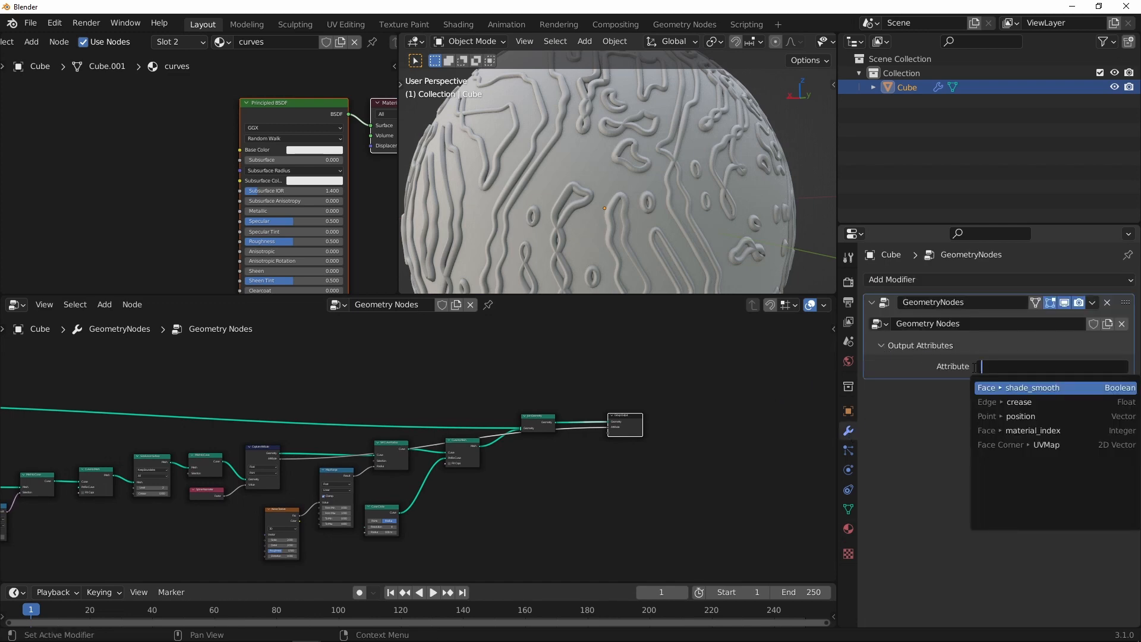
pyautogui.write('factor')
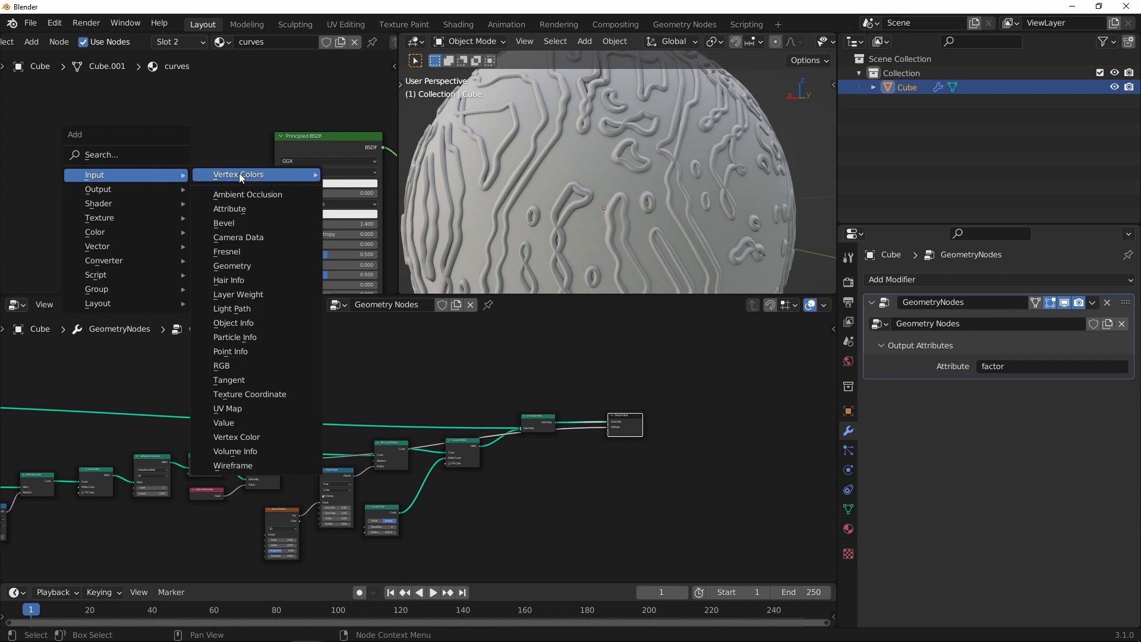
pyautogui.click(229, 208)
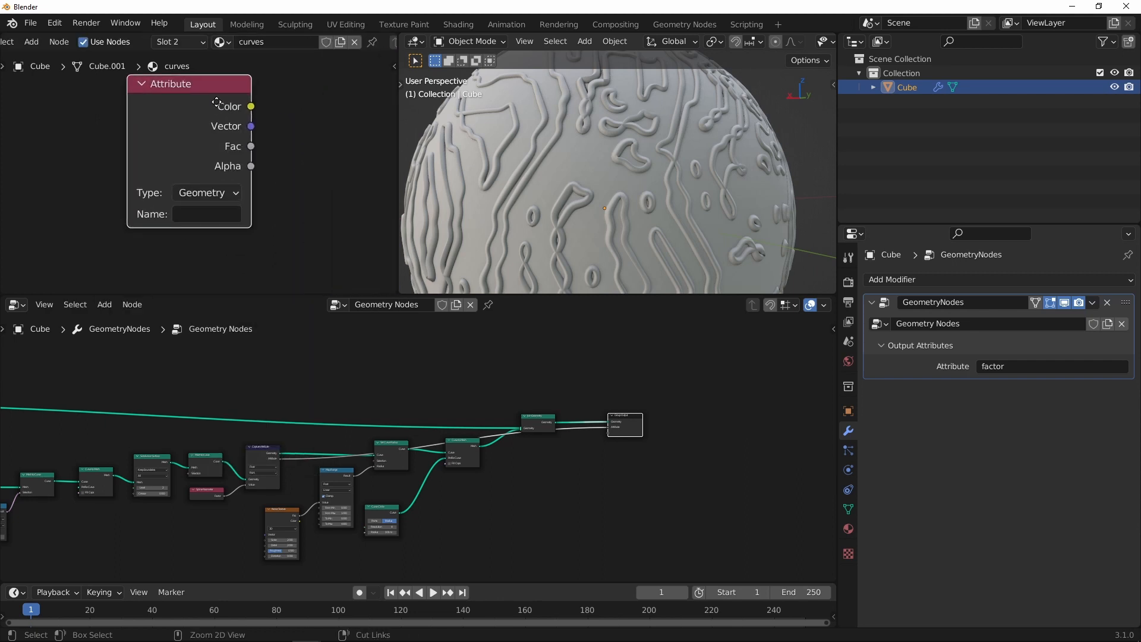
pyautogui.write('factor')
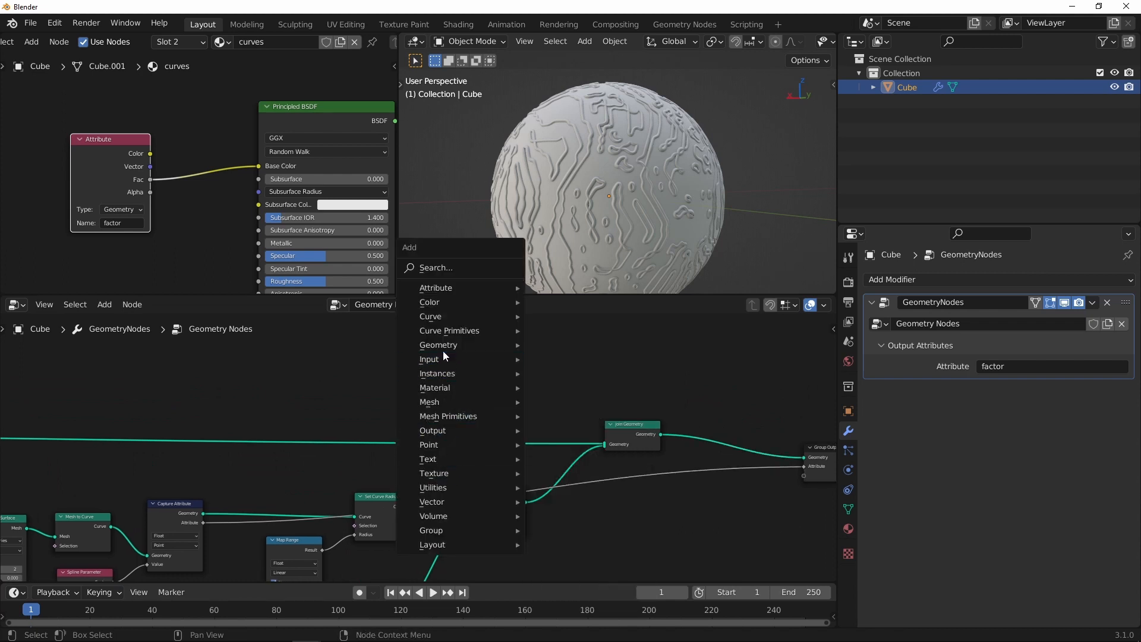
pyautogui.moveTo(443, 388)
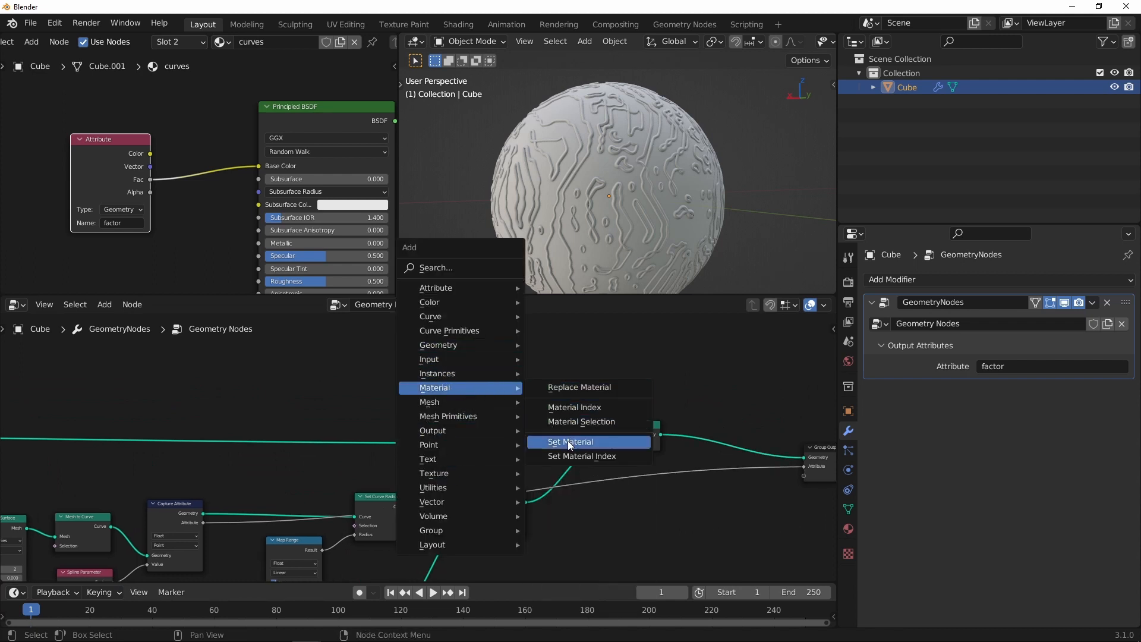
# Add two Set Material nodes assigning 'sphere' to the ball and 'curves' to the tube geometry.
pyautogui.click(570, 441)
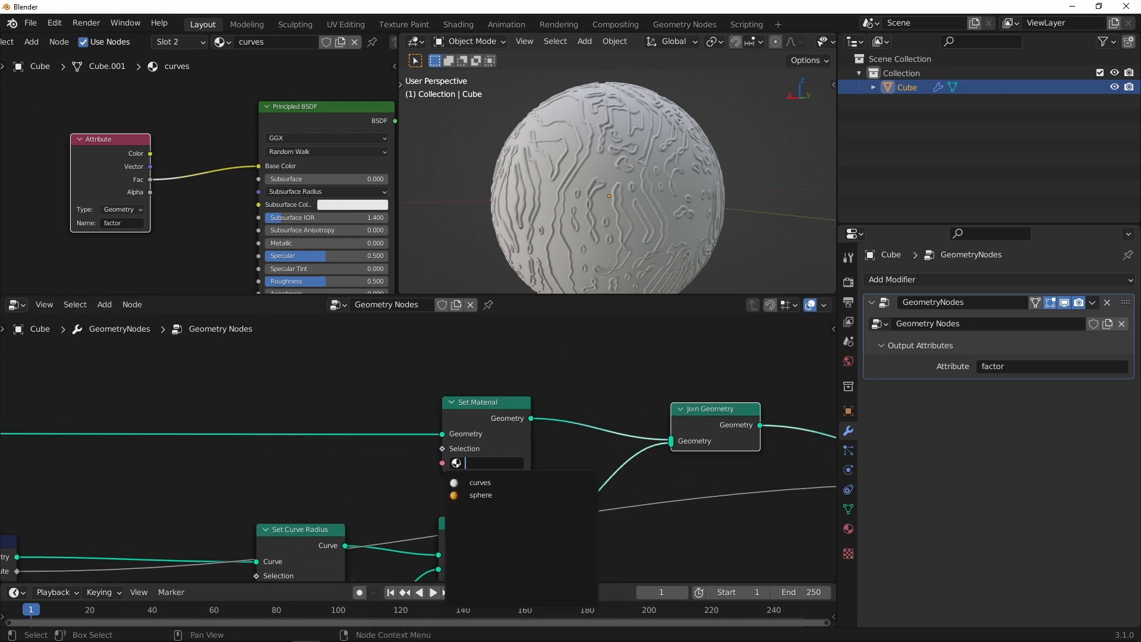
pyautogui.click(480, 495)
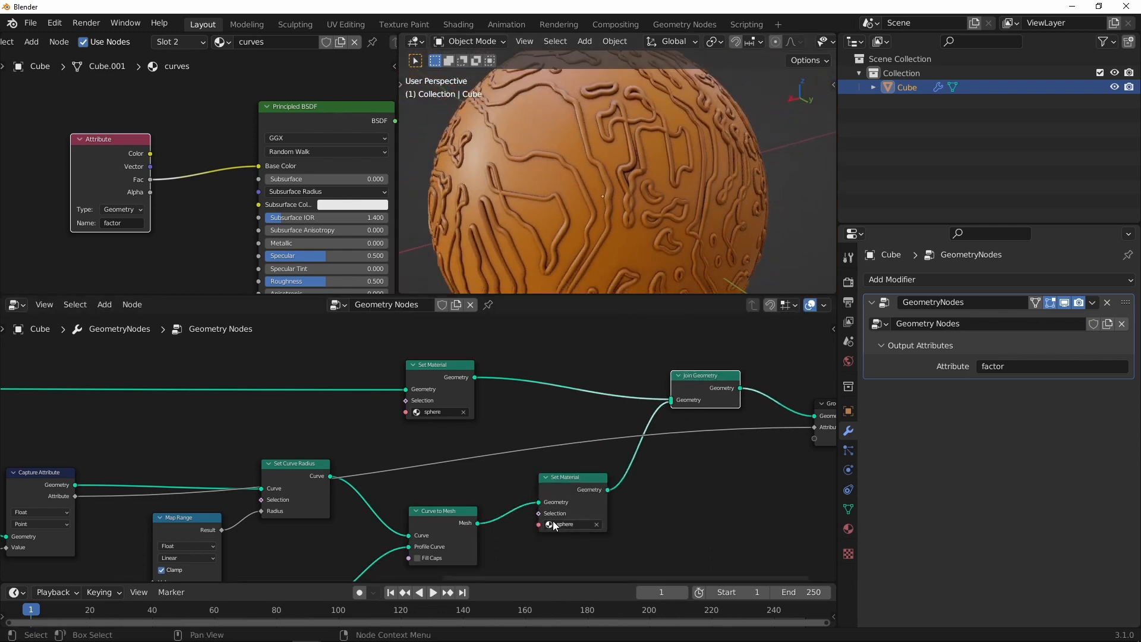
pyautogui.click(566, 524)
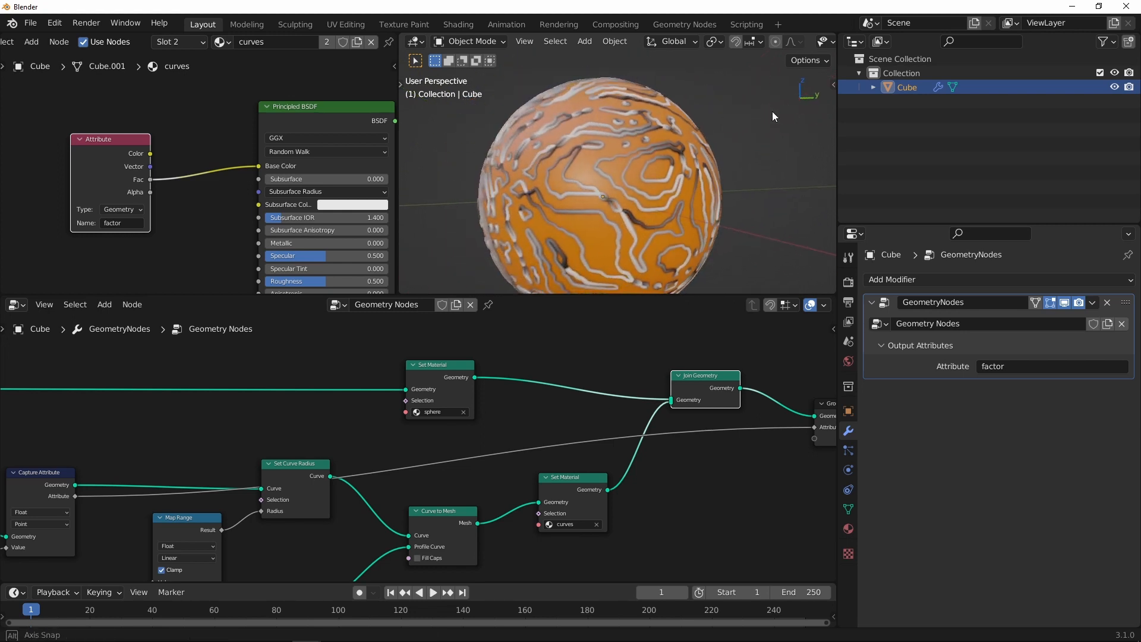
pyautogui.moveTo(774, 115); pyautogui.dragTo(463, 233)
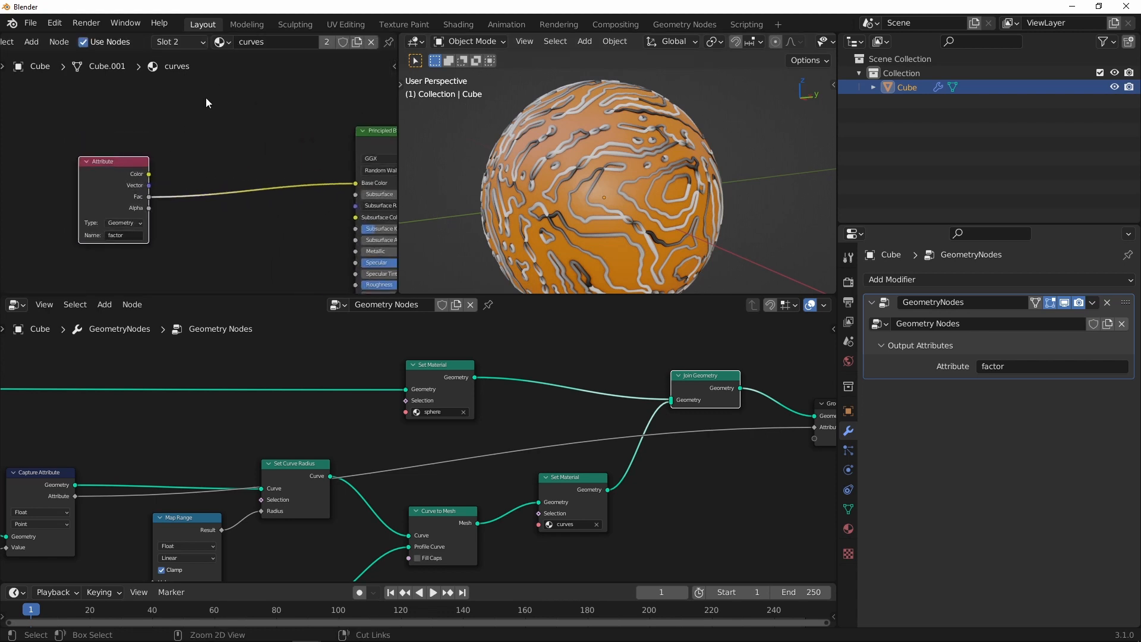
# Insert a ColorRamp between the Attribute Fac and Base Color and pick a pink gradient colour.
pyautogui.click(31, 42)
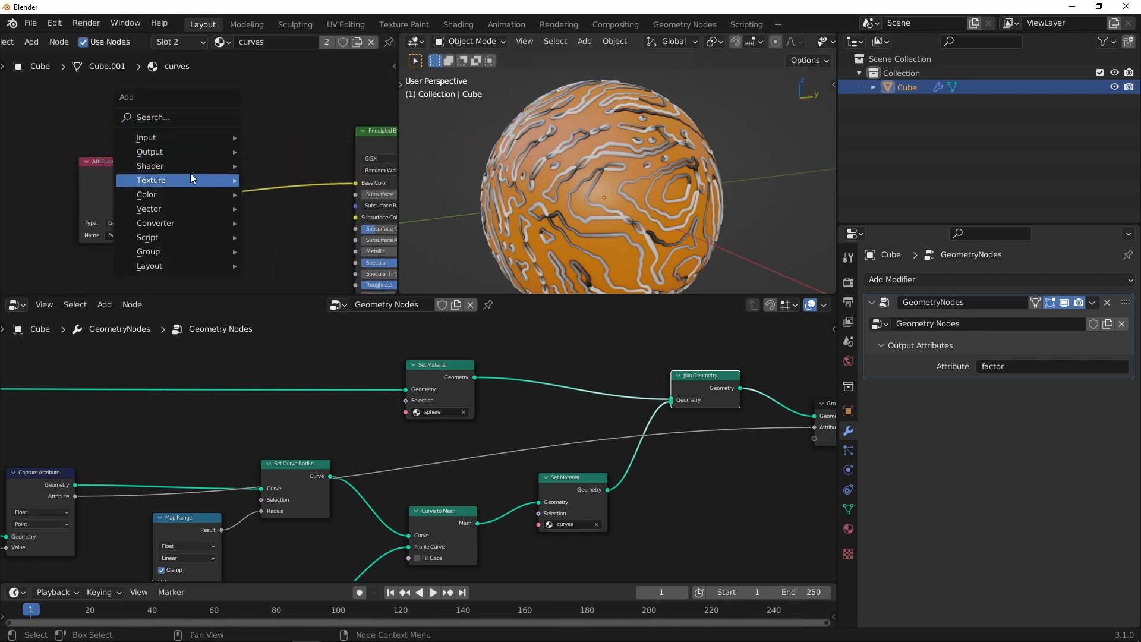
pyautogui.moveTo(181, 181)
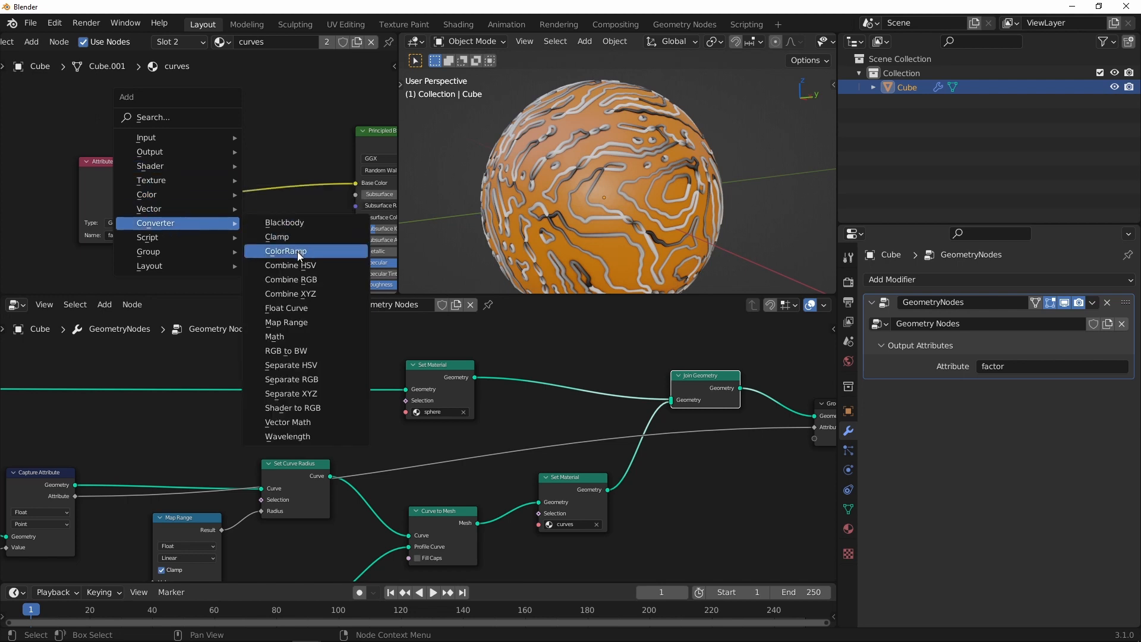
pyautogui.click(285, 251)
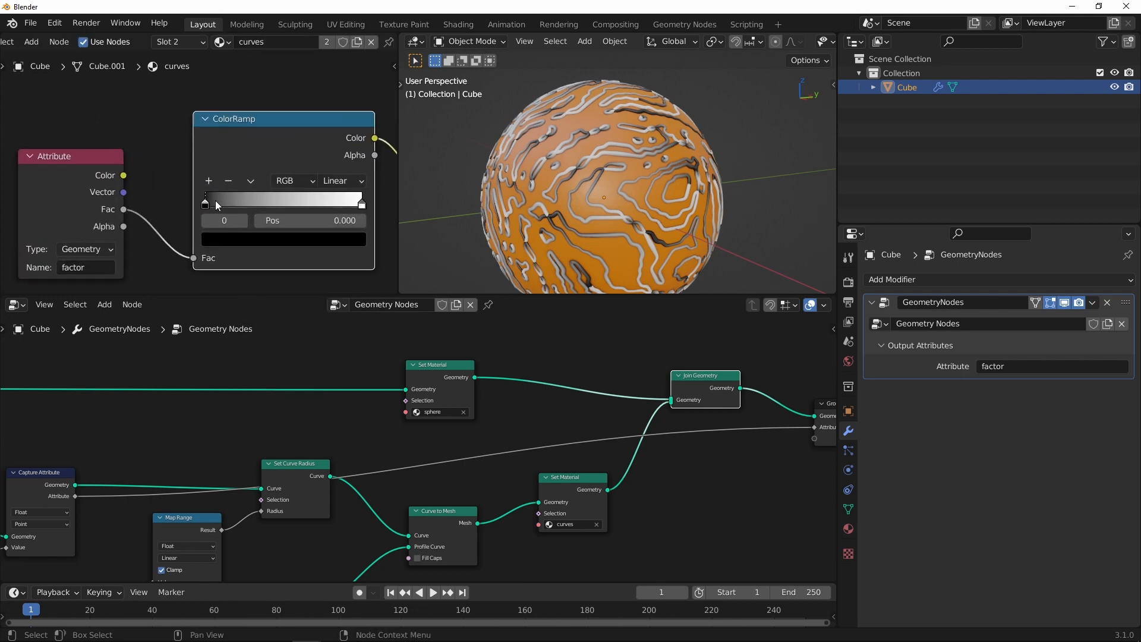
pyautogui.moveTo(206, 202); pyautogui.dragTo(251, 210)
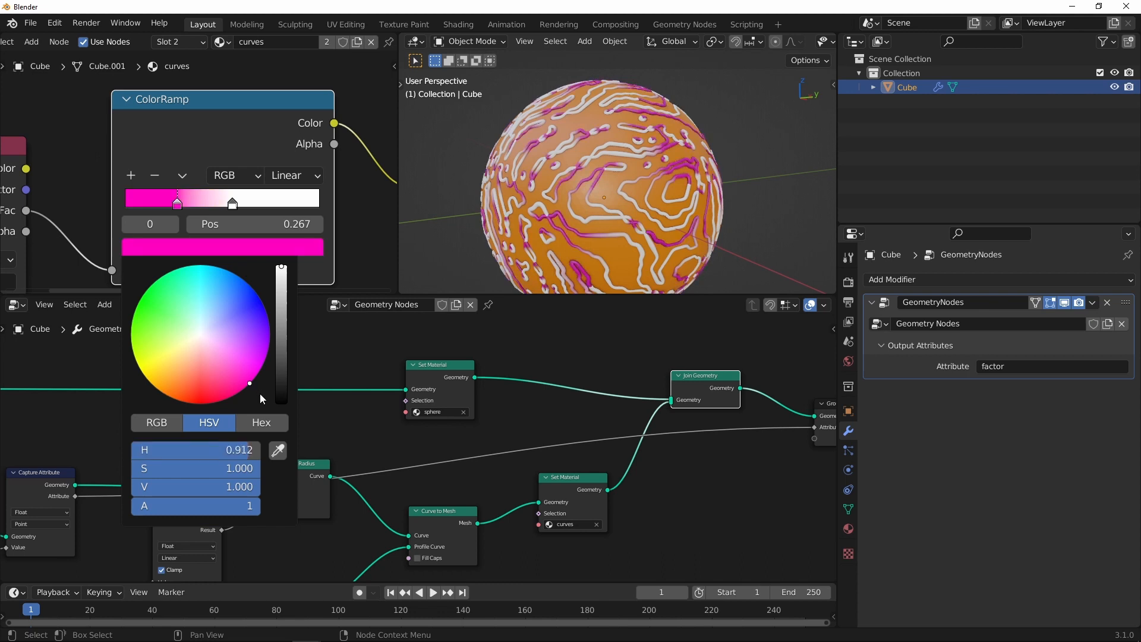
pyautogui.click(228, 202)
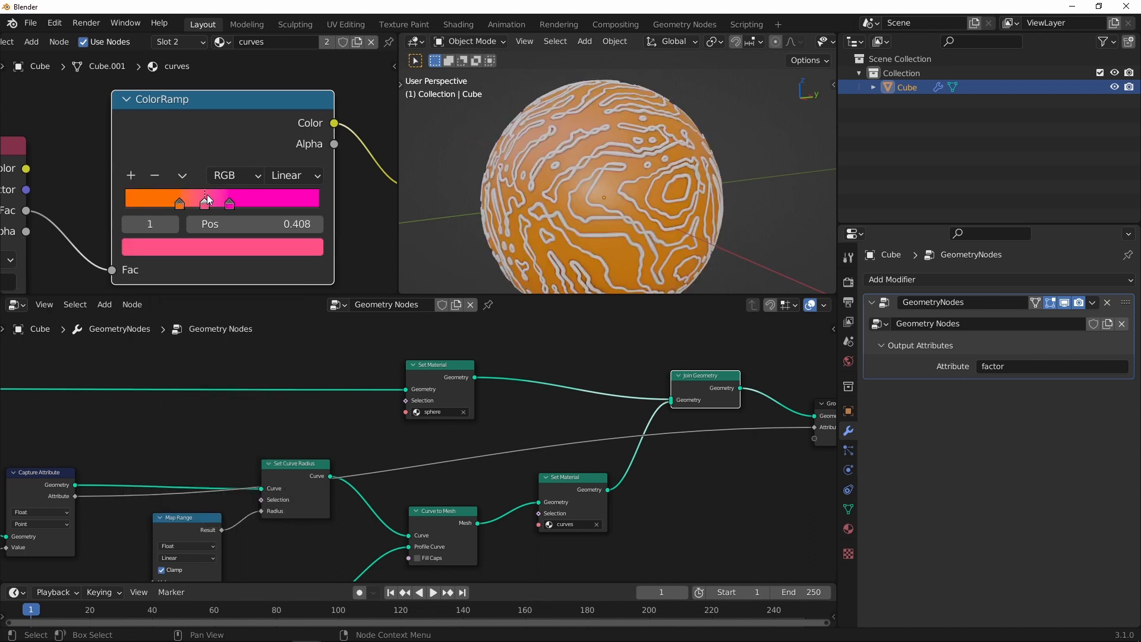
# Arrange the ramp stops as orange, pink, orange and adjust their positions along the gradient.
pyautogui.moveTo(206, 202); pyautogui.dragTo(267, 202)
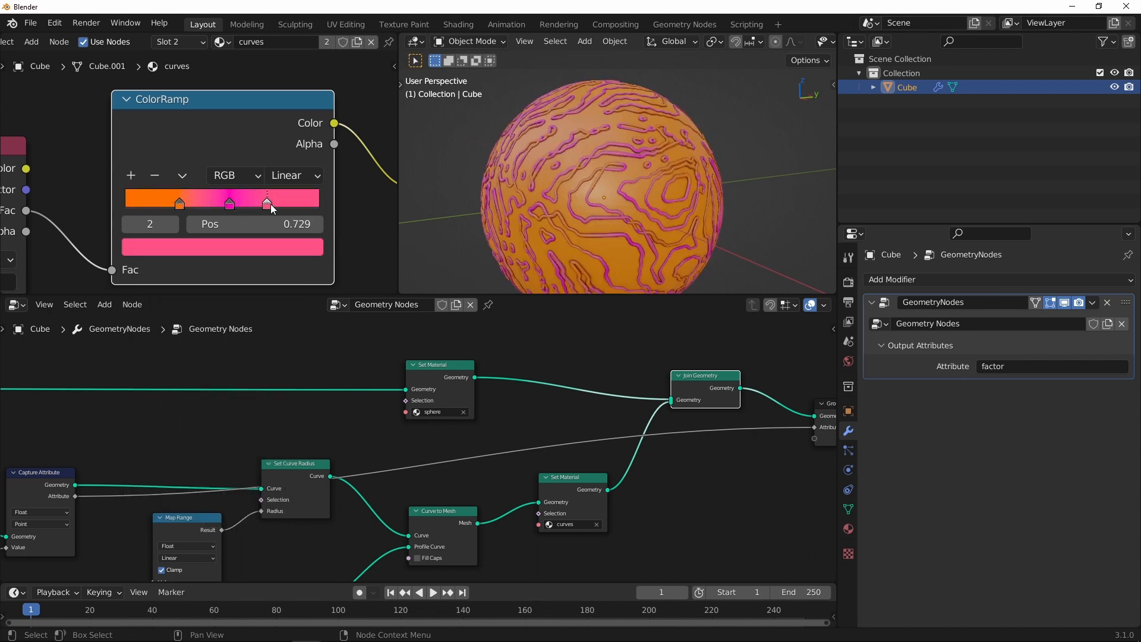
pyautogui.moveTo(267, 203); pyautogui.dragTo(274, 203)
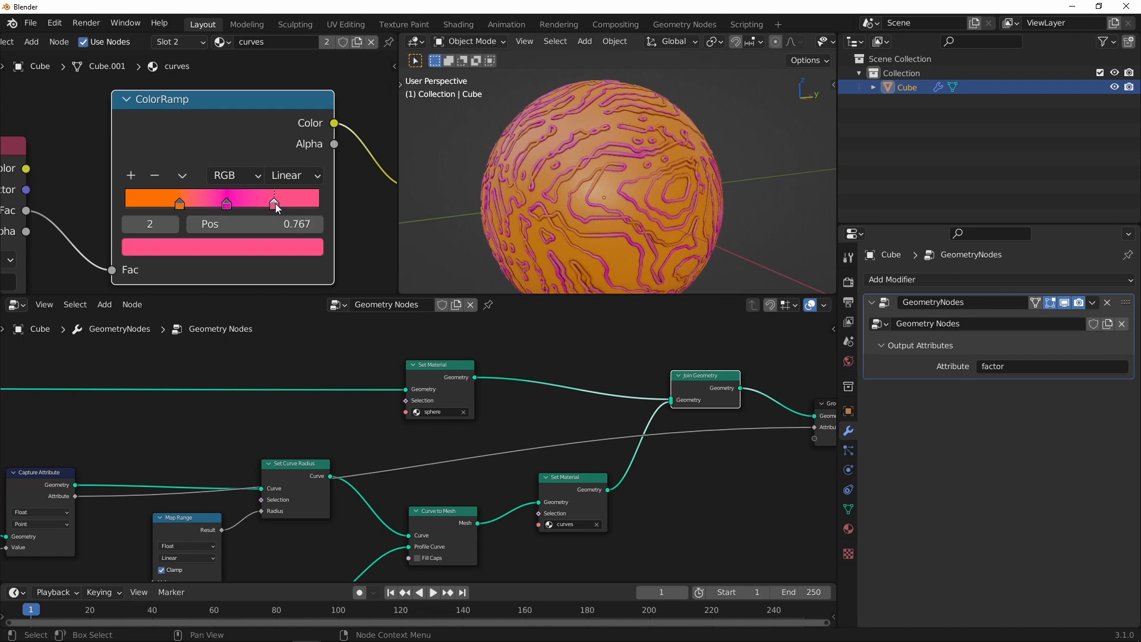
pyautogui.click(221, 247)
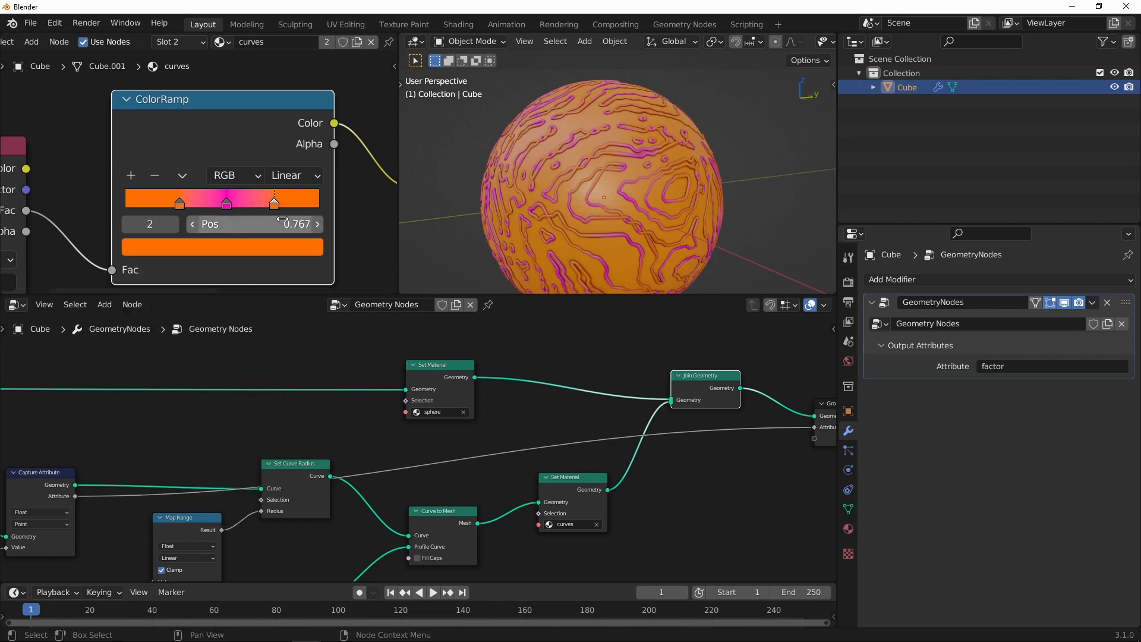
pyautogui.click(226, 202)
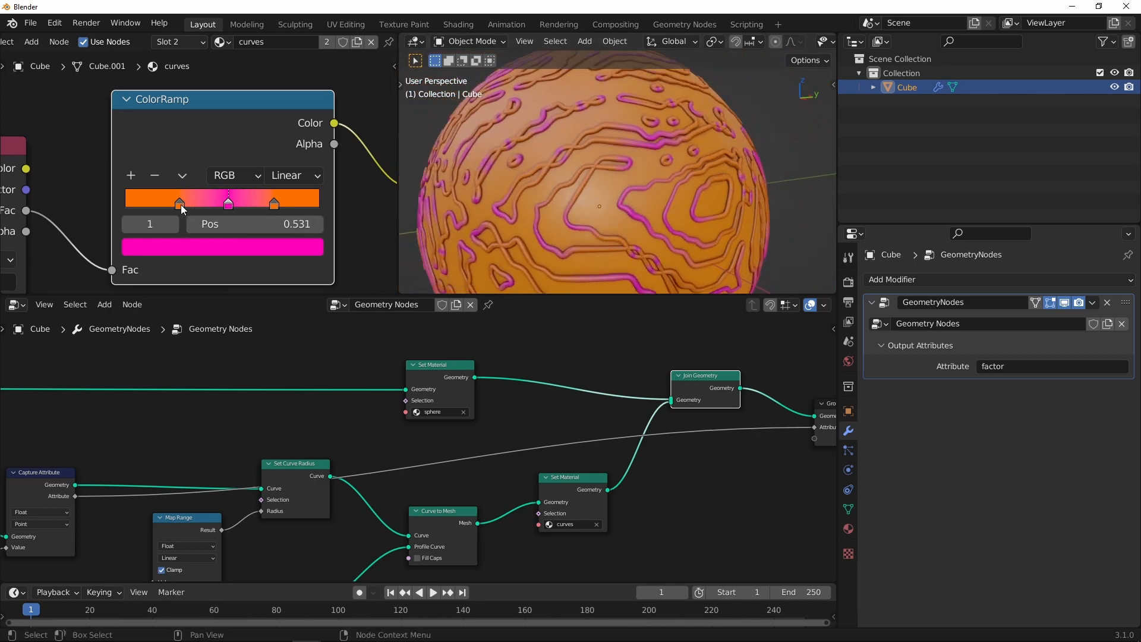
pyautogui.moveTo(179, 202); pyautogui.dragTo(183, 202)
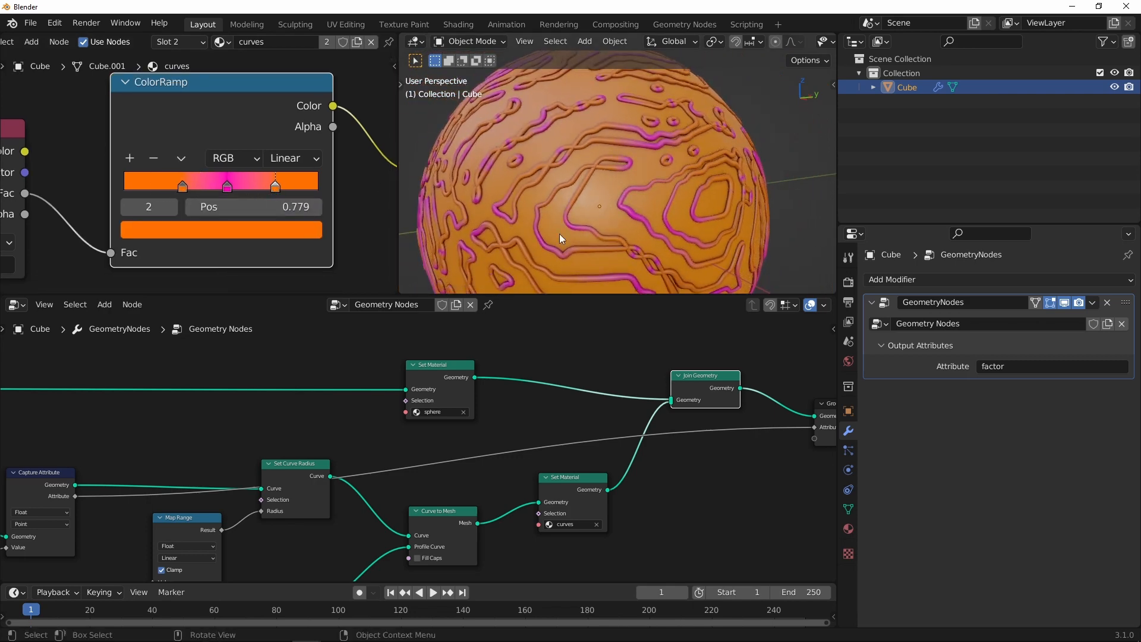
pyautogui.click(849, 528)
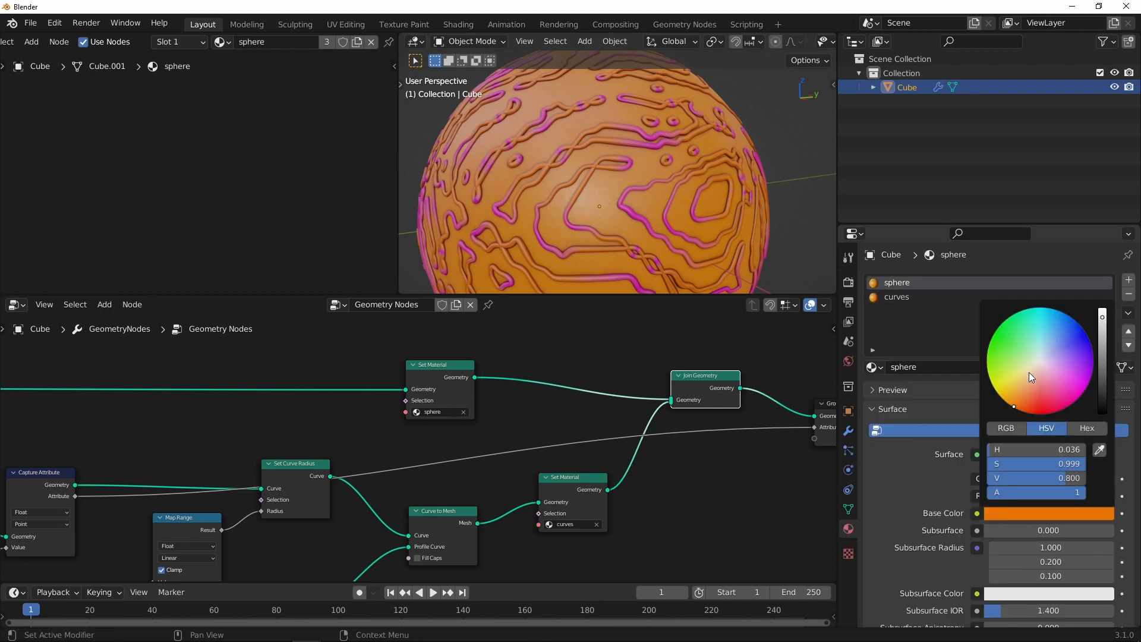
# Shift the sphere material's Base Color toward a brighter yellow-orange.
pyautogui.click(1012, 407)
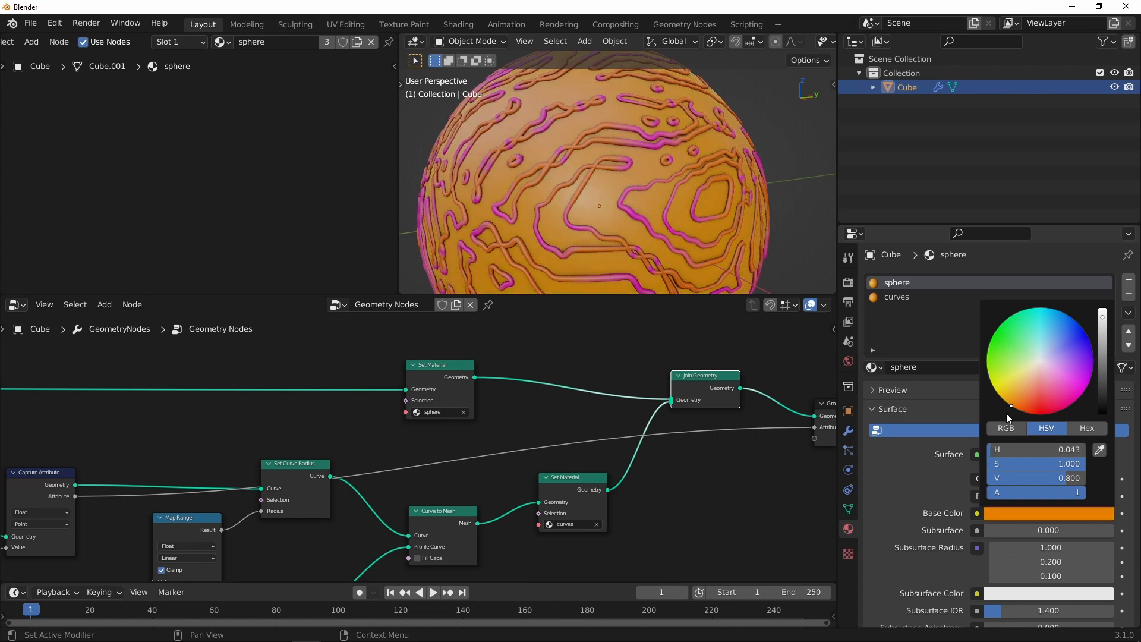
pyautogui.moveTo(1011, 407); pyautogui.dragTo(1005, 402)
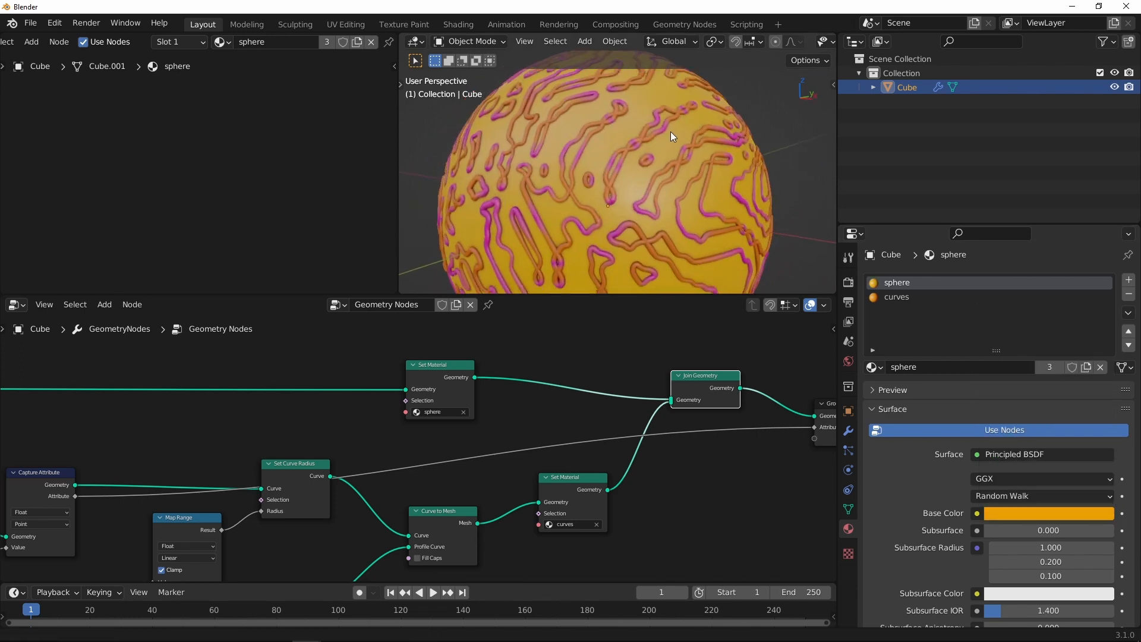
pyautogui.click(896, 297)
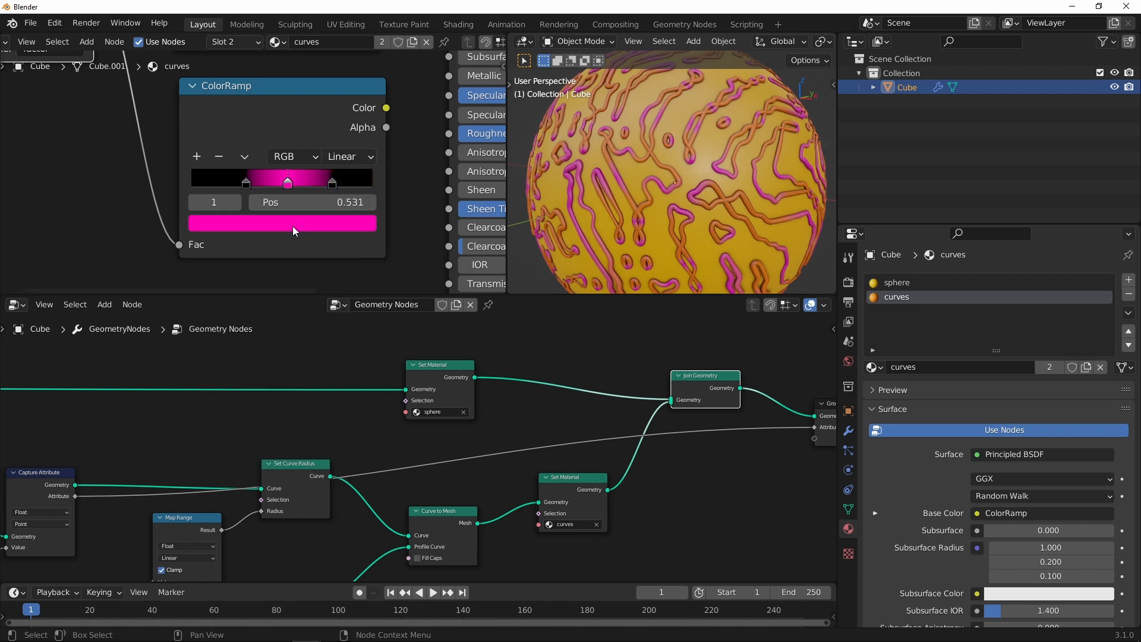
# Drag the ColorRamp stops close together to leave only a thin white band between black.
pyautogui.click(292, 223)
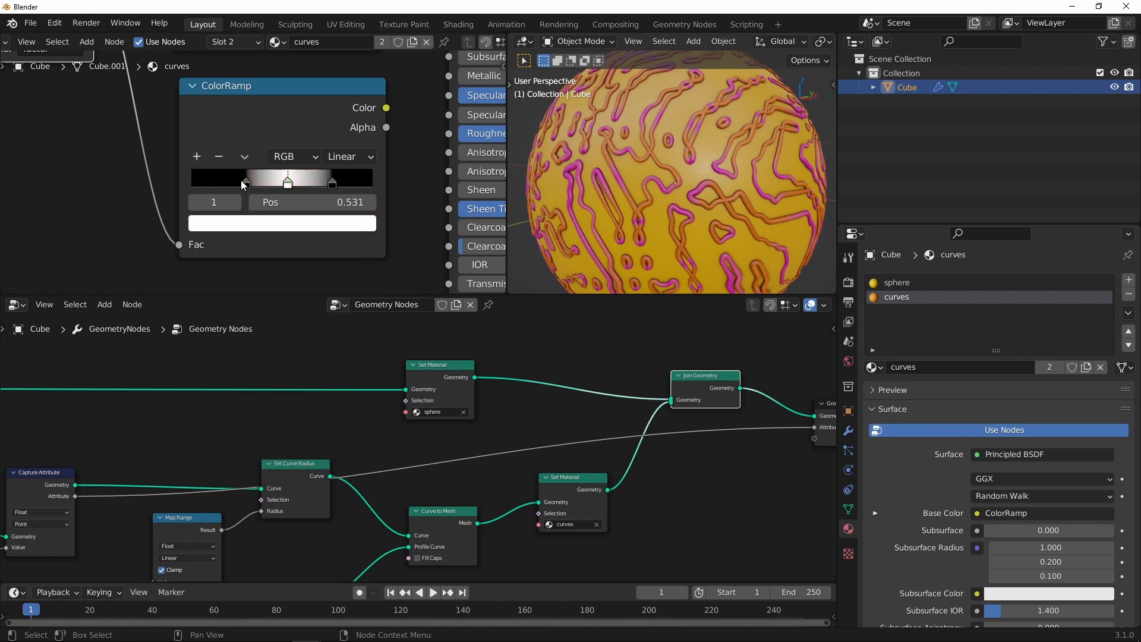
pyautogui.moveTo(287, 181); pyautogui.dragTo(212, 181)
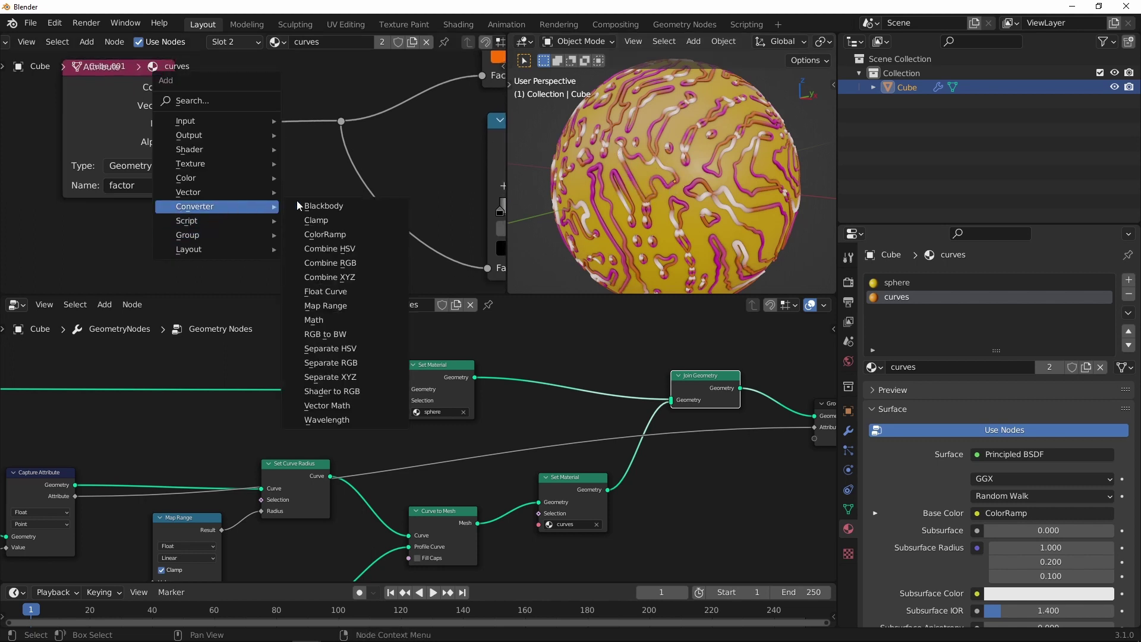
# Offset the factor with a Math Add node (about 7.89) wrapped through Fraction to shift the band.
pyautogui.click(314, 320)
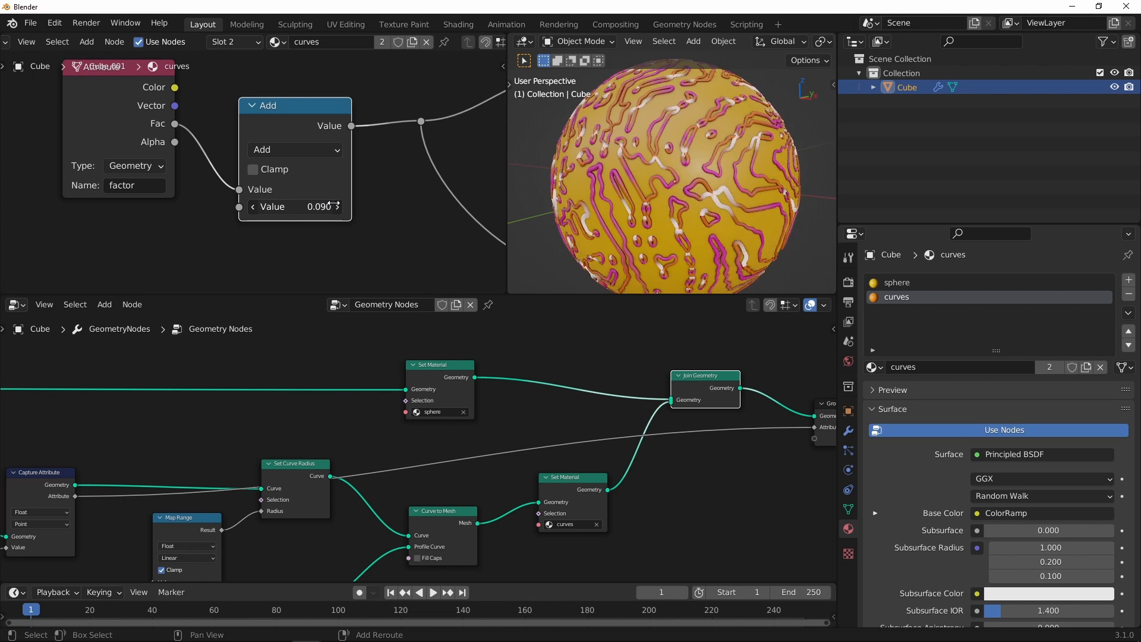
pyautogui.moveTo(291, 206); pyautogui.dragTo(342, 205)
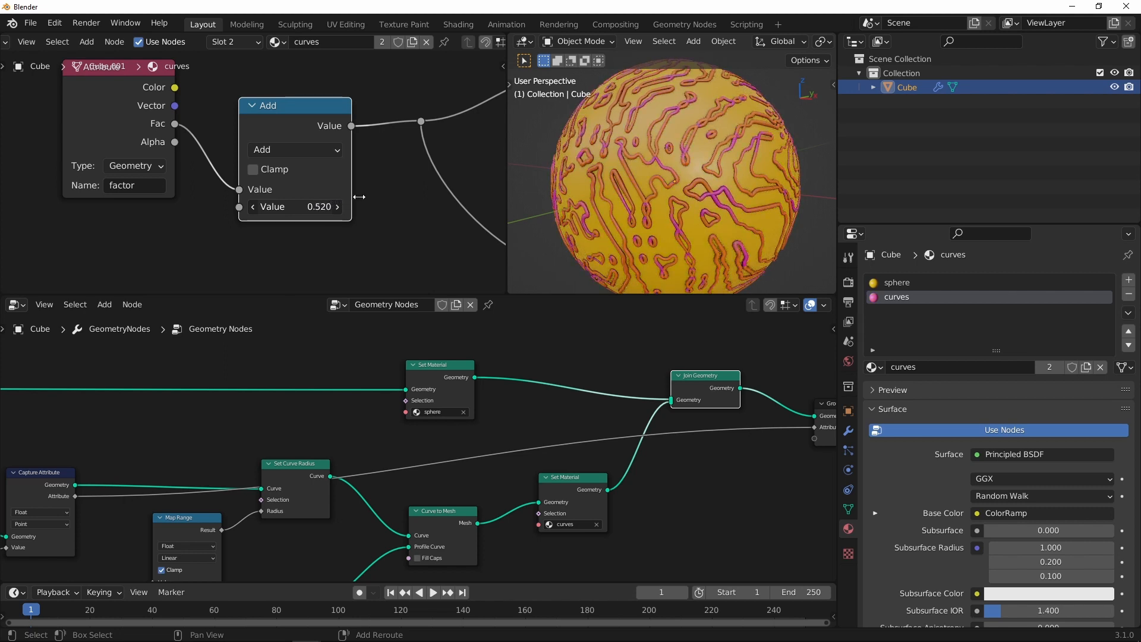
pyautogui.moveTo(291, 207); pyautogui.dragTo(385, 206)
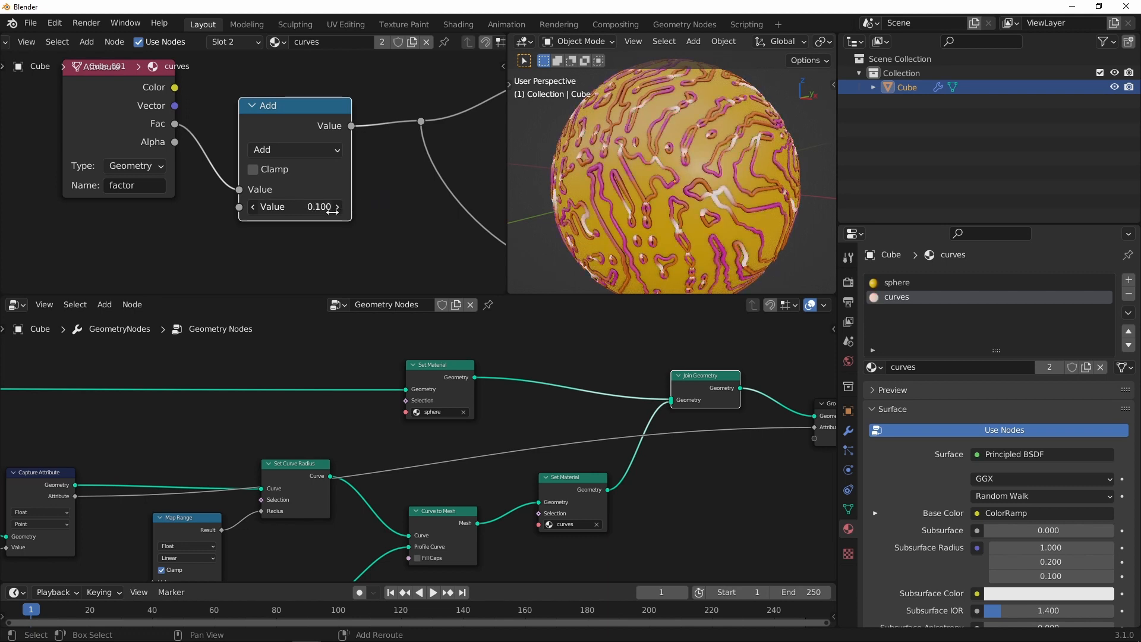
pyautogui.moveTo(102, 67); pyautogui.dragTo(144, 108)
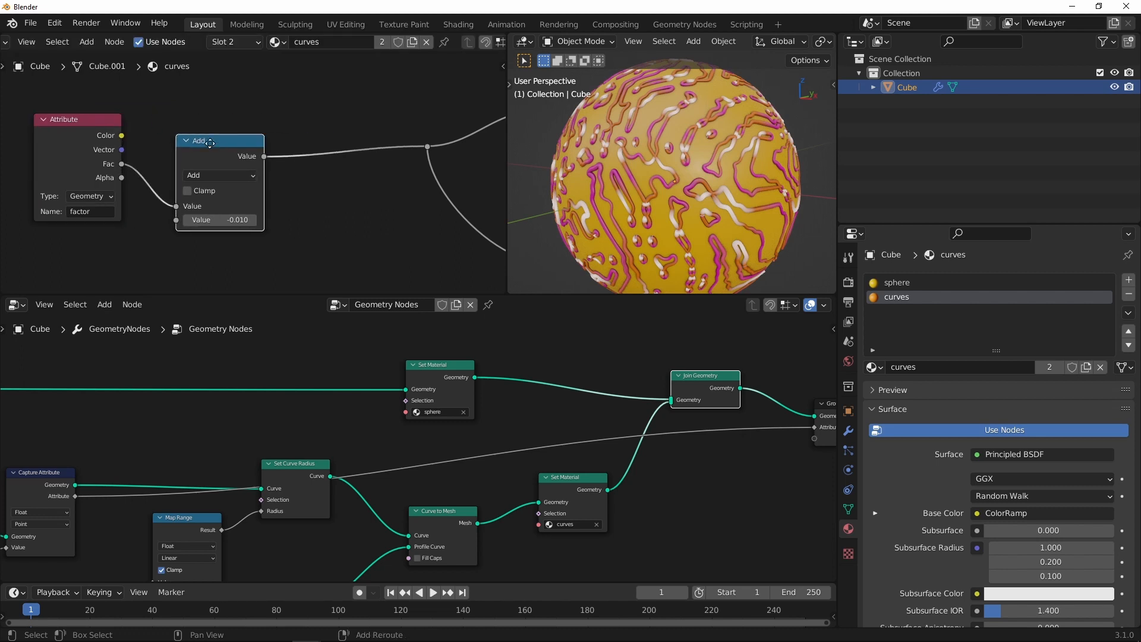
pyautogui.click(395, 170)
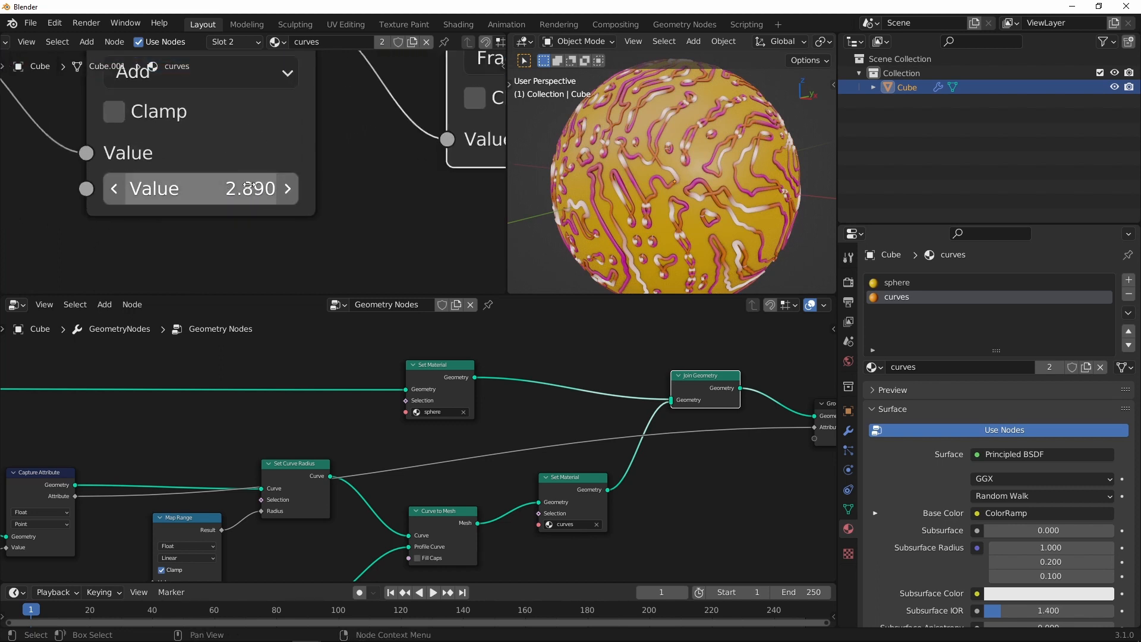
pyautogui.moveTo(285, 177)
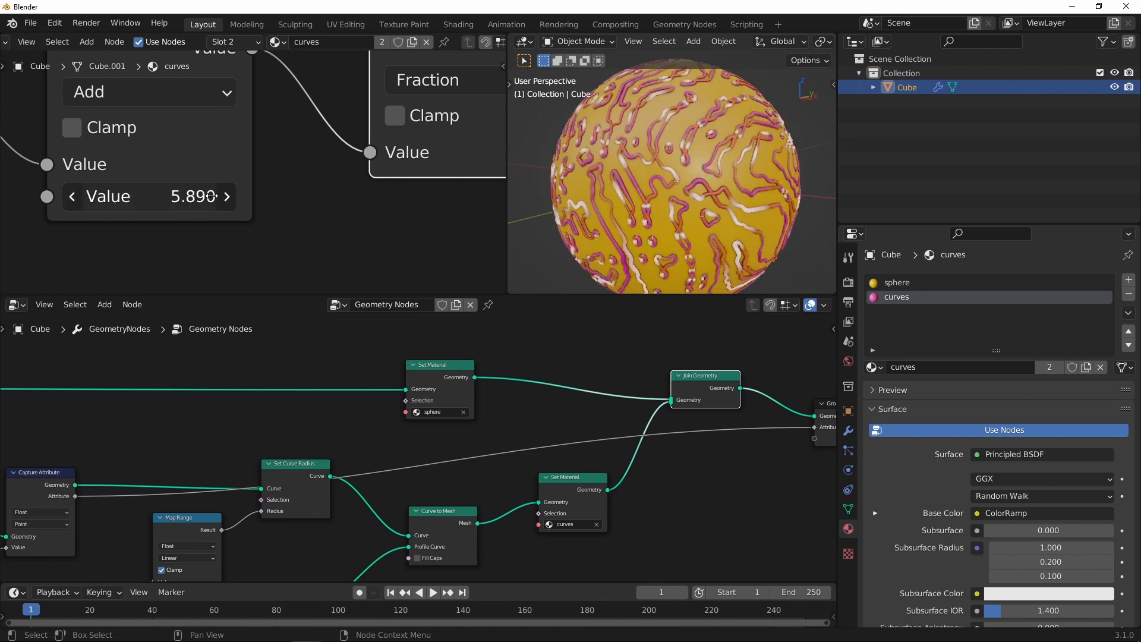
pyautogui.moveTo(109, 196); pyautogui.dragTo(218, 196)
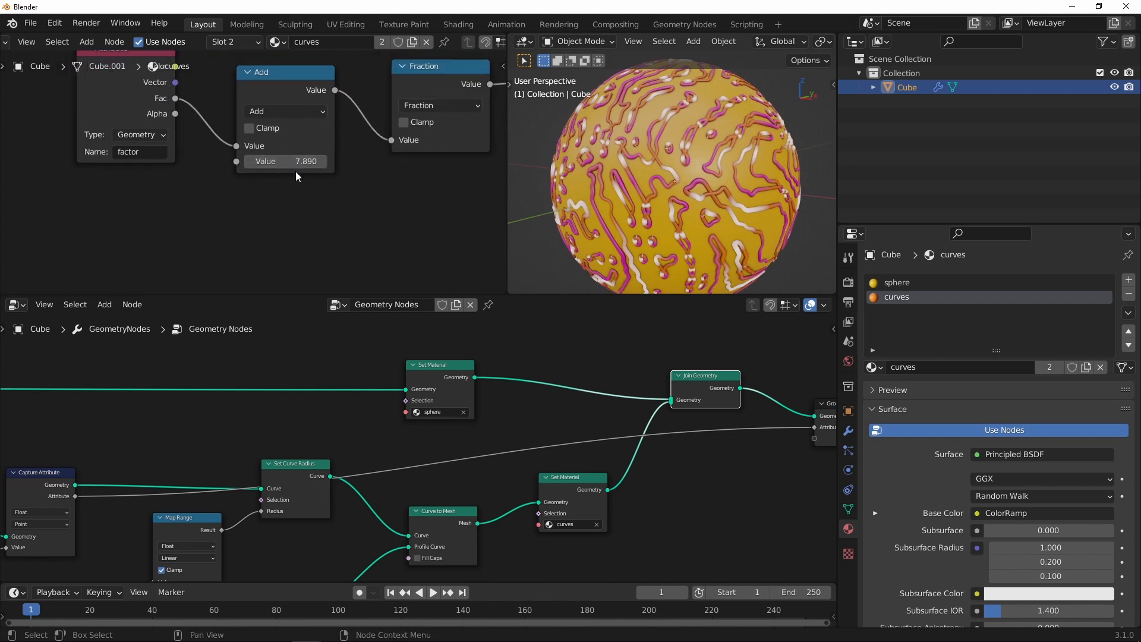
# Add a #frame-driven Value node into the Add offset and set the scene to frames 0–59 at 30 fps.
pyautogui.click(86, 41)
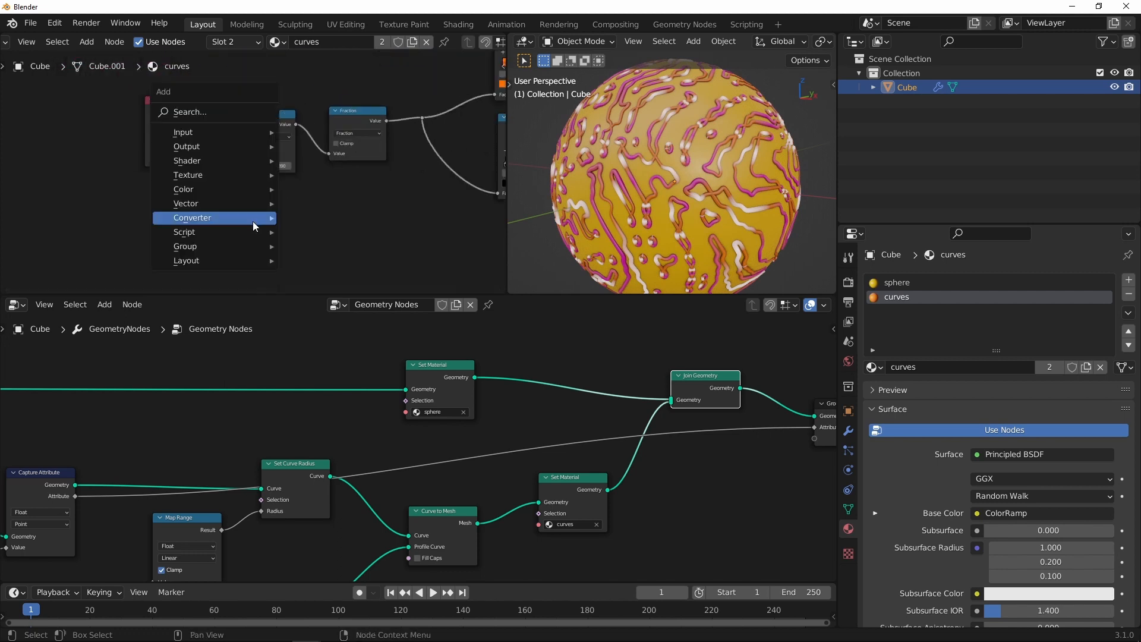
pyautogui.moveTo(205, 132)
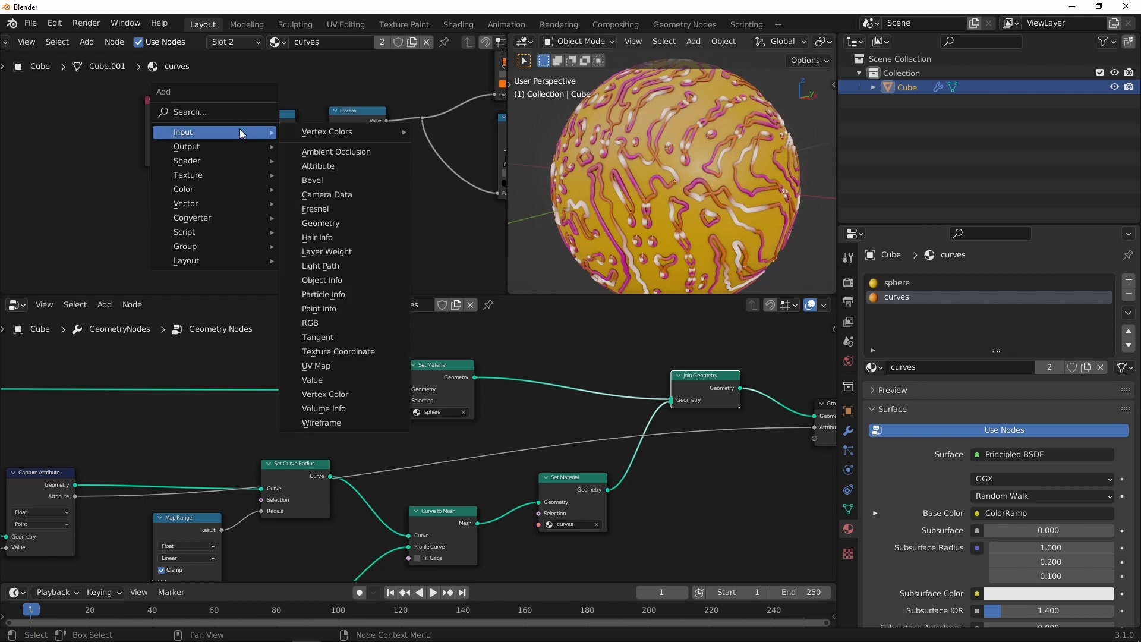
pyautogui.click(312, 380)
pyautogui.write('59')
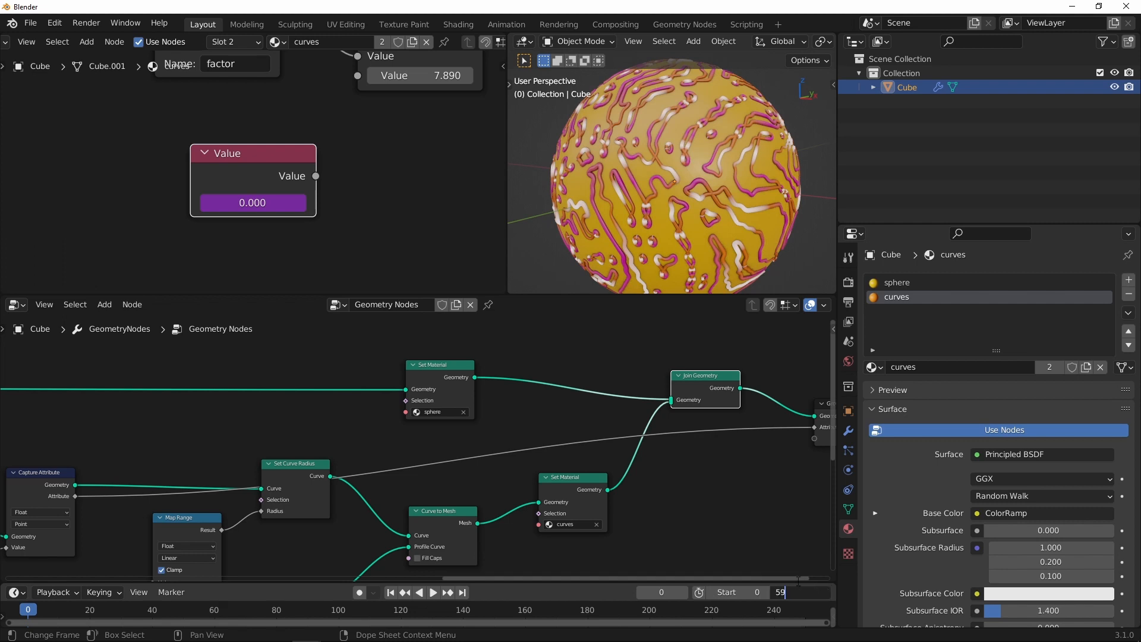
pyautogui.click(849, 302)
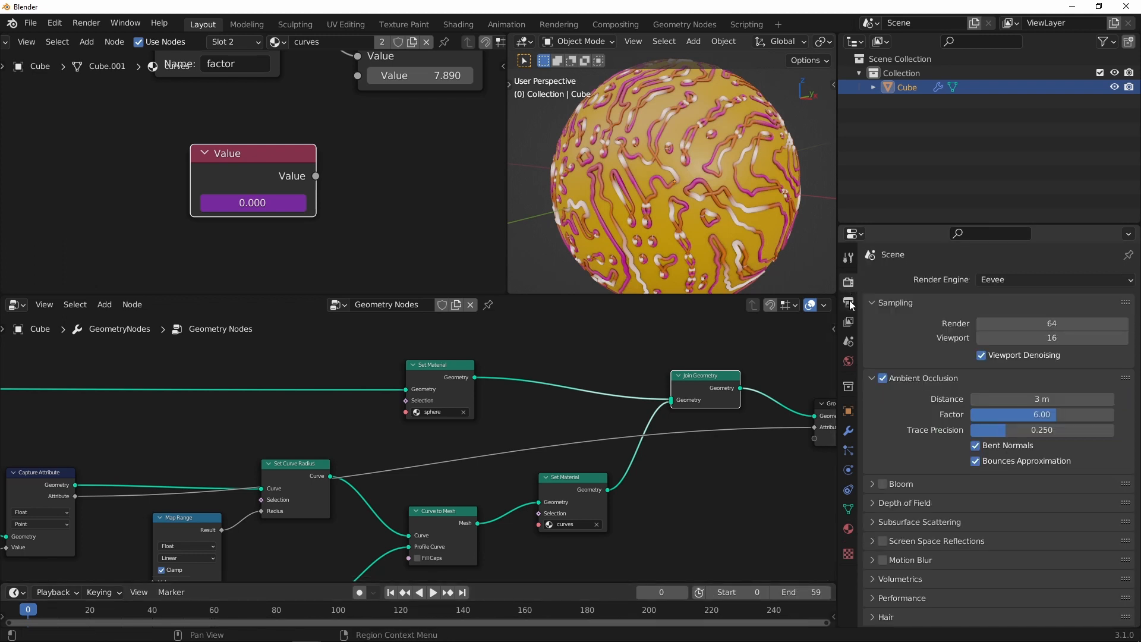
pyautogui.click(849, 304)
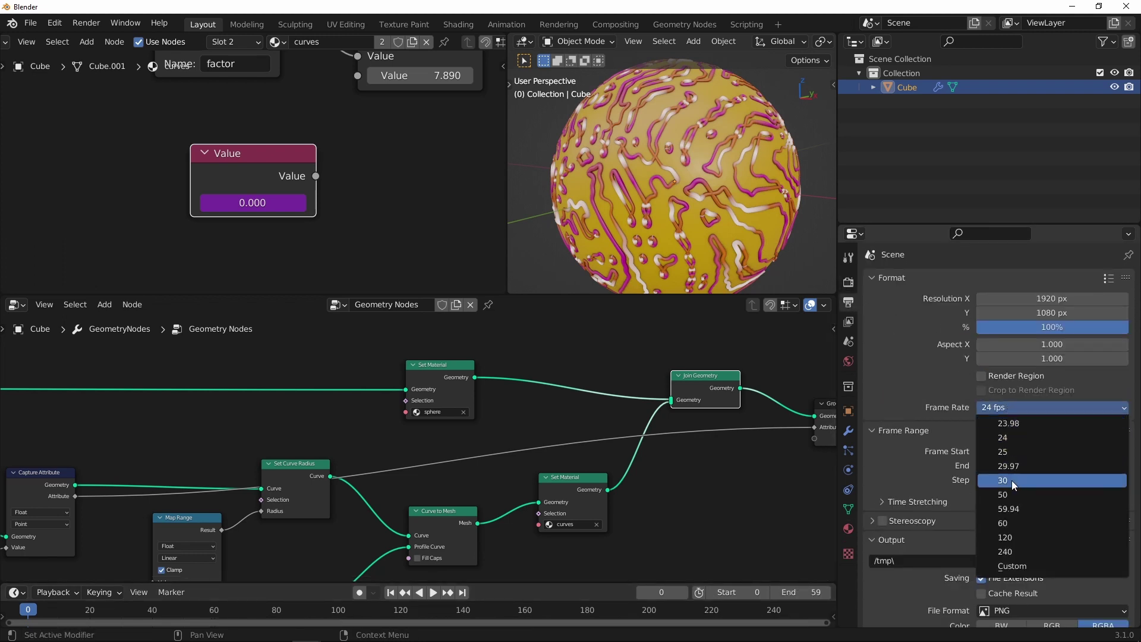
pyautogui.click(1003, 480)
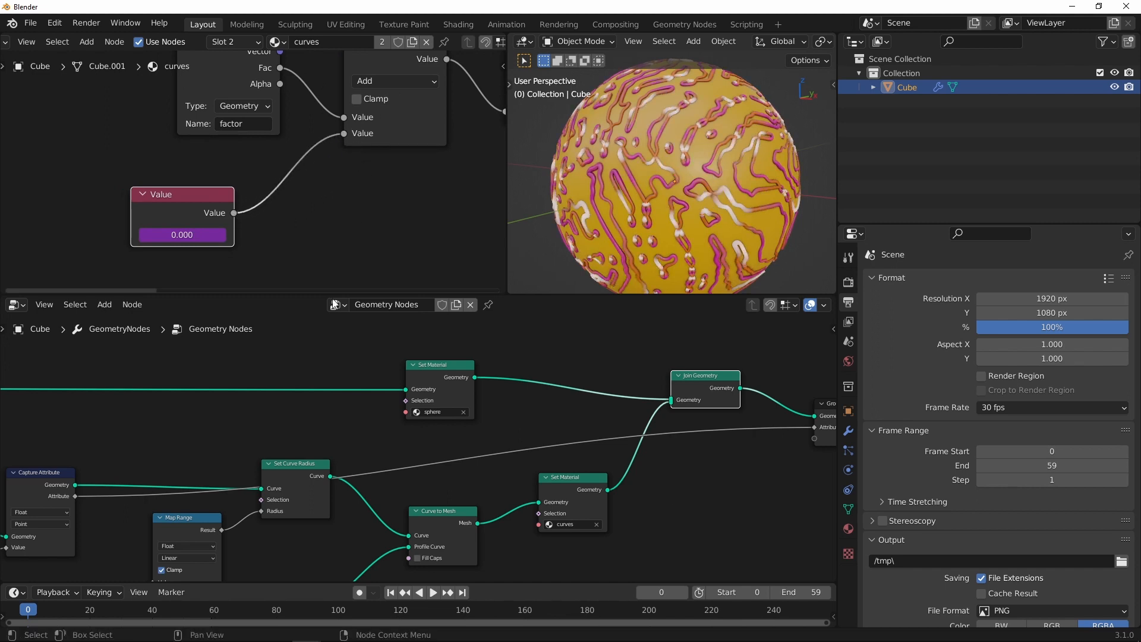
pyautogui.click(434, 592)
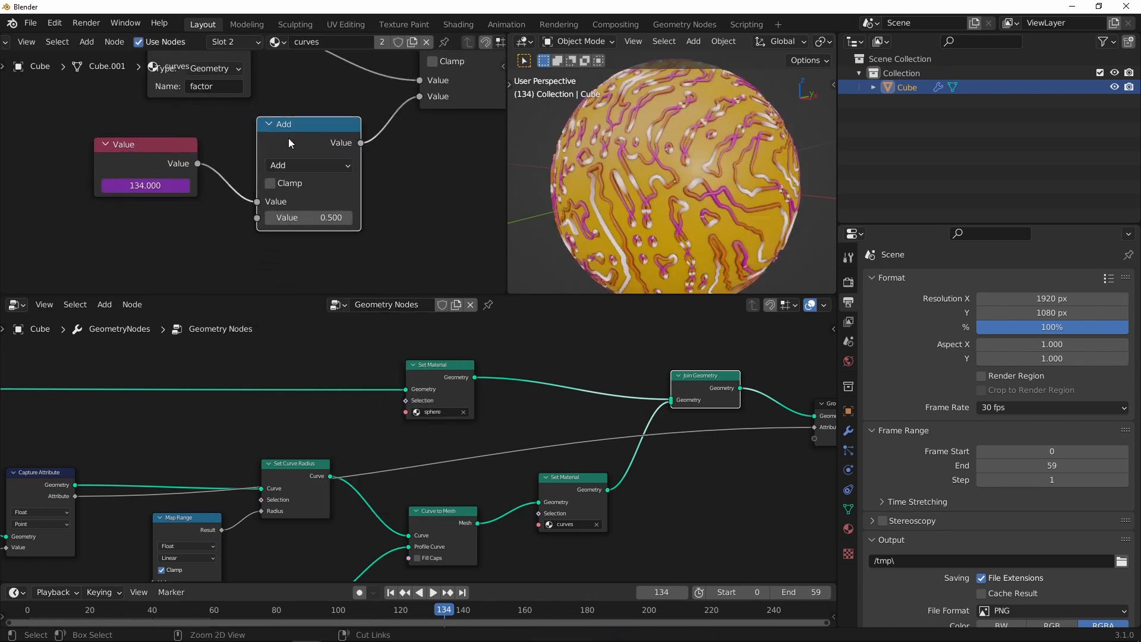
# Switch the Math node to Divide with 60 as the second value so the offset cycles once per loop.
pyautogui.click(308, 166)
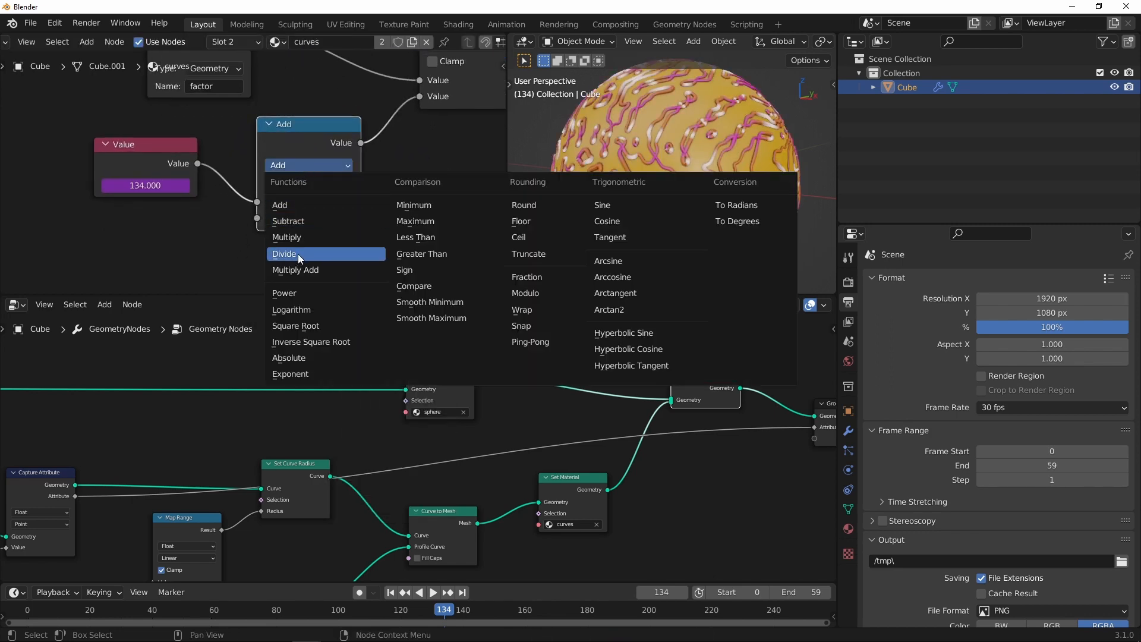
pyautogui.click(284, 253)
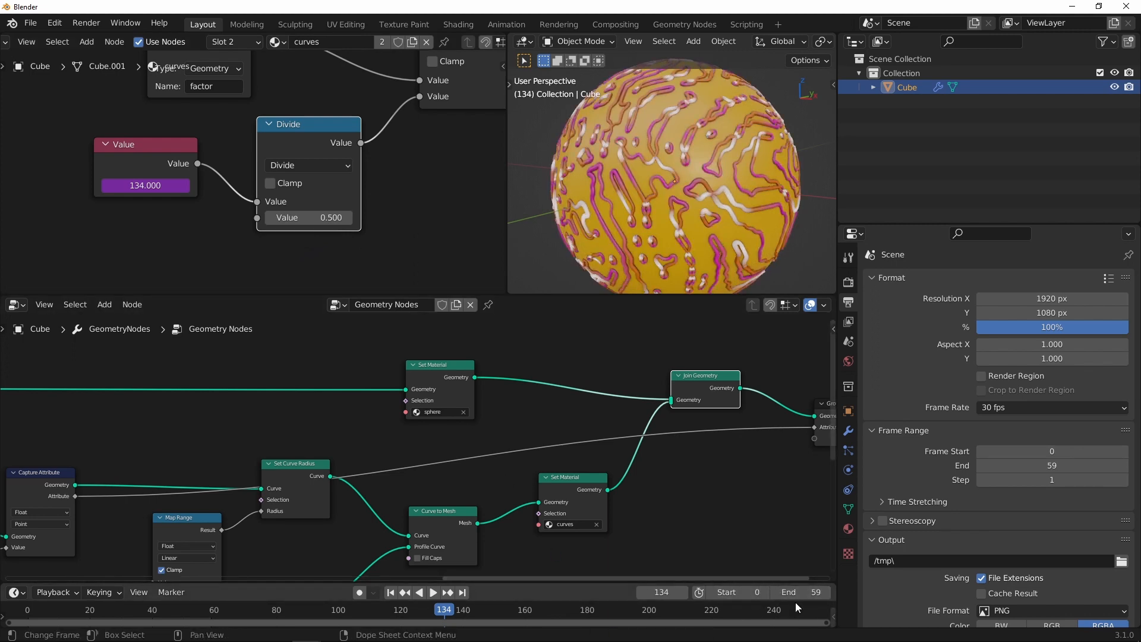
pyautogui.doubleClick(307, 218)
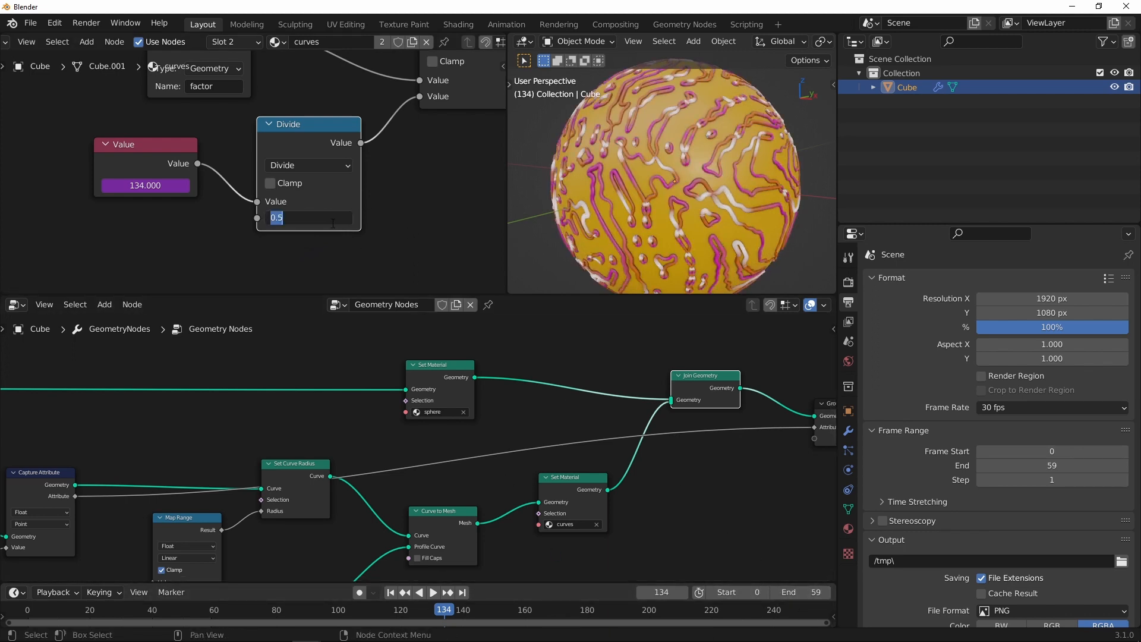
pyautogui.click(138, 626)
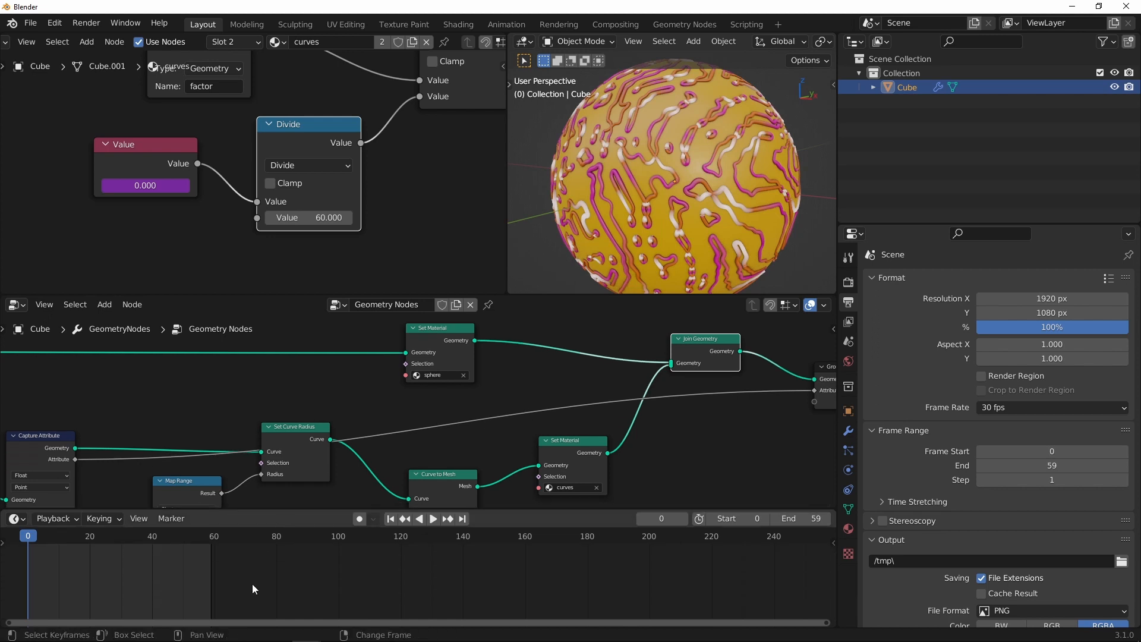
# Play the animation to watch the tube streaks travel.
pyautogui.click(433, 519)
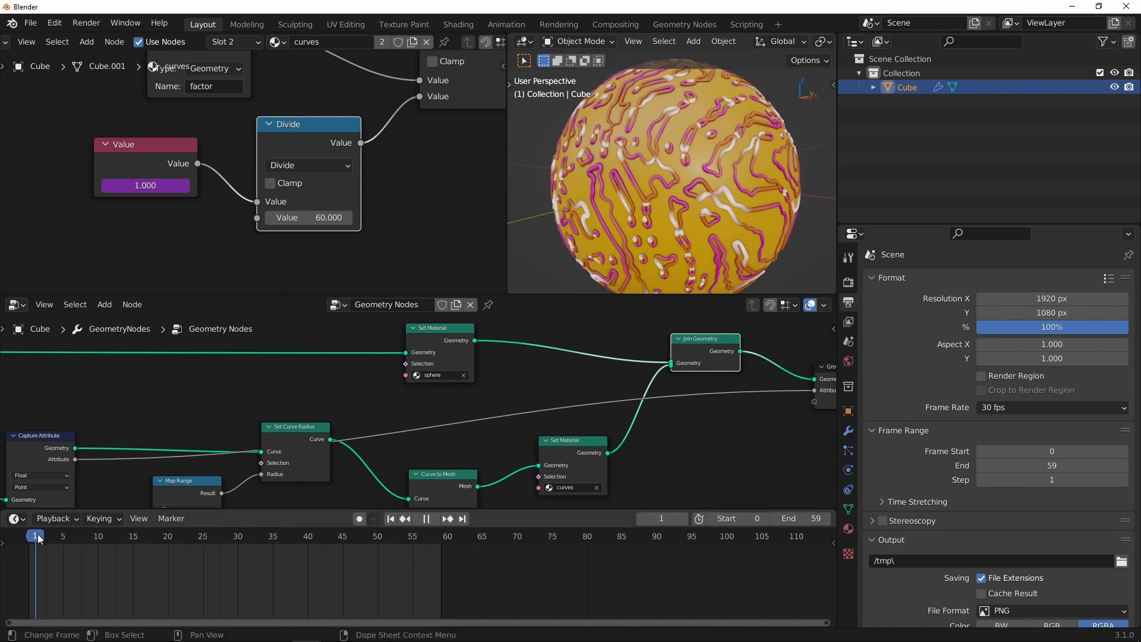
pyautogui.click(427, 544)
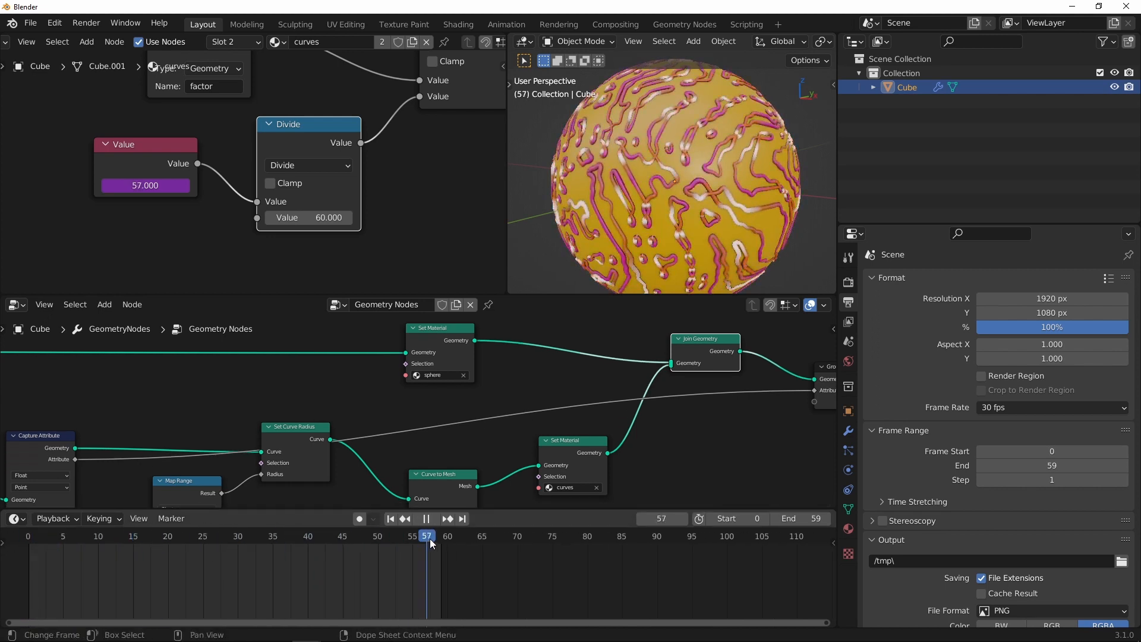
pyautogui.click(440, 544)
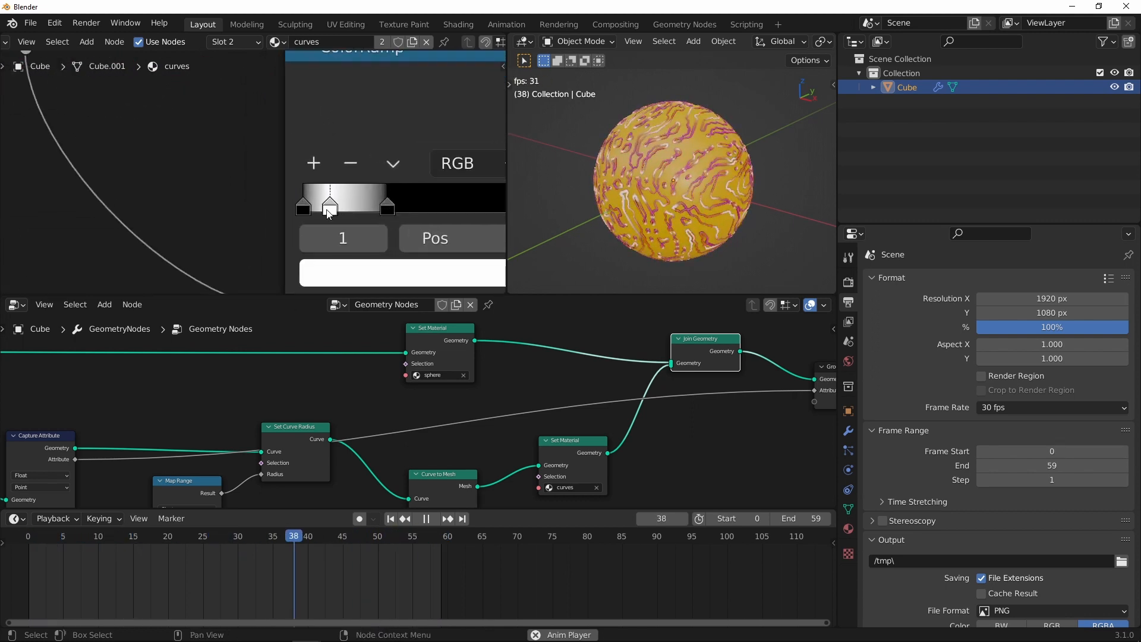
# Recolour the ColorRamp stops to orange and pink, reposition the orange stop, and inspect the glowing tubes.
pyautogui.click(351, 207)
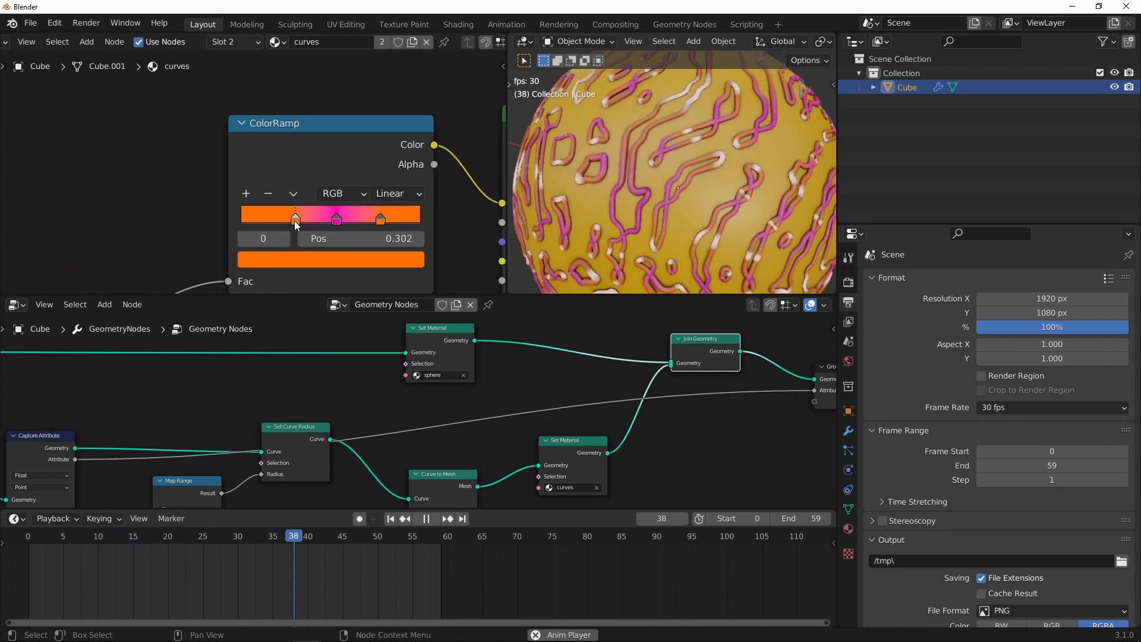
pyautogui.moveTo(294, 220); pyautogui.dragTo(366, 220)
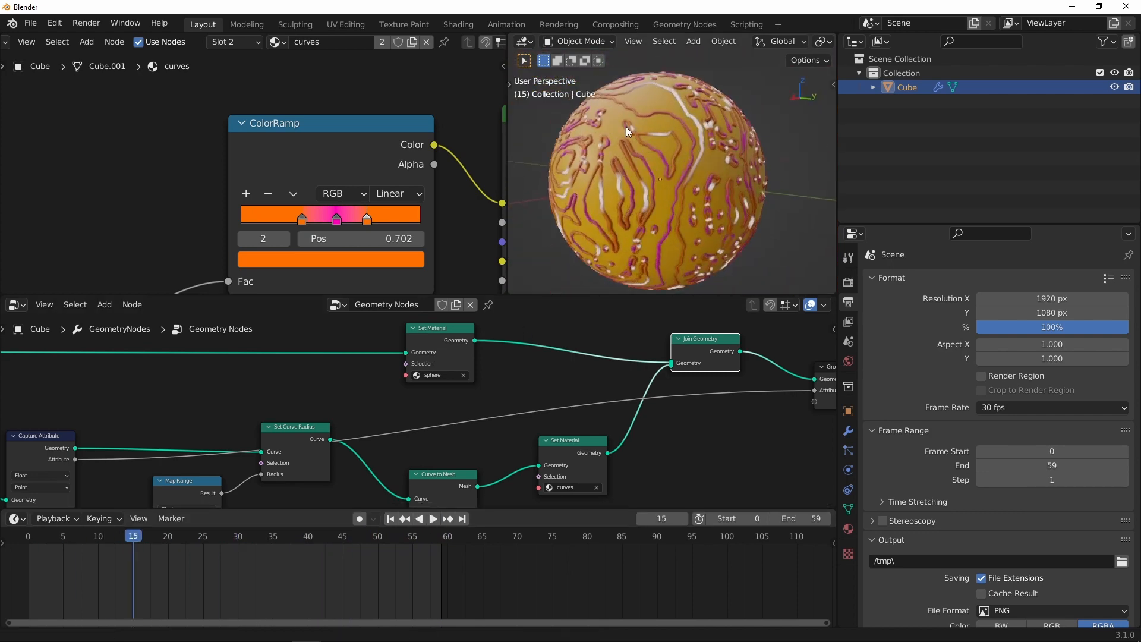
pyautogui.click(433, 518)
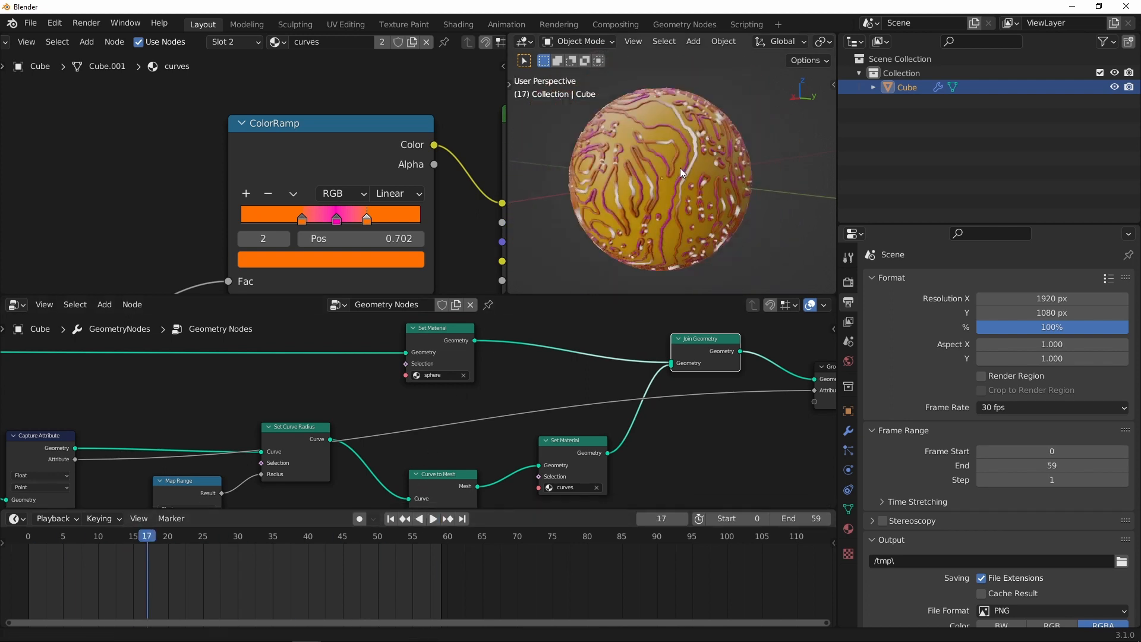
pyautogui.moveTo(680, 172); pyautogui.dragTo(728, 252)
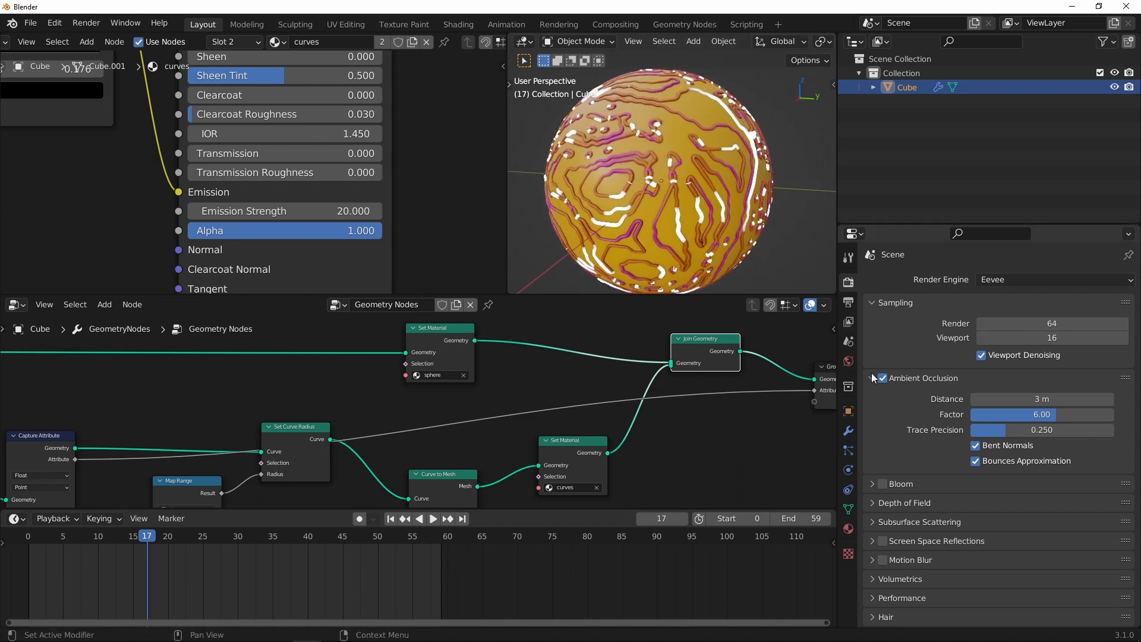
# Enable Eevee Bloom and widen its Radius so the emissive tubes glow.
pyautogui.click(881, 484)
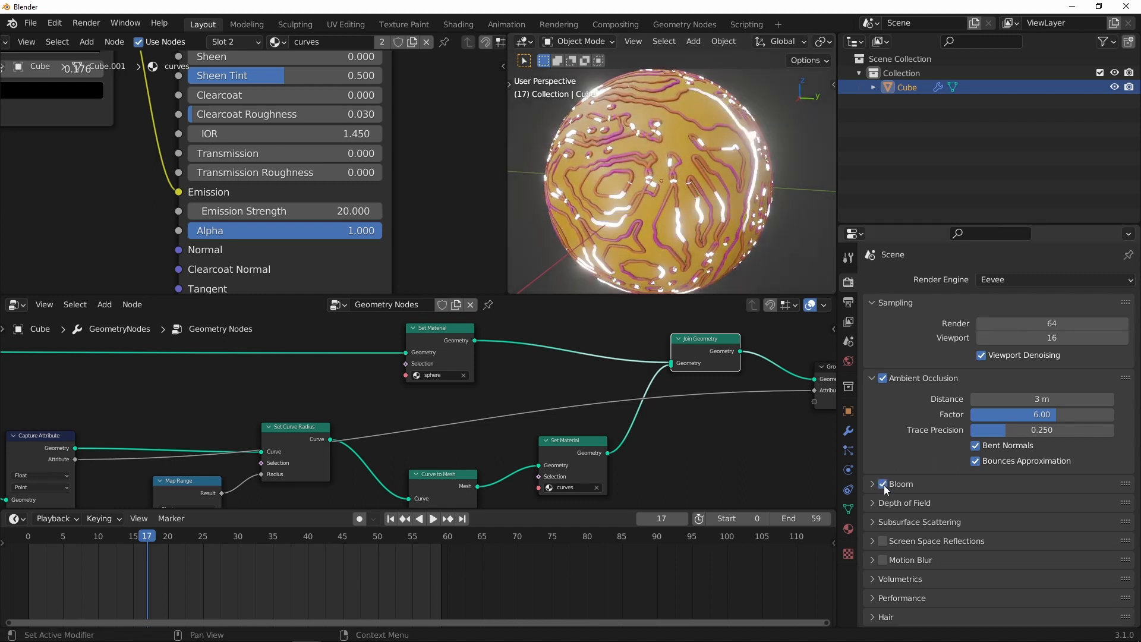
pyautogui.click(875, 484)
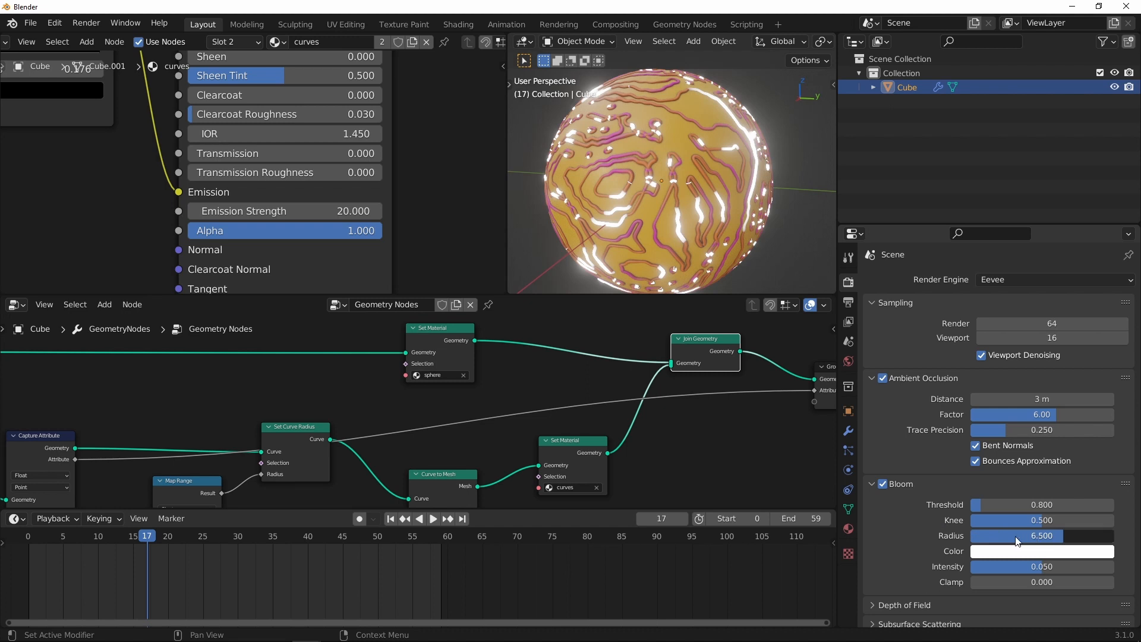
pyautogui.moveTo(1042, 535); pyautogui.dragTo(975, 535)
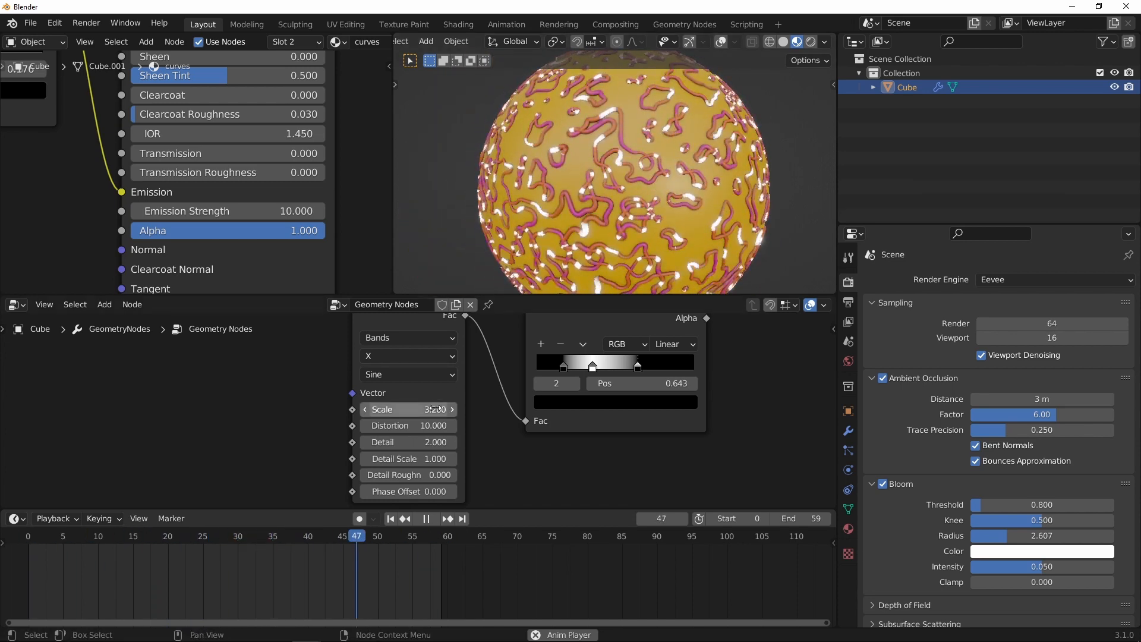
# Re-enter the Wave Texture node's Scale value for a denser banded pattern.
pyautogui.doubleClick(408, 409)
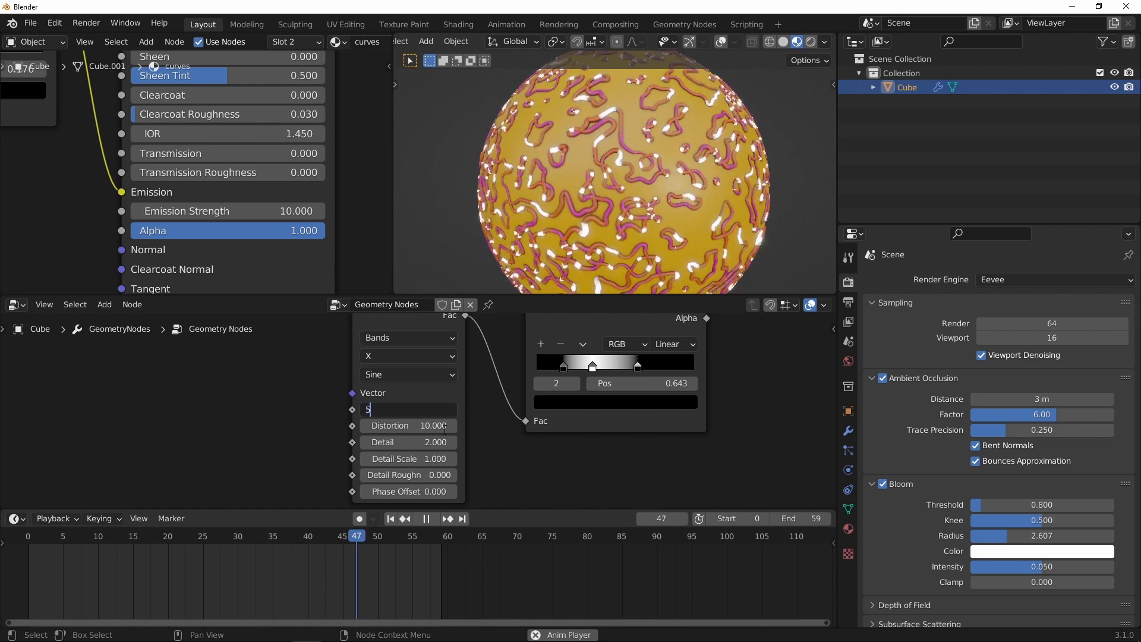